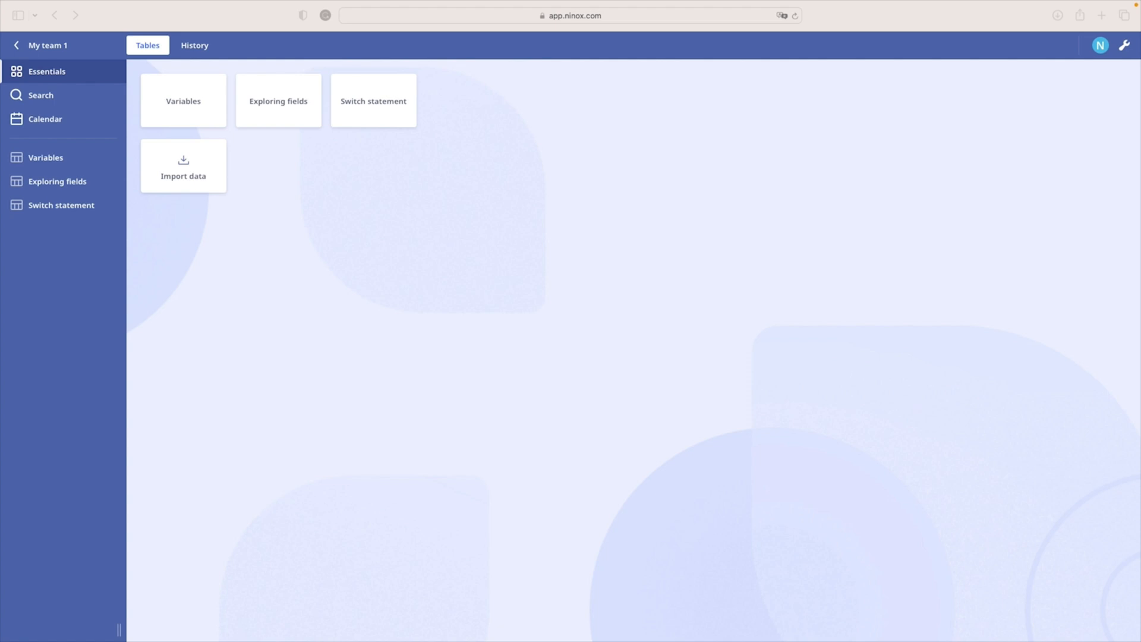
pyautogui.moveTo(61, 206)
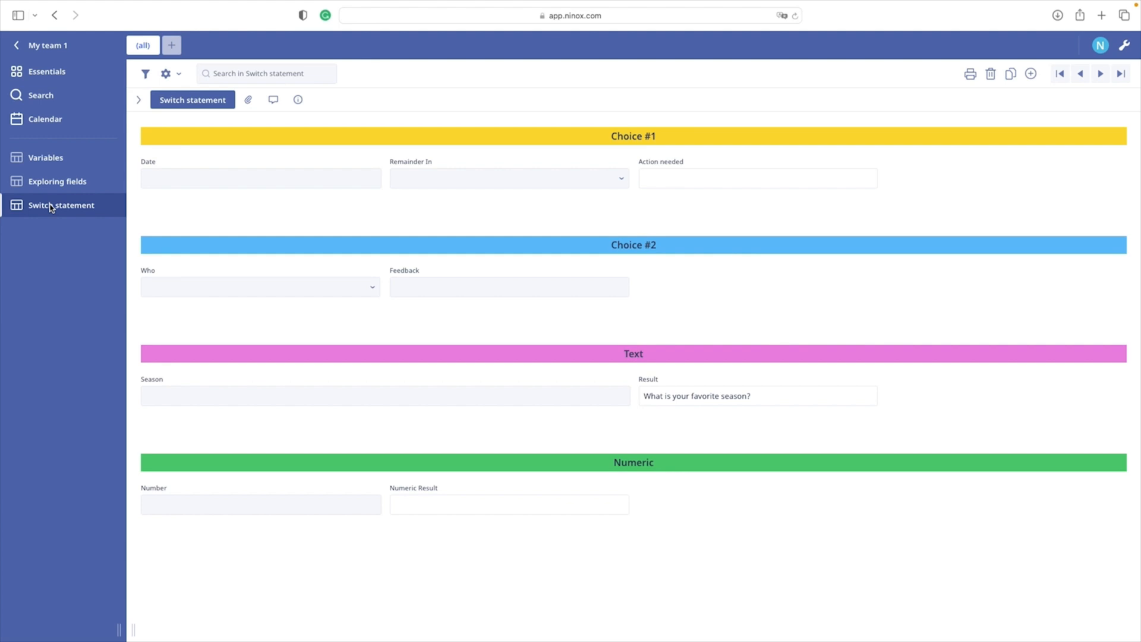
pyautogui.moveTo(68, 207)
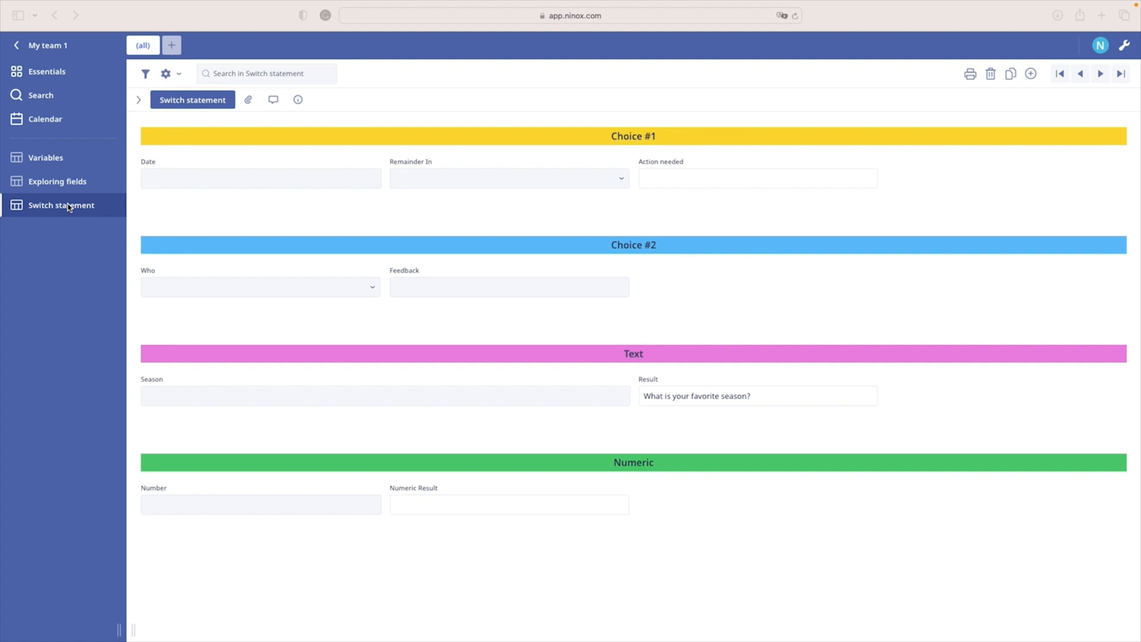
pyautogui.moveTo(284, 209)
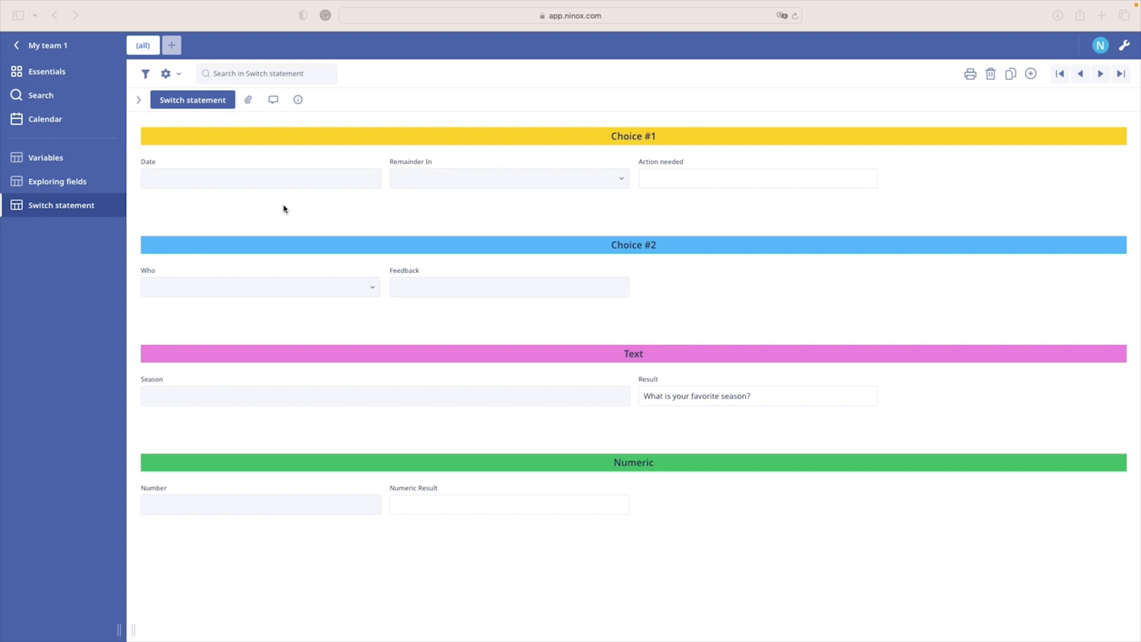
# - Enter 01/11/2022 as Date and choose 1 month for Remainder In, giving Action needed 01/12/2022
pyautogui.click(260, 177)
pyautogui.write('01/11/2022')
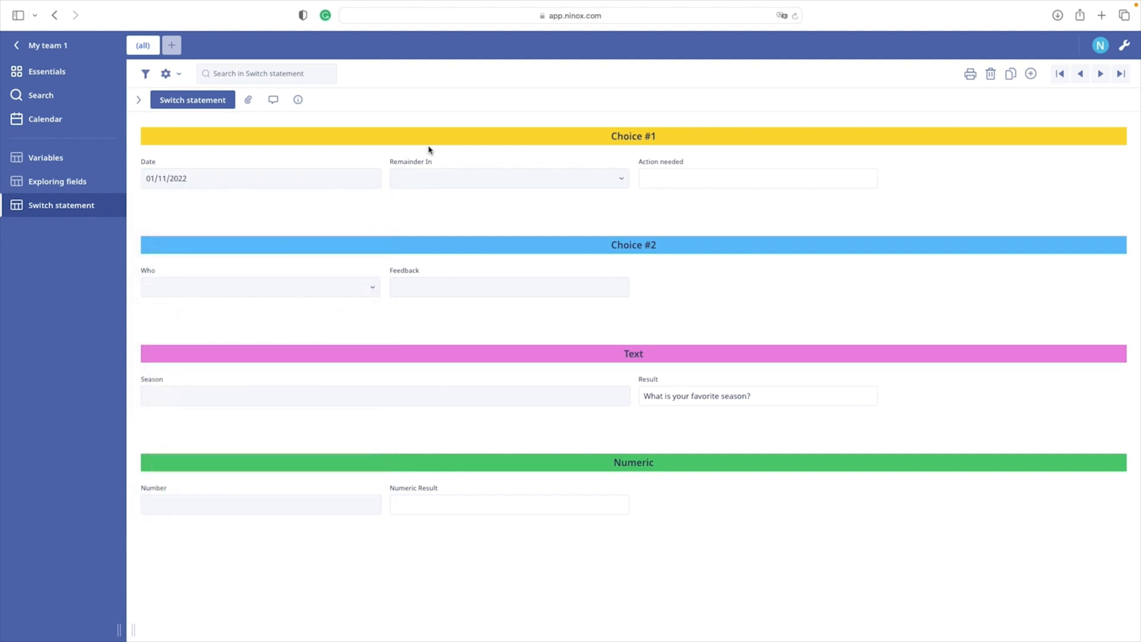
pyautogui.click(508, 178)
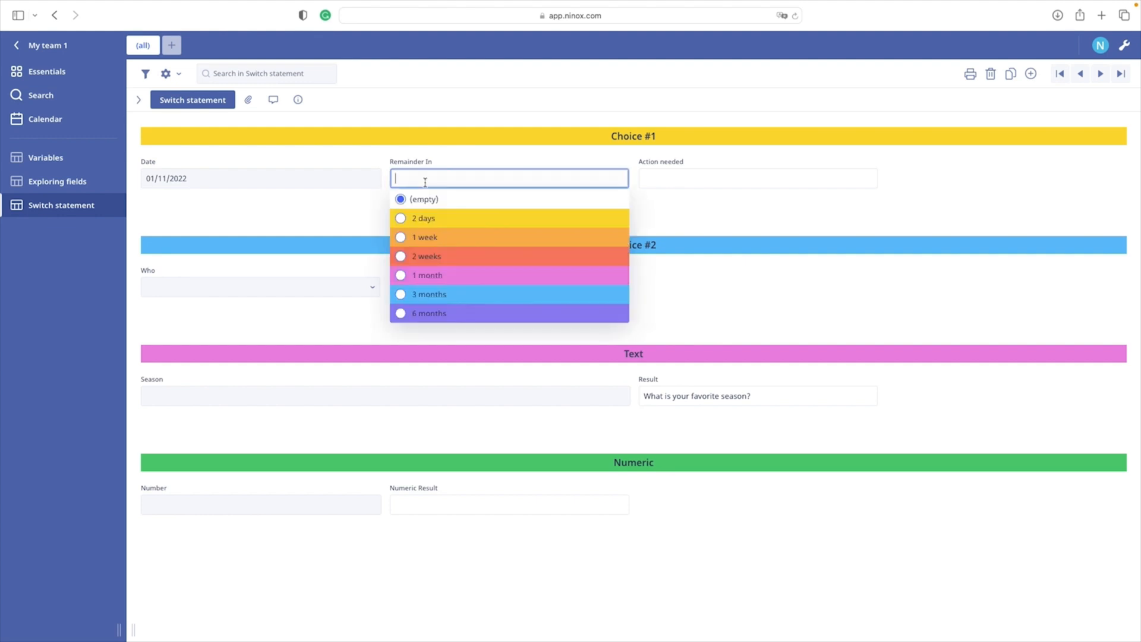
pyautogui.moveTo(401, 277)
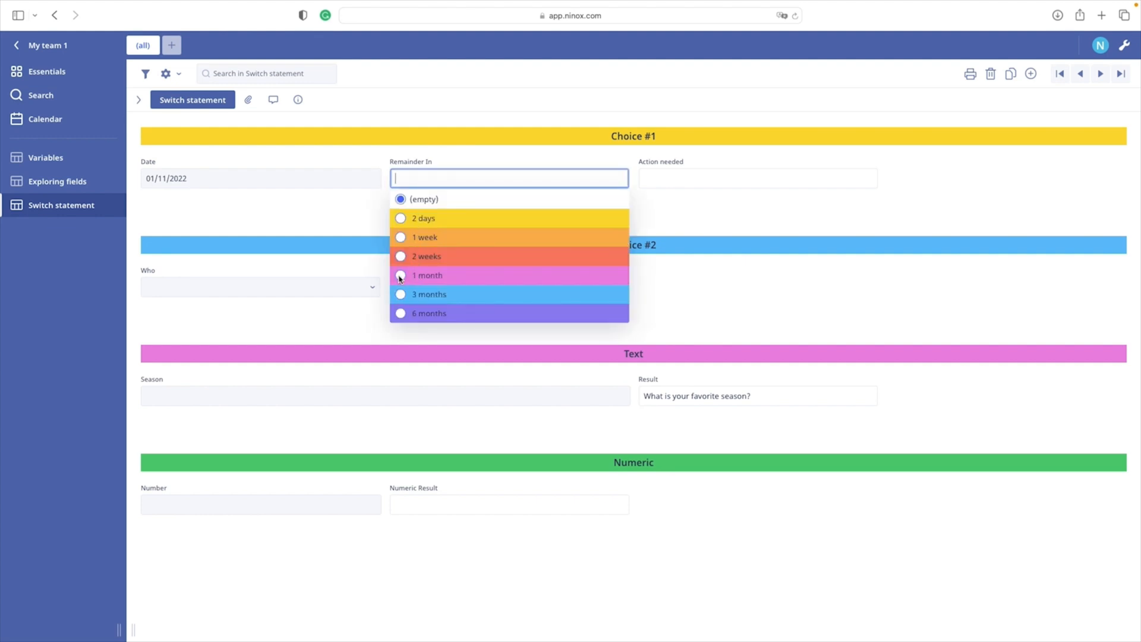
pyautogui.click(427, 275)
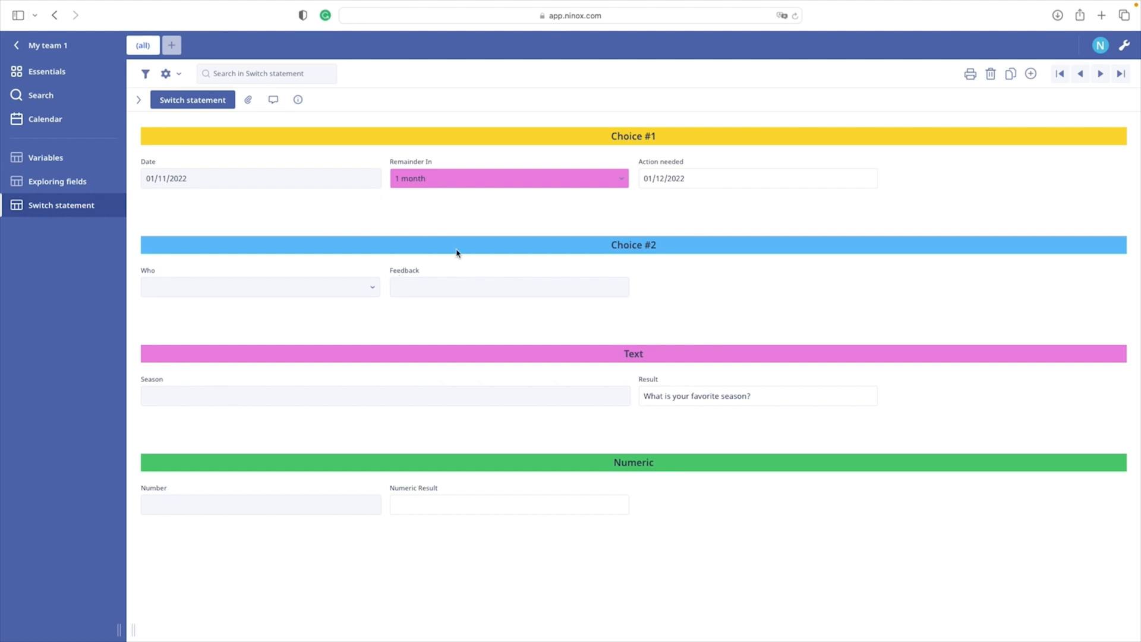
pyautogui.moveTo(678, 180)
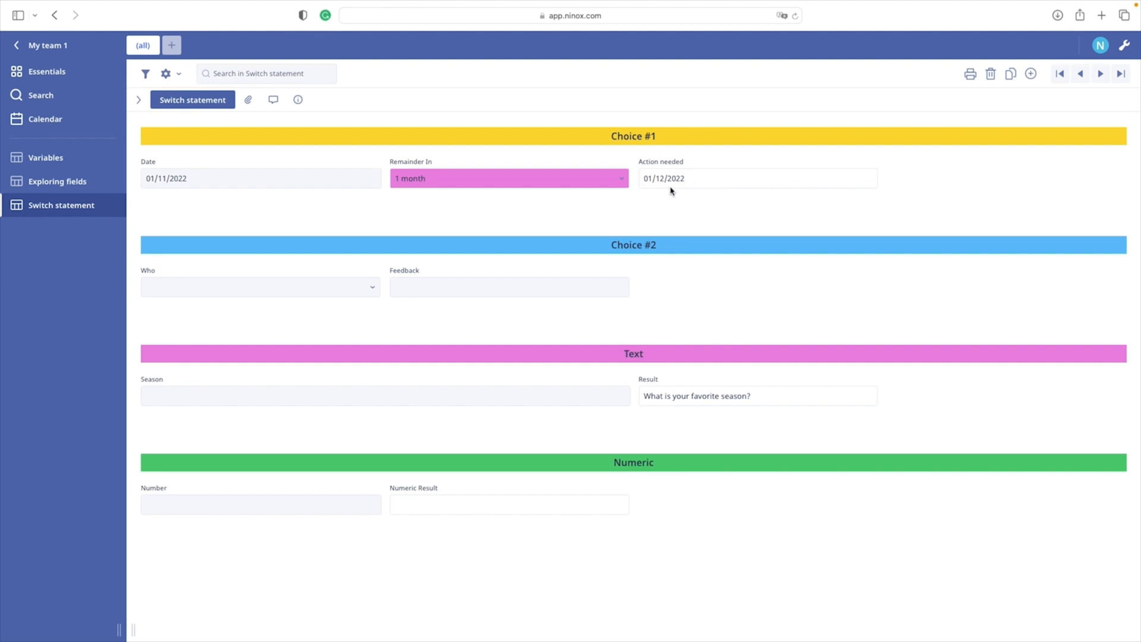
pyautogui.moveTo(182, 189)
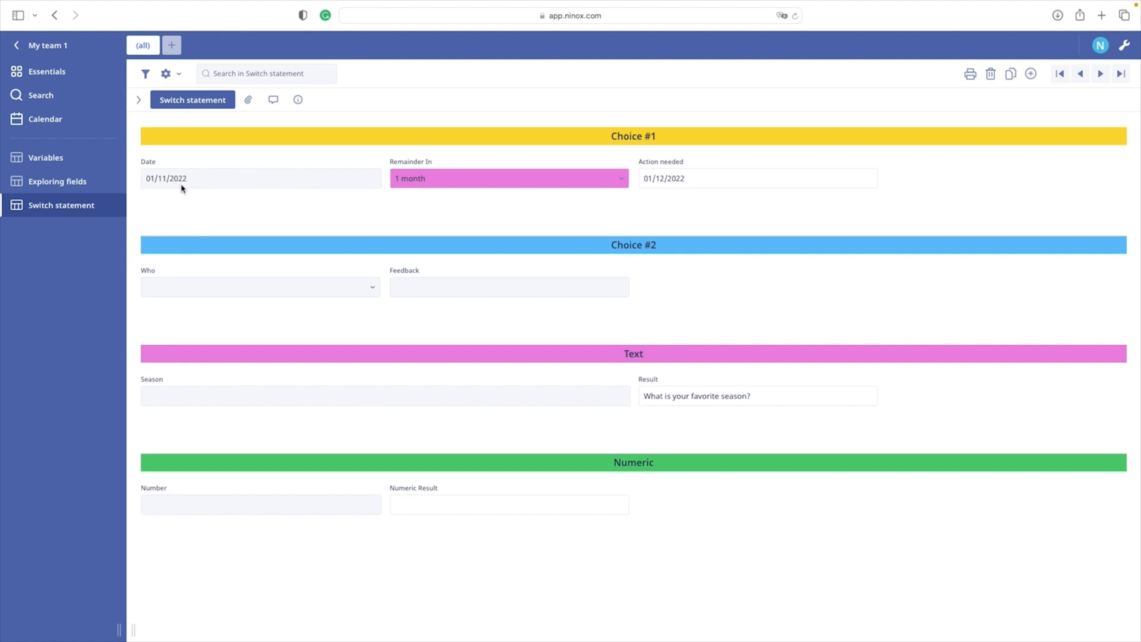
pyautogui.moveTo(375, 196)
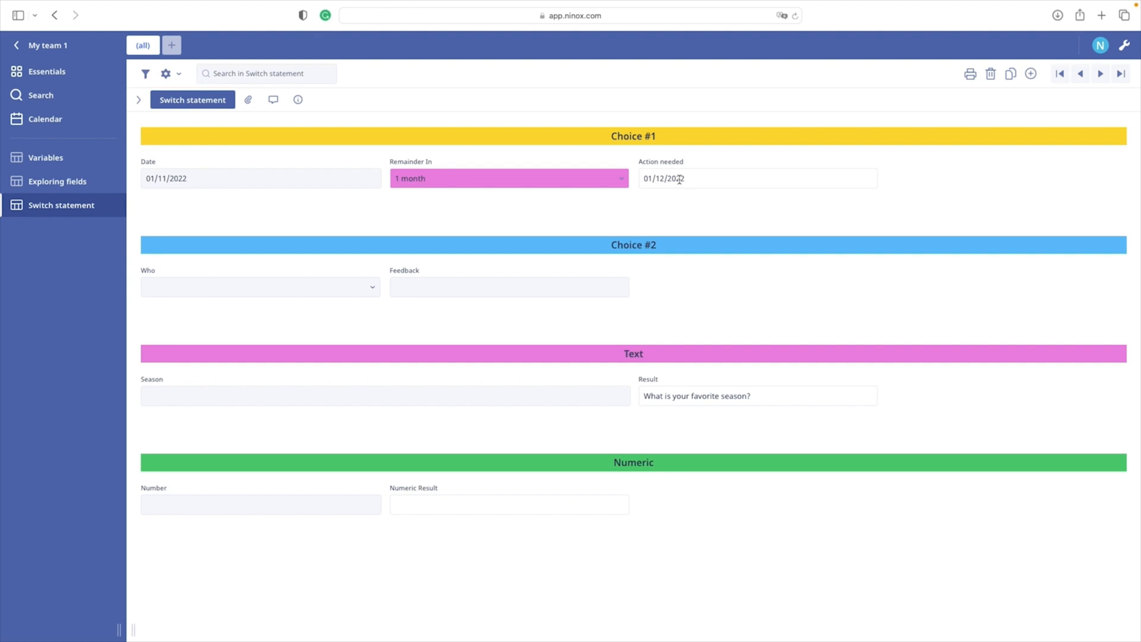
pyautogui.moveTo(1053, 113)
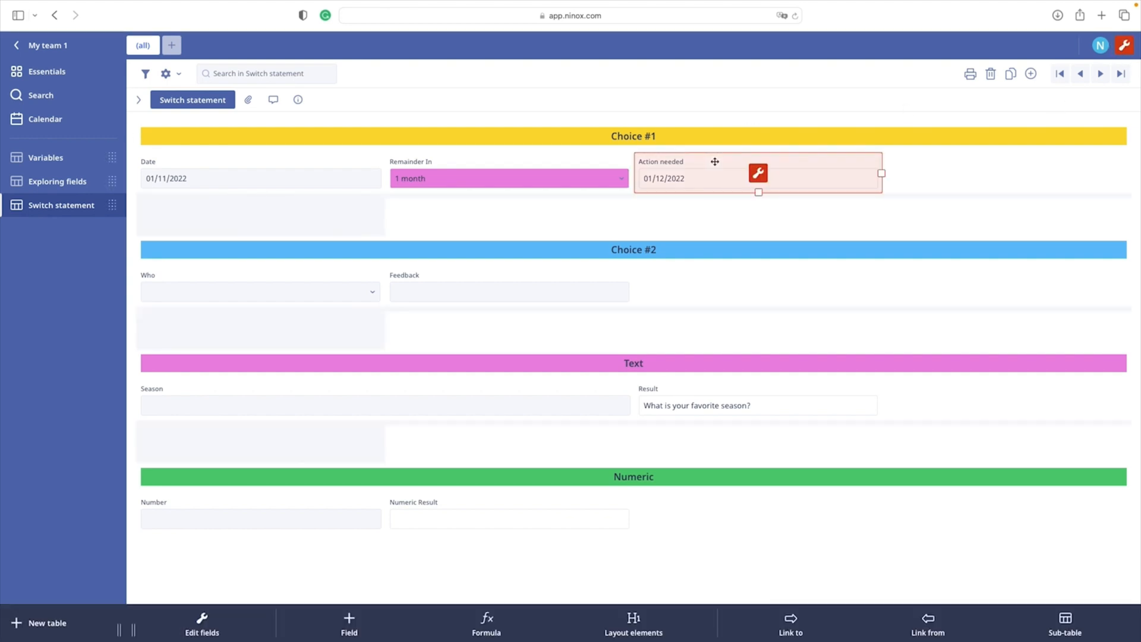
# - Show the Action needed formula switching on Remainder In to add days or months to Date
pyautogui.click(758, 173)
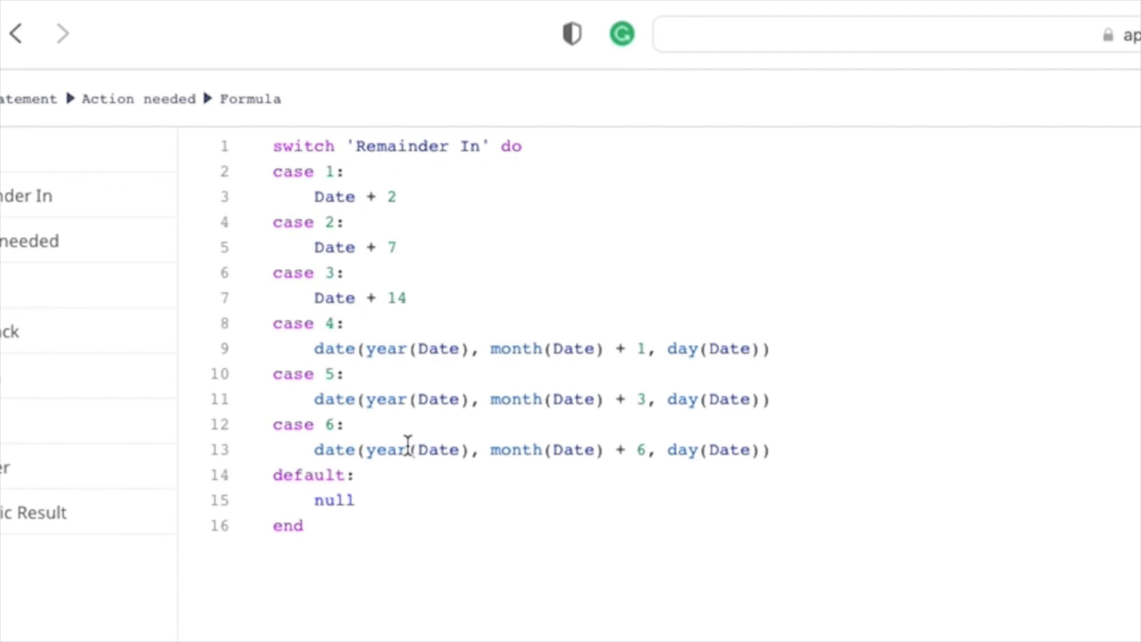
pyautogui.moveTo(364, 247)
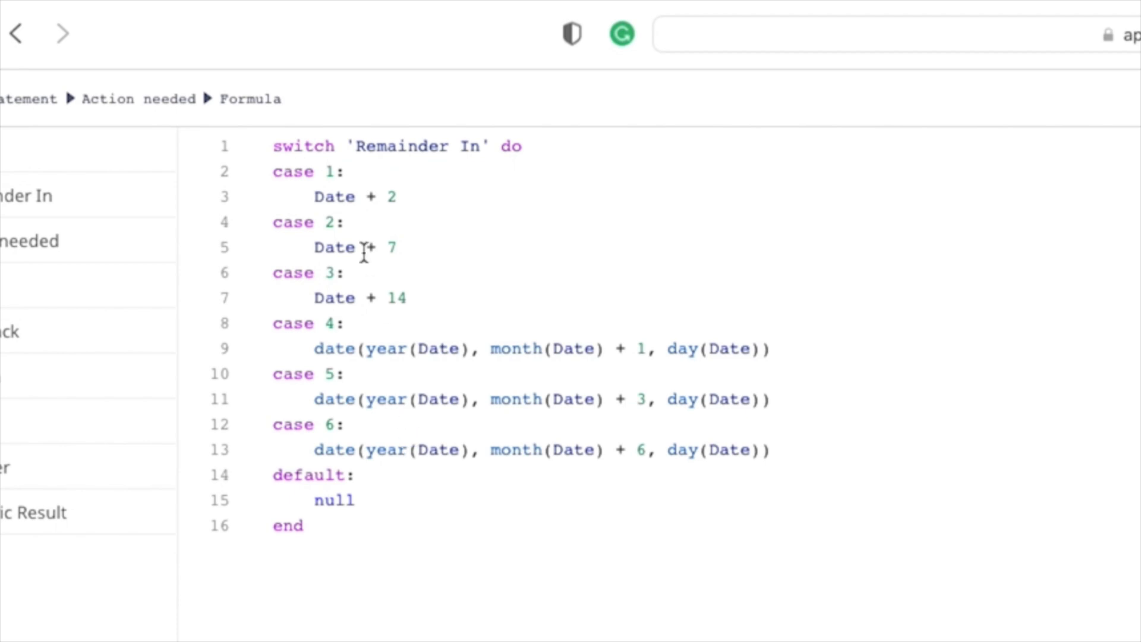
pyautogui.moveTo(326, 138)
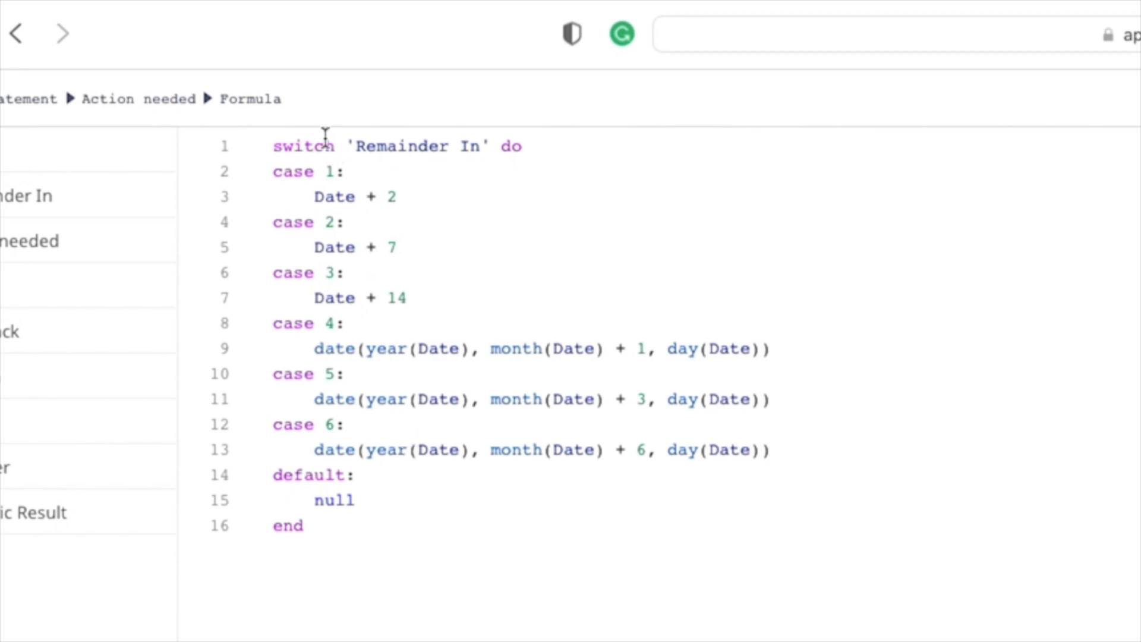
pyautogui.moveTo(373, 145)
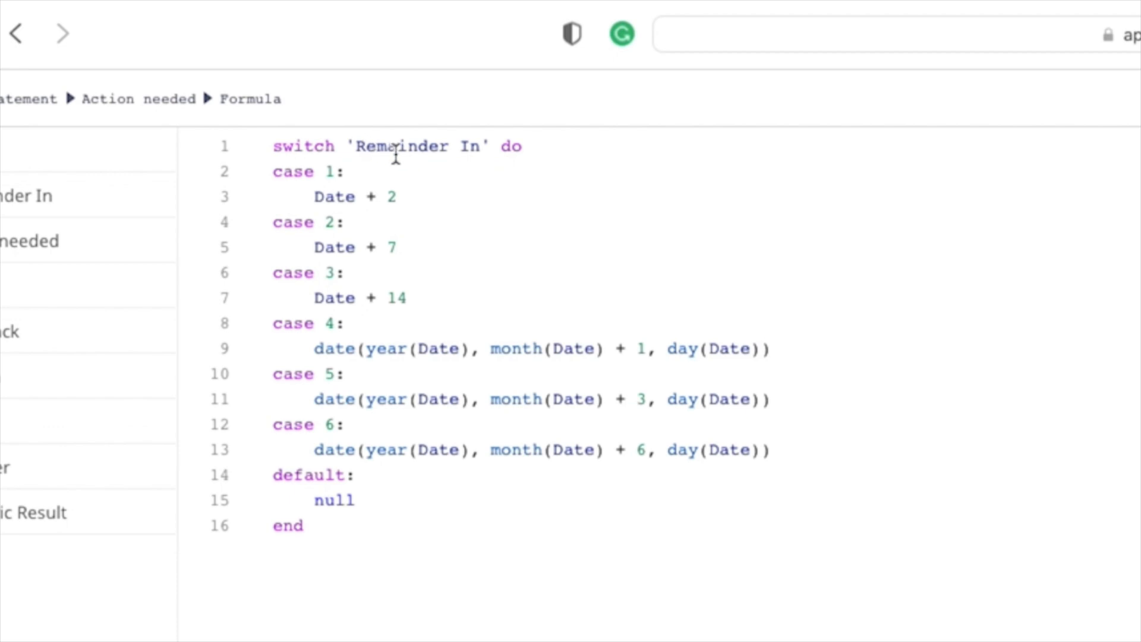
pyautogui.moveTo(505, 145)
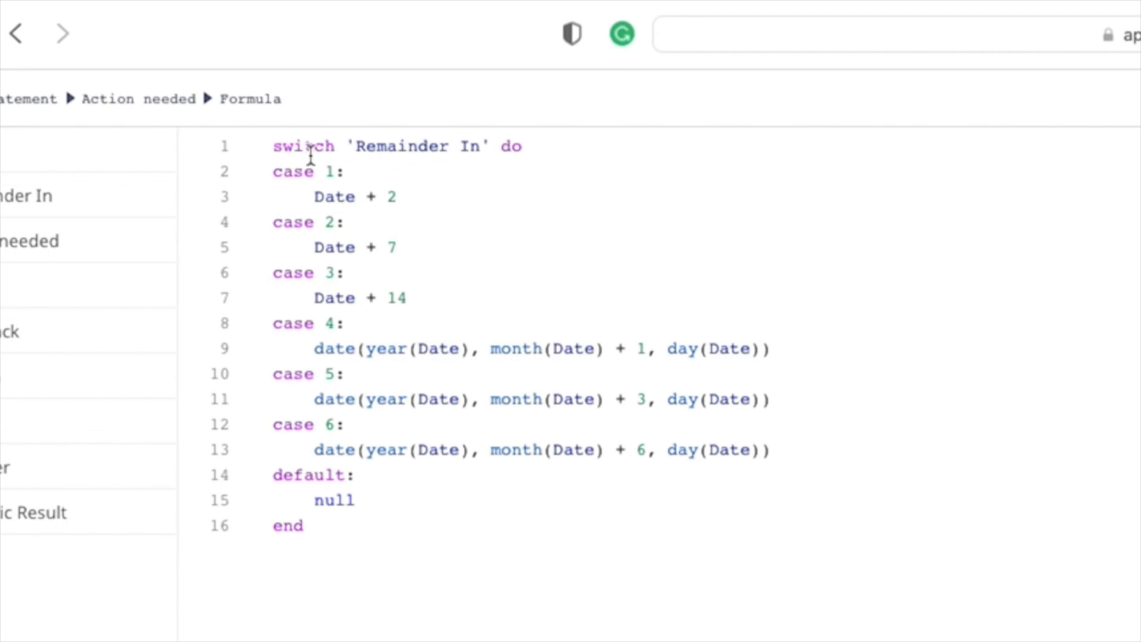
pyautogui.moveTo(296, 474)
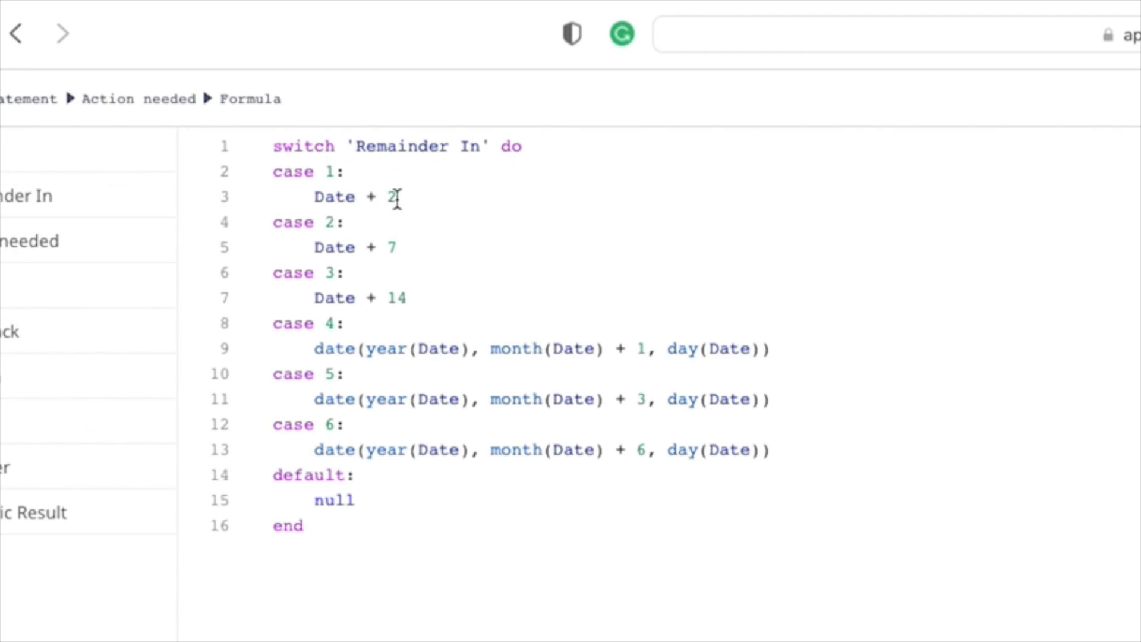
pyautogui.moveTo(404, 297)
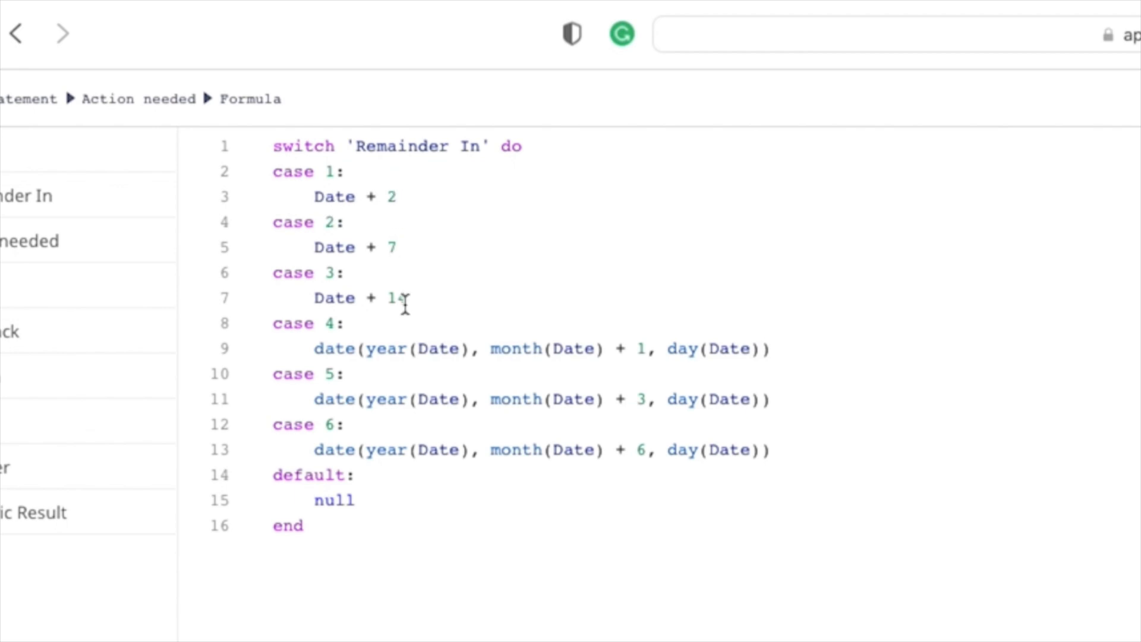
pyautogui.write('4')
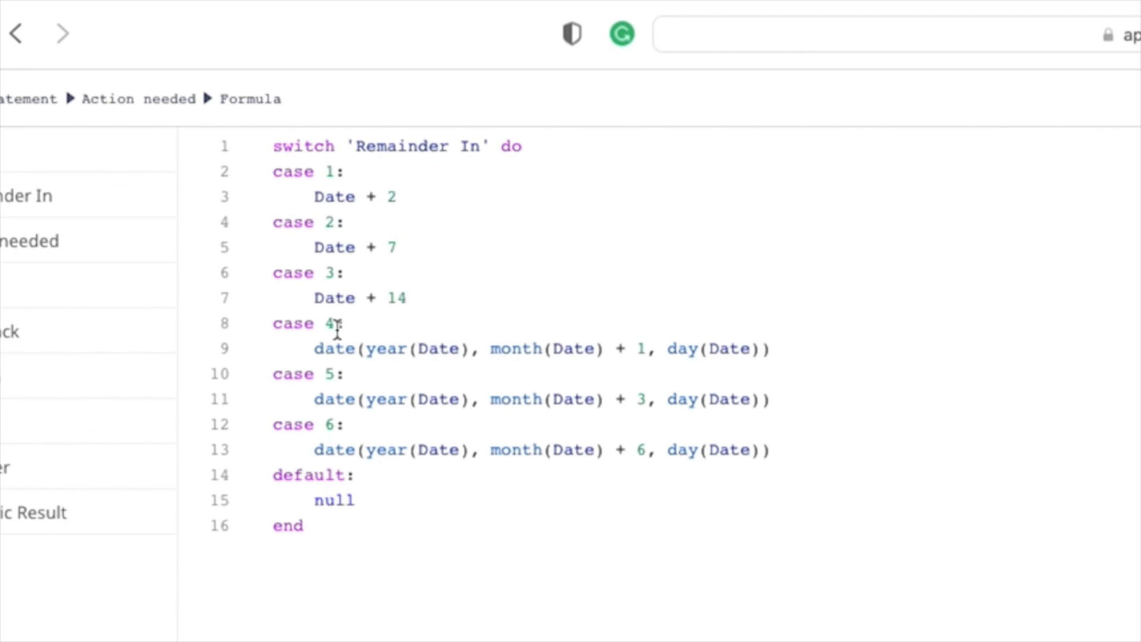
pyautogui.moveTo(336, 393)
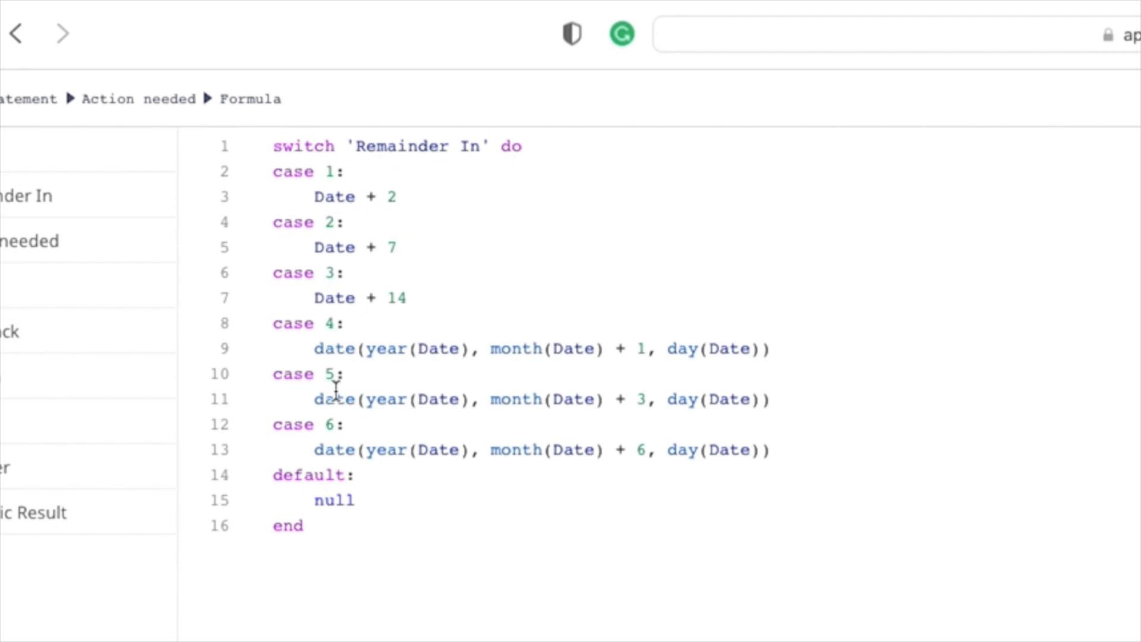
pyautogui.moveTo(465, 329)
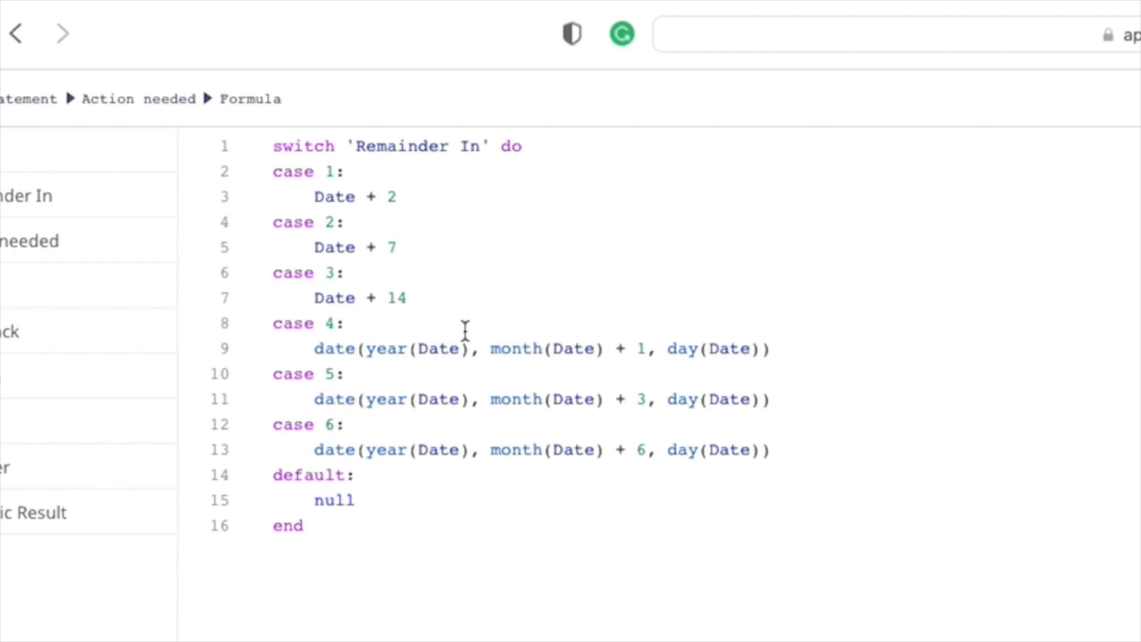
pyautogui.moveTo(646, 399)
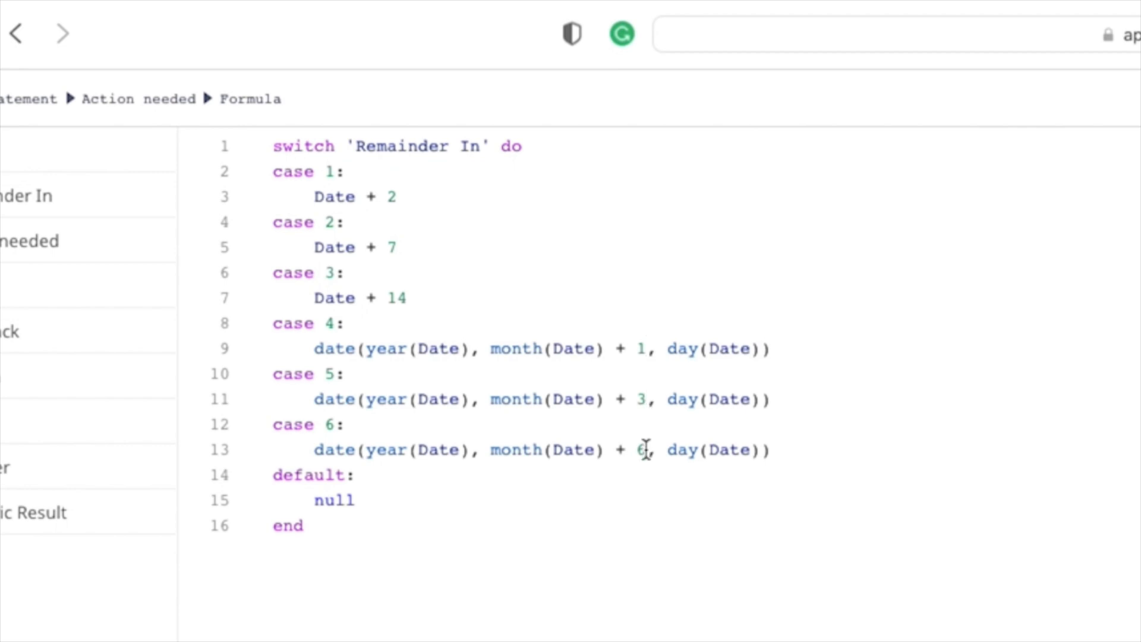
pyautogui.moveTo(549, 449)
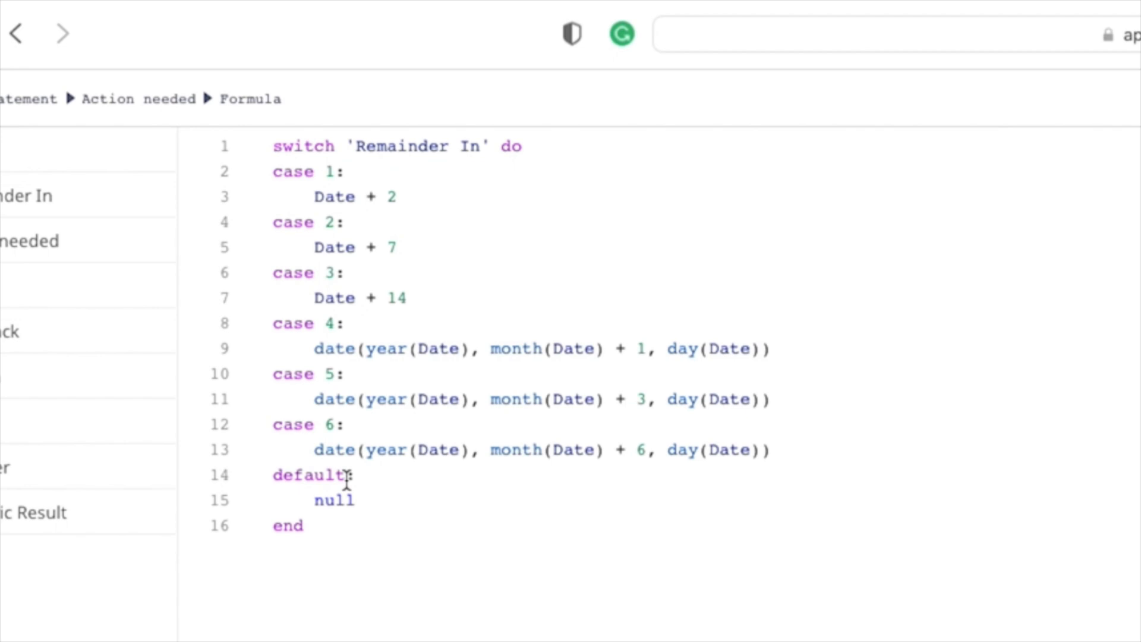
pyautogui.moveTo(306, 406)
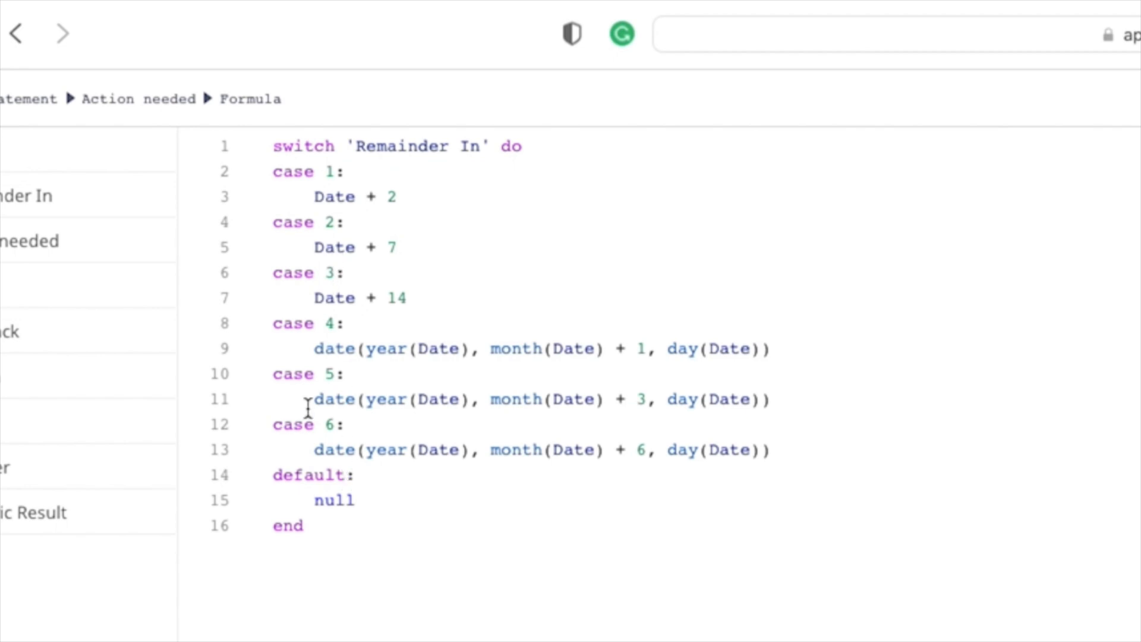
pyautogui.moveTo(307, 421)
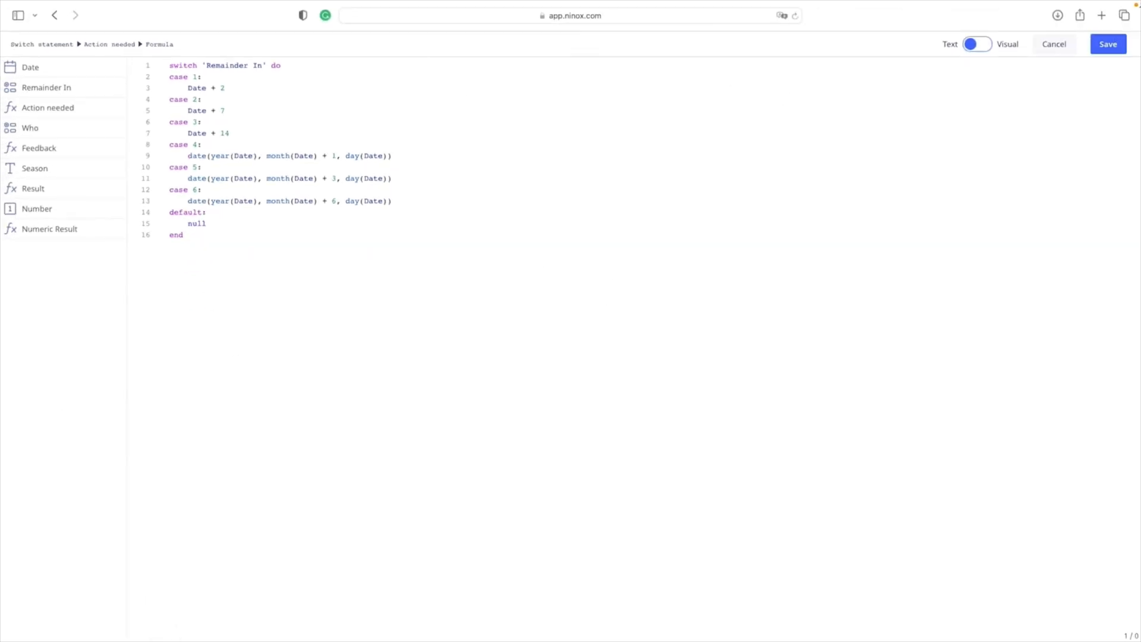
# - Return to the record and set Remainder In to 2 days, making Action needed 03/11/2022
pyautogui.click(1107, 44)
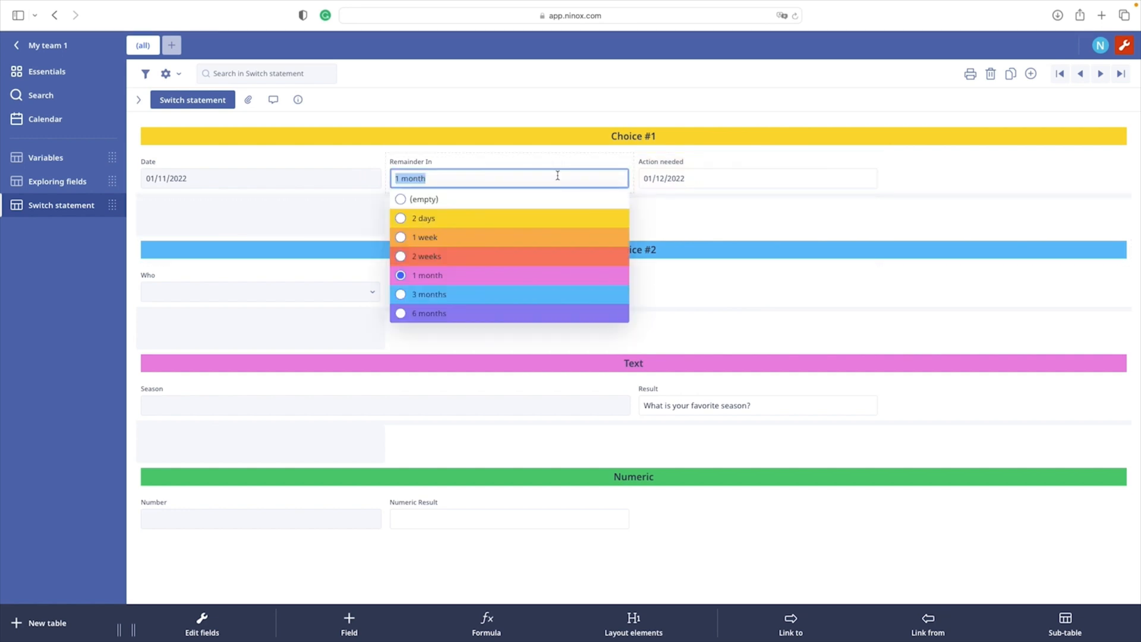
pyautogui.moveTo(400, 218)
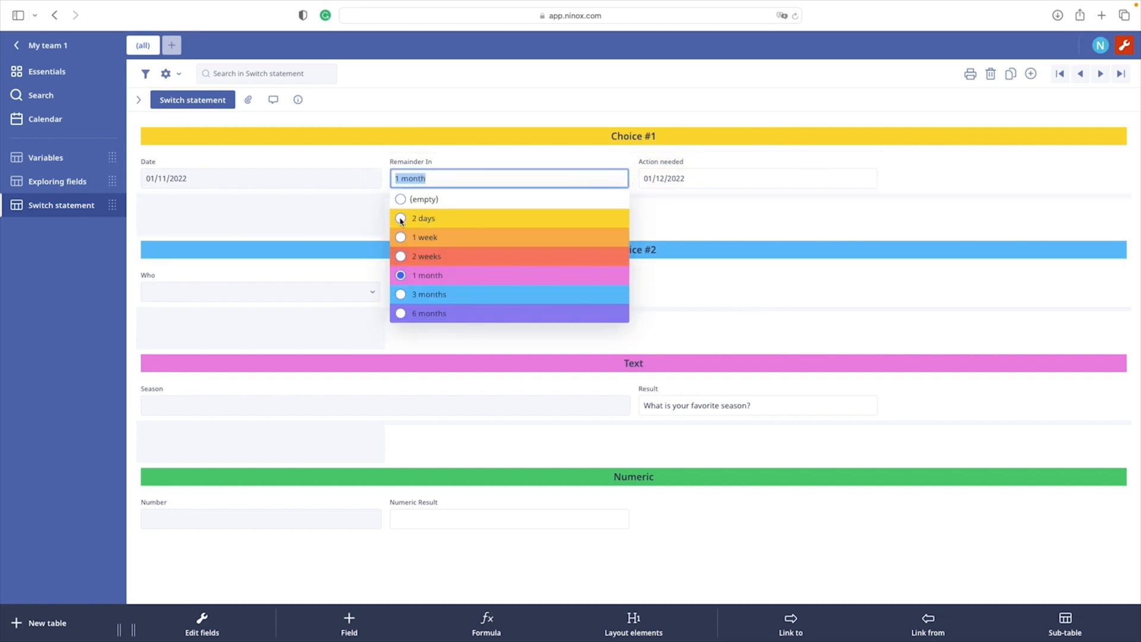
pyautogui.click(423, 218)
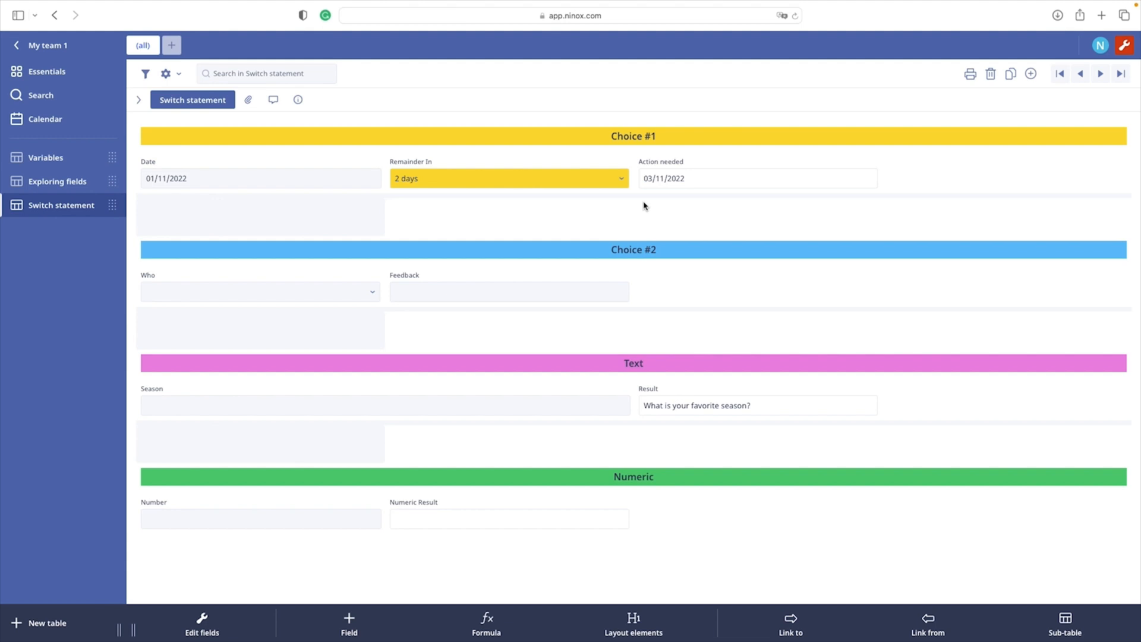
pyautogui.moveTo(637, 205)
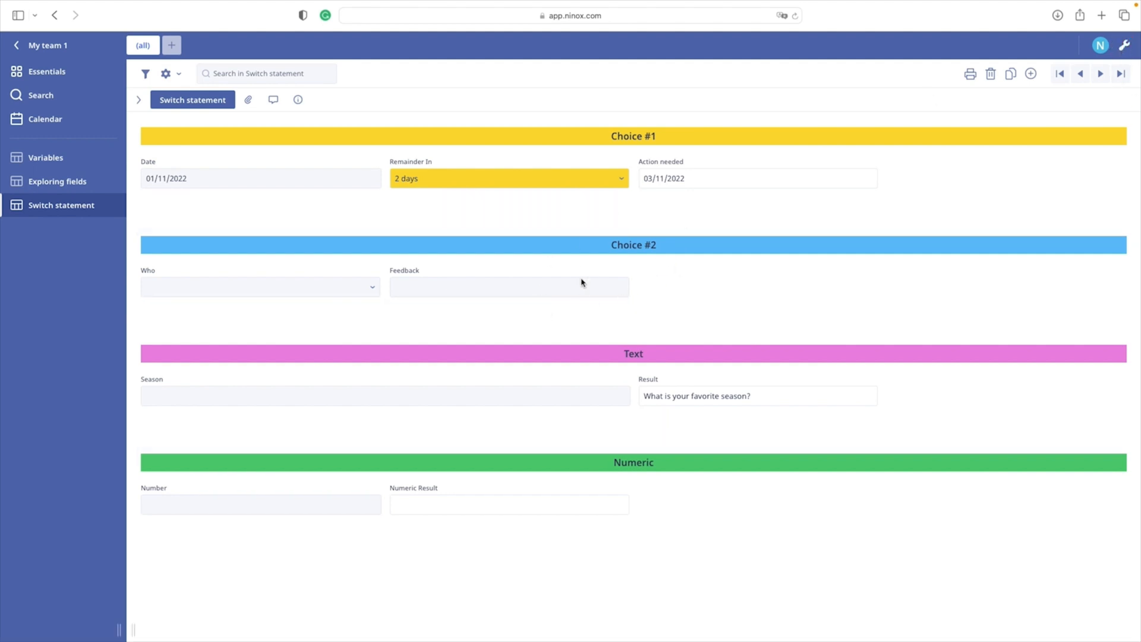
pyautogui.moveTo(319, 275)
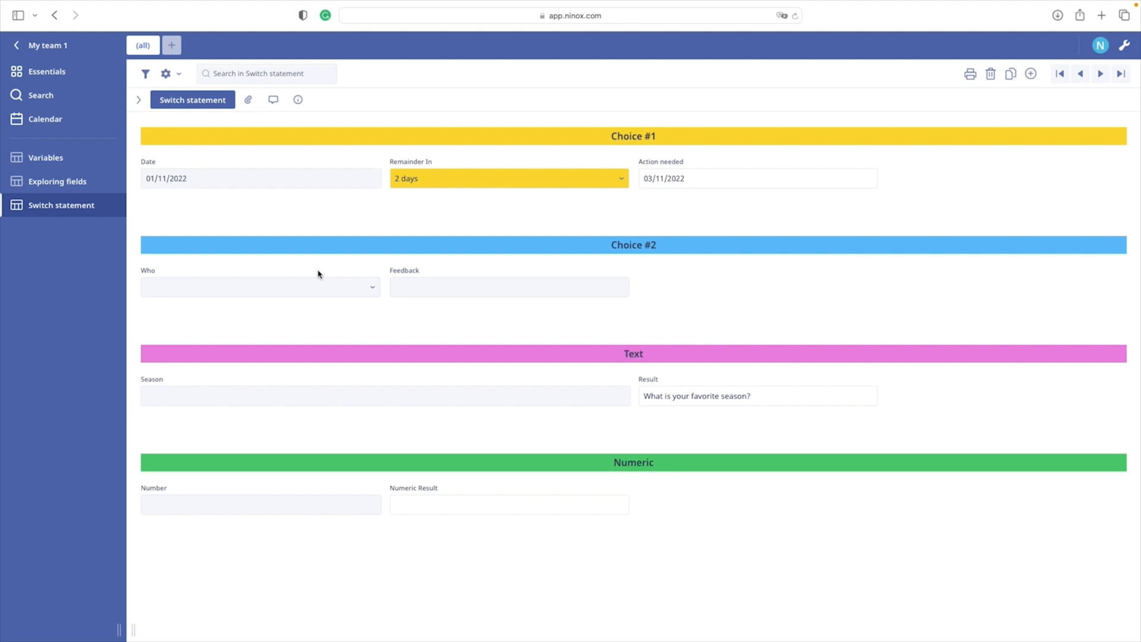
# - Set Who to Customer B so Feedback reads MEDIUM PRIORITY
pyautogui.click(258, 286)
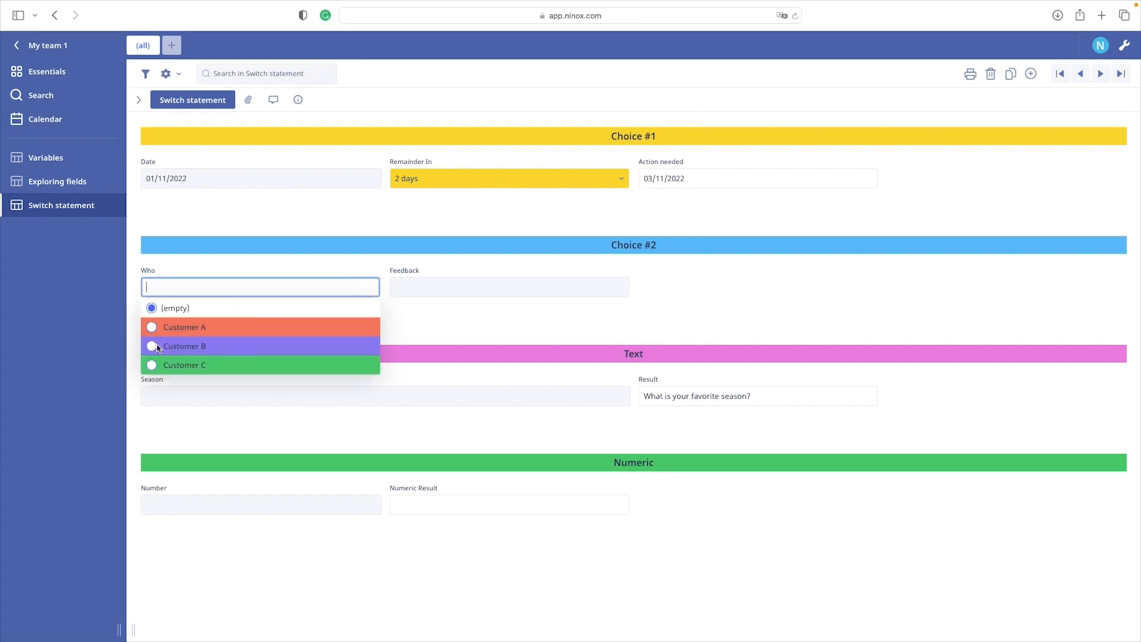
pyautogui.click(184, 346)
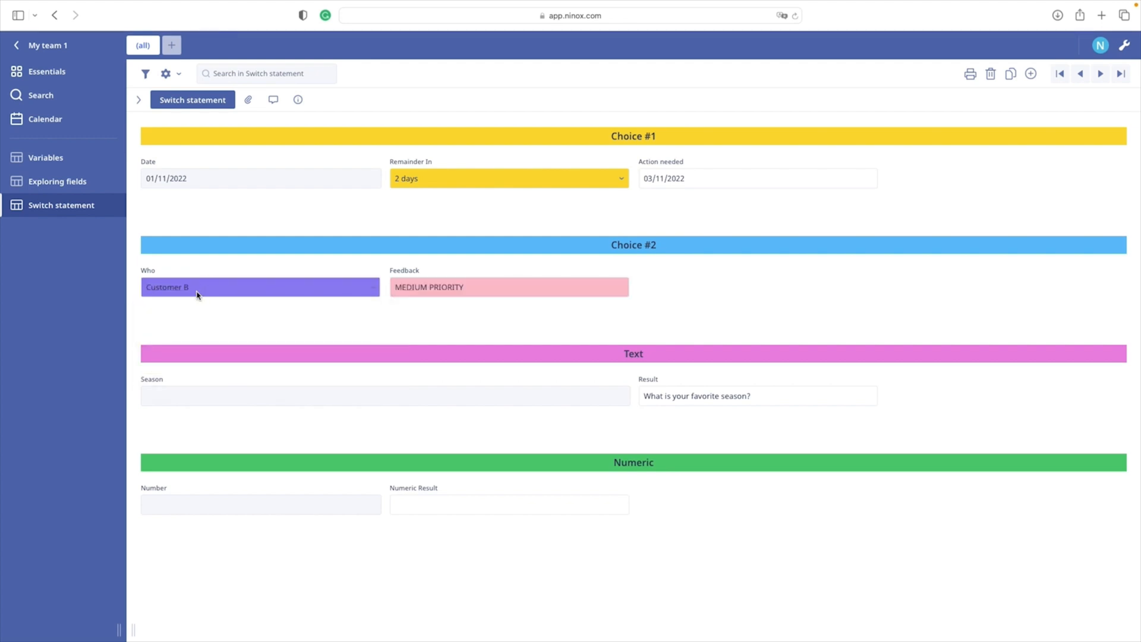
pyautogui.moveTo(161, 276)
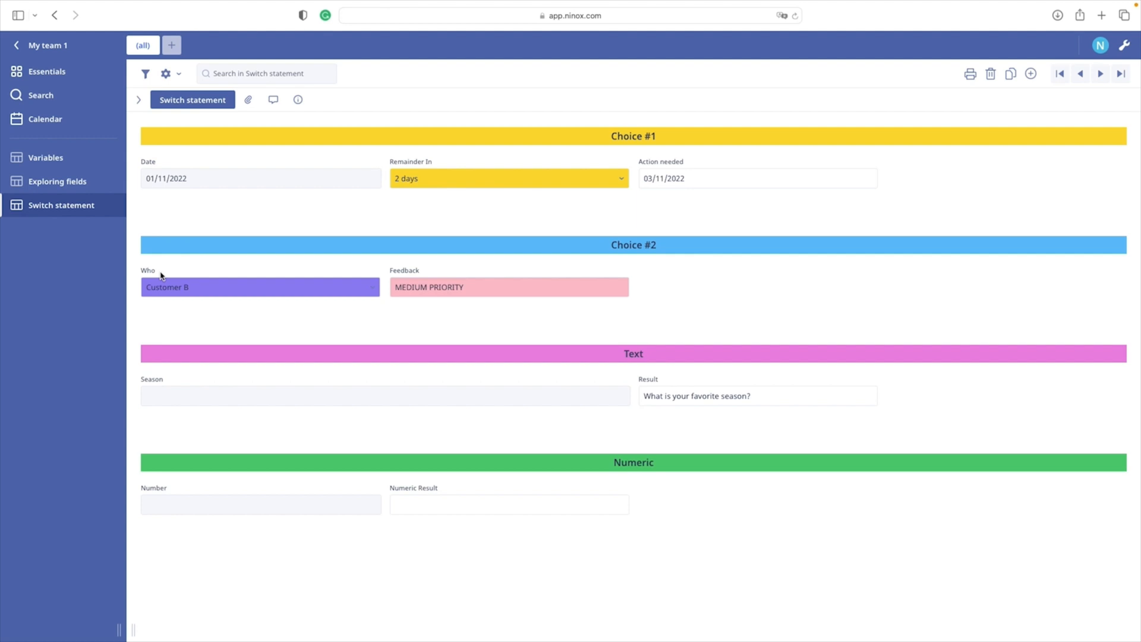
pyautogui.moveTo(400, 304)
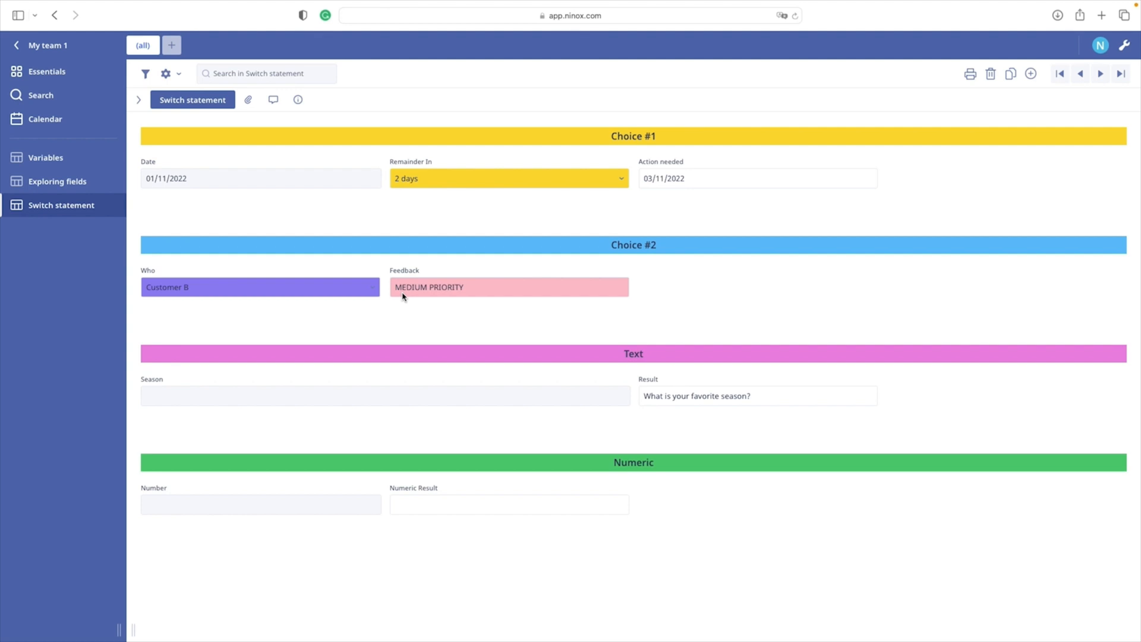
pyautogui.moveTo(1061, 86)
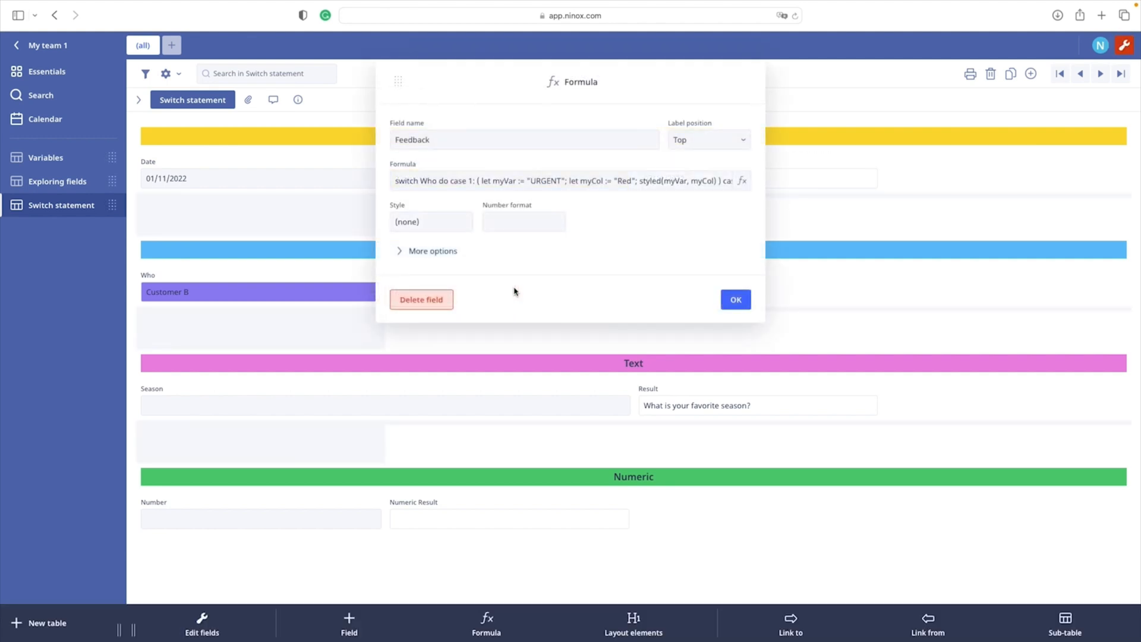
pyautogui.click(742, 180)
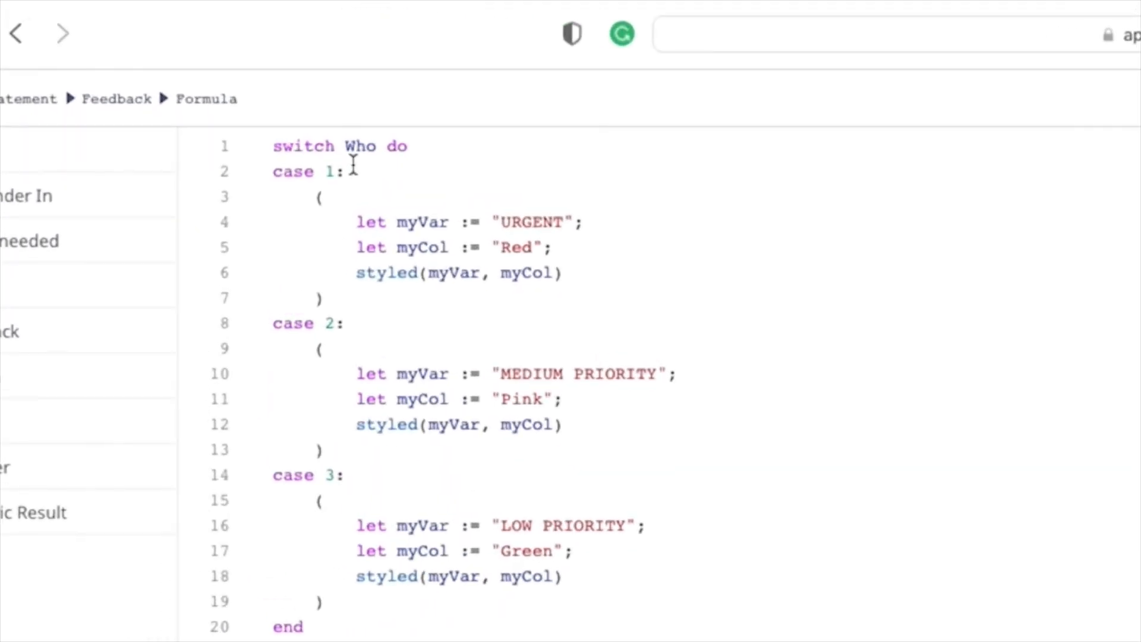
pyautogui.moveTo(352, 153)
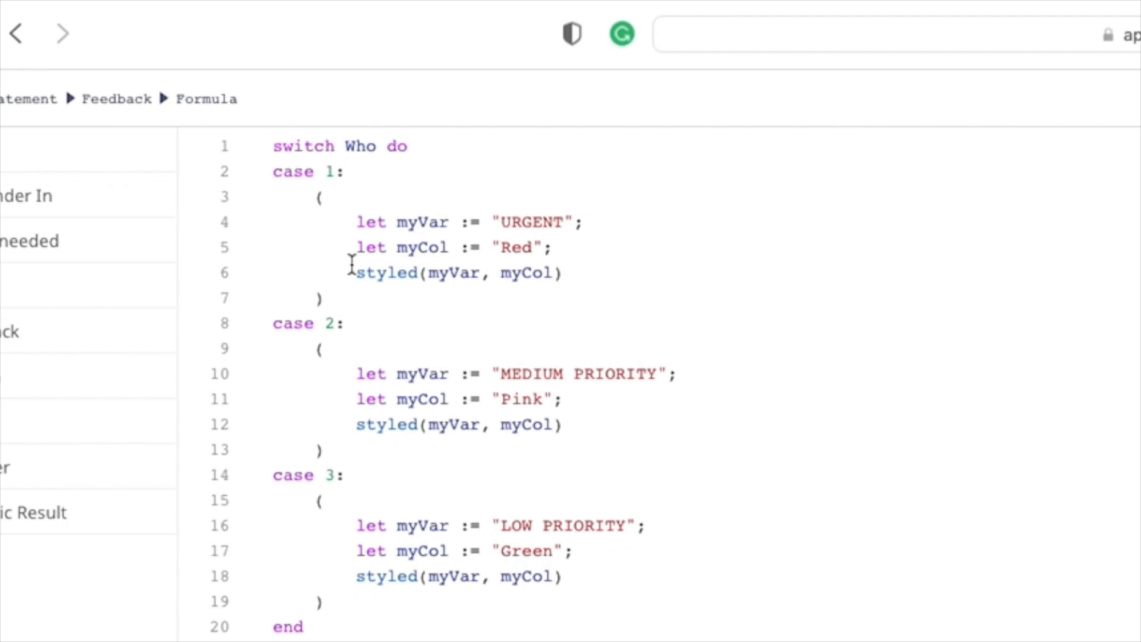
pyautogui.moveTo(444, 248)
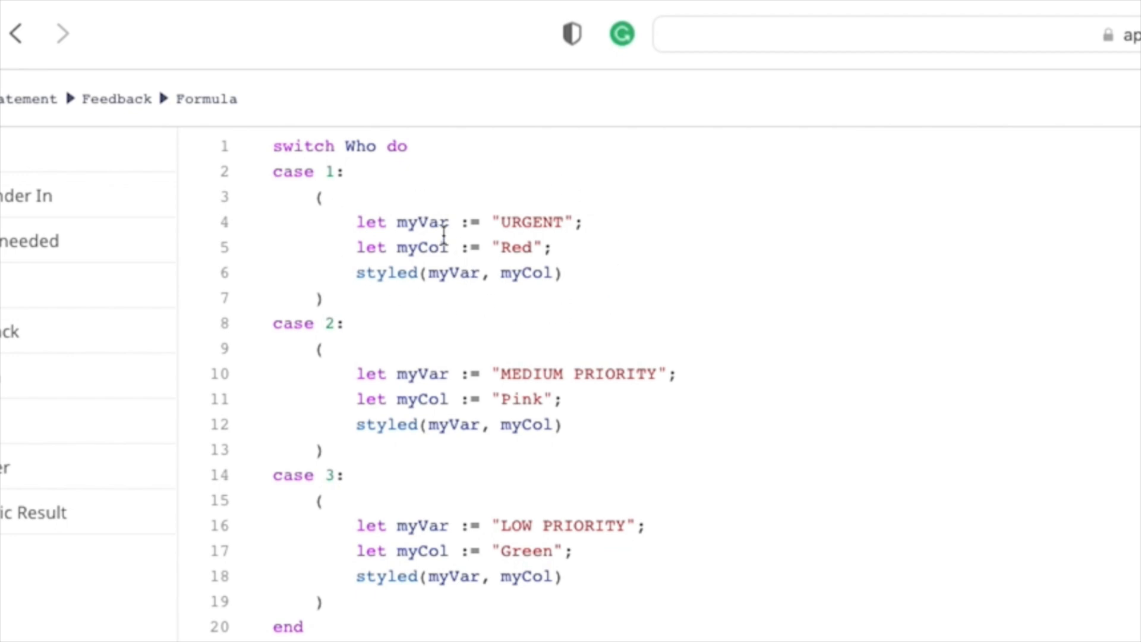
pyautogui.moveTo(489, 212)
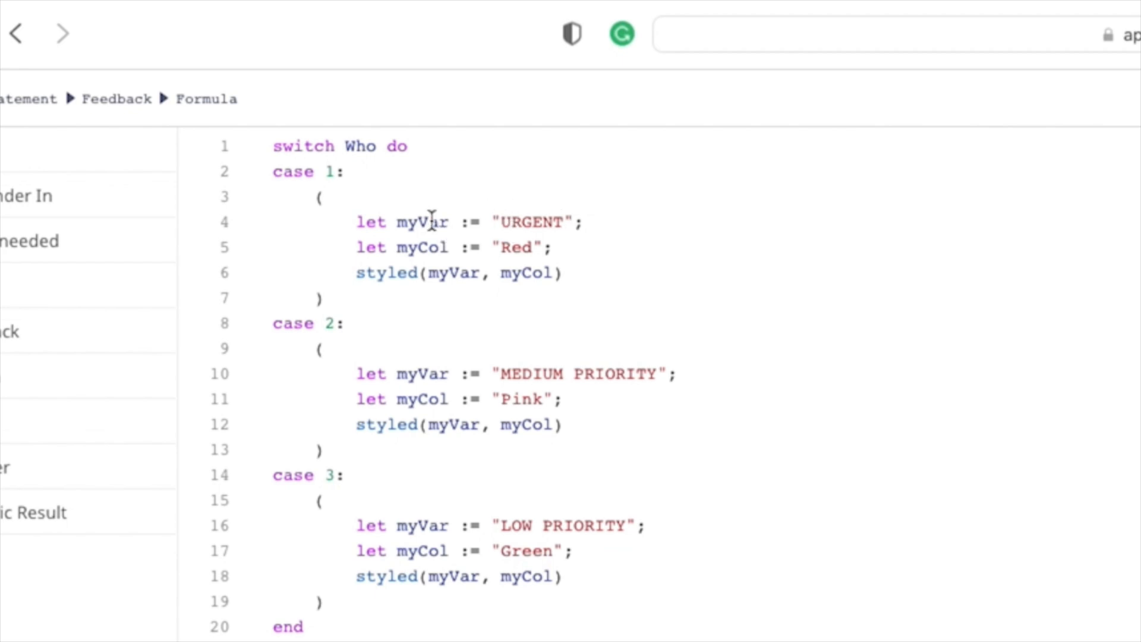
pyautogui.moveTo(510, 247)
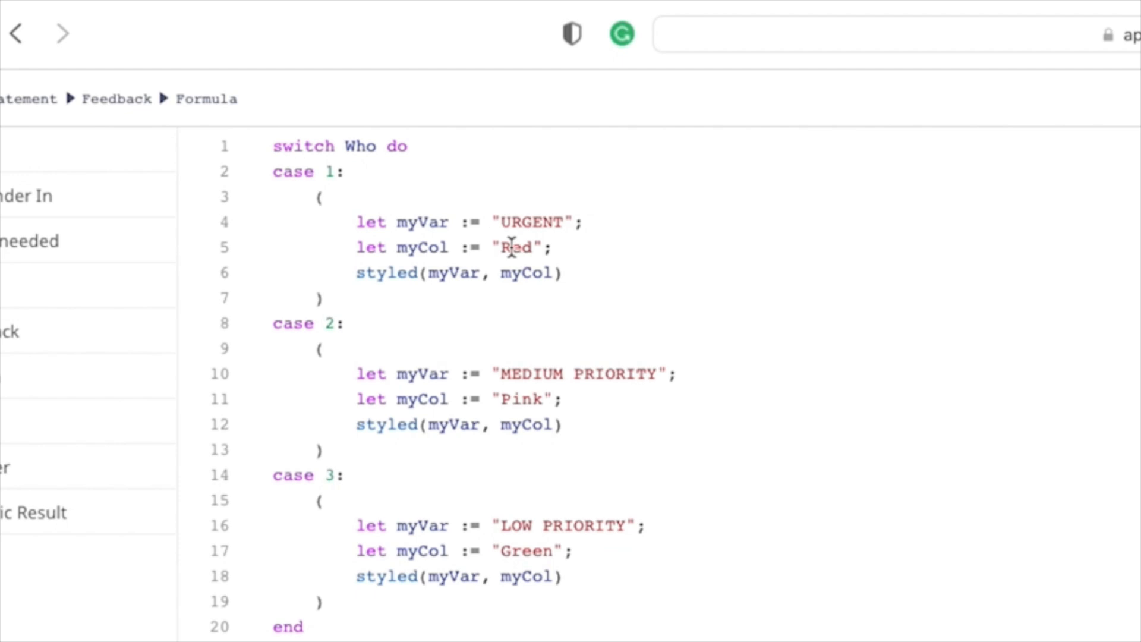
pyautogui.moveTo(429, 247)
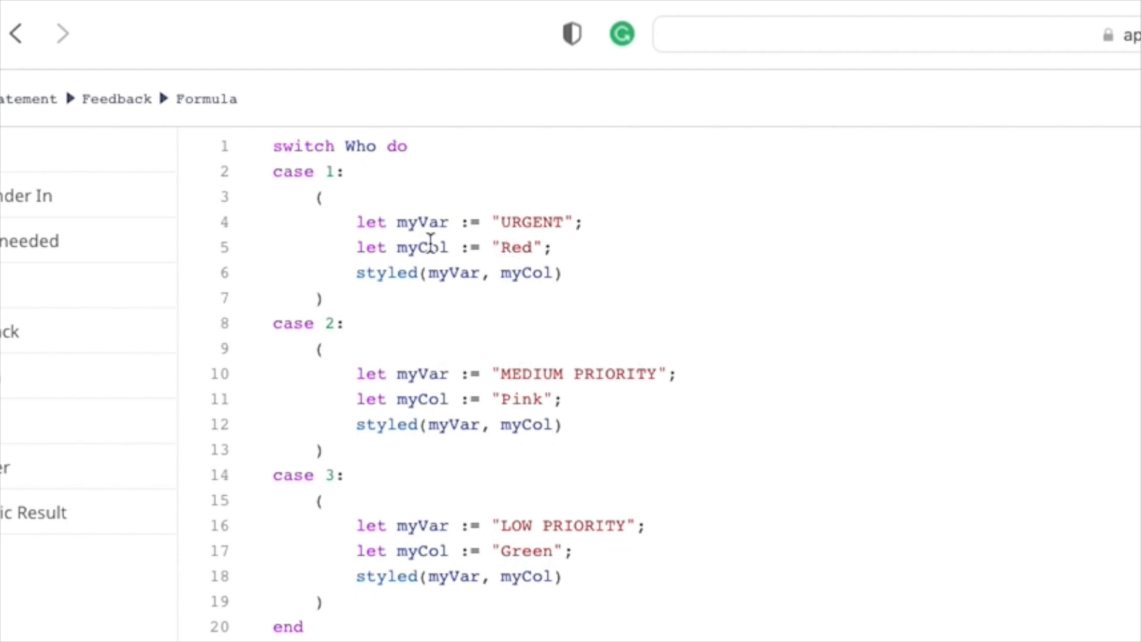
pyautogui.moveTo(361, 281)
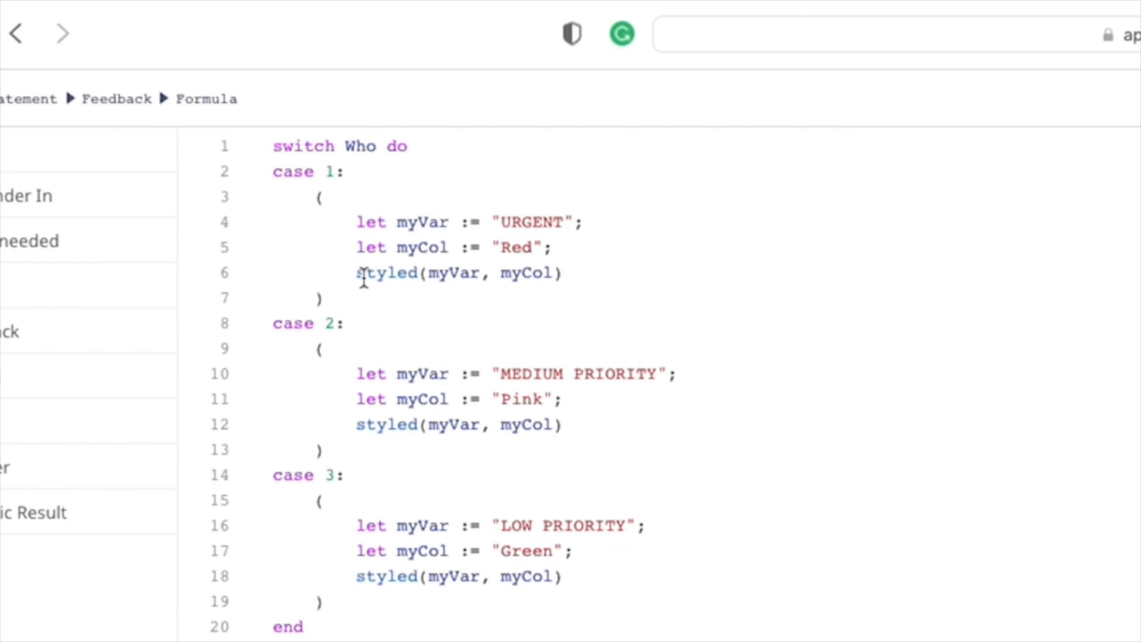
pyautogui.moveTo(589, 268)
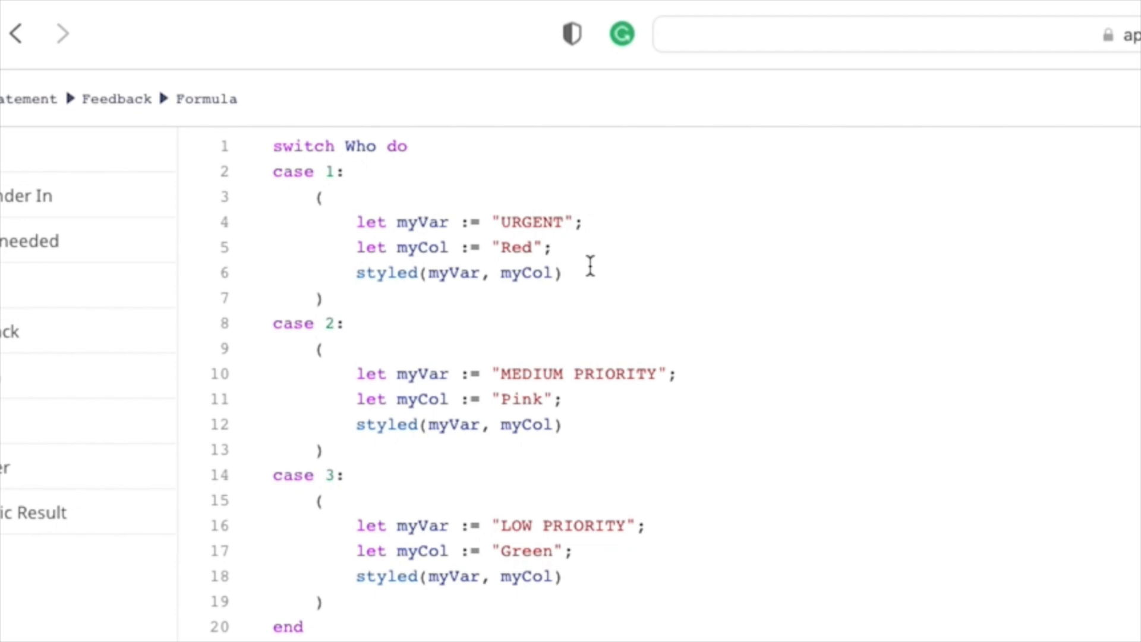
pyautogui.moveTo(1001, 299)
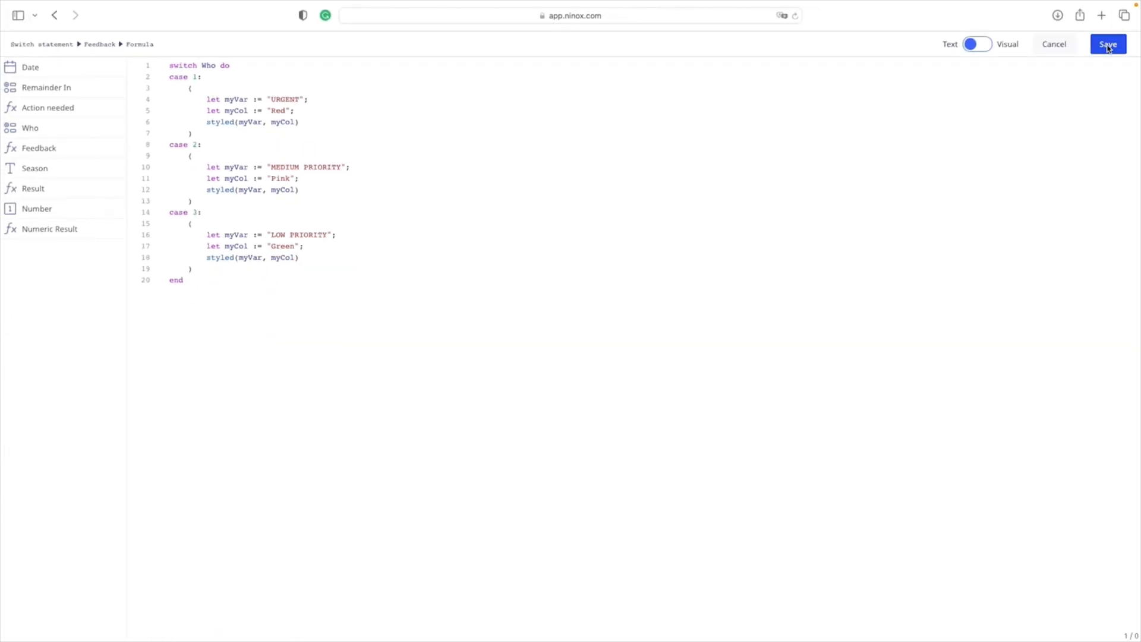
pyautogui.click(1107, 44)
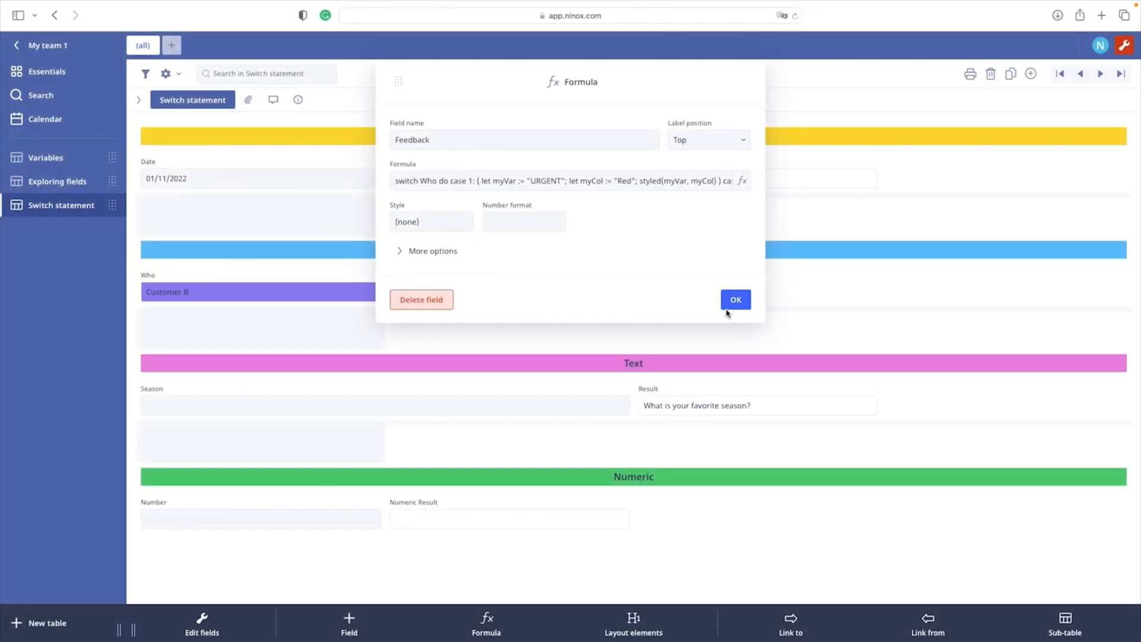
# - Close the Feedback field settings, returning to the record showing URGENT for Customer A
pyautogui.click(735, 300)
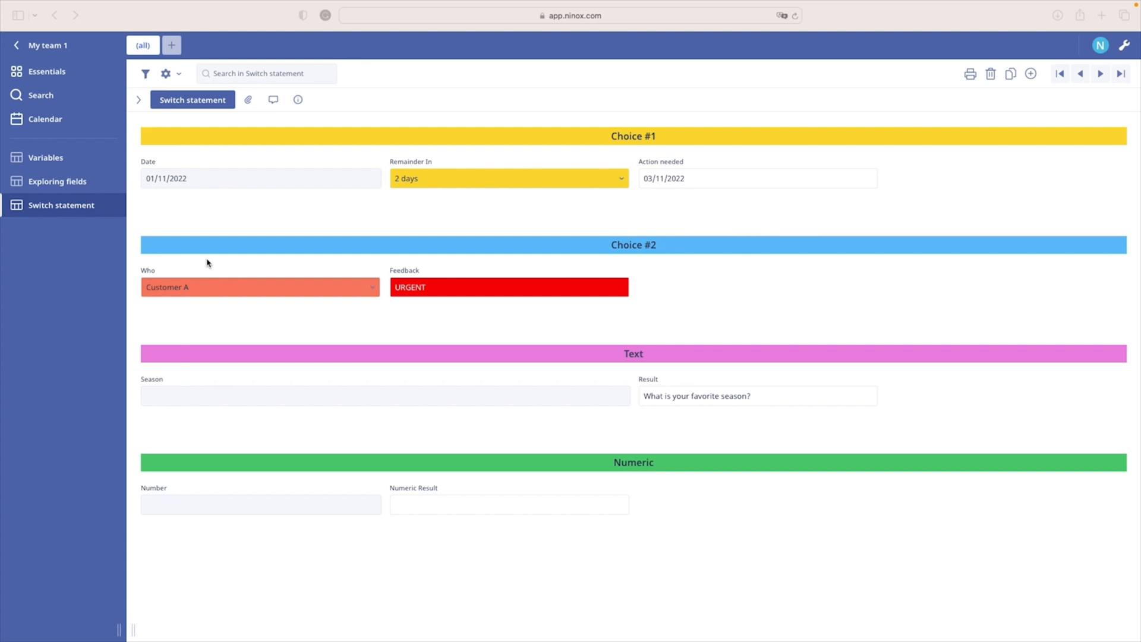
pyautogui.moveTo(514, 427)
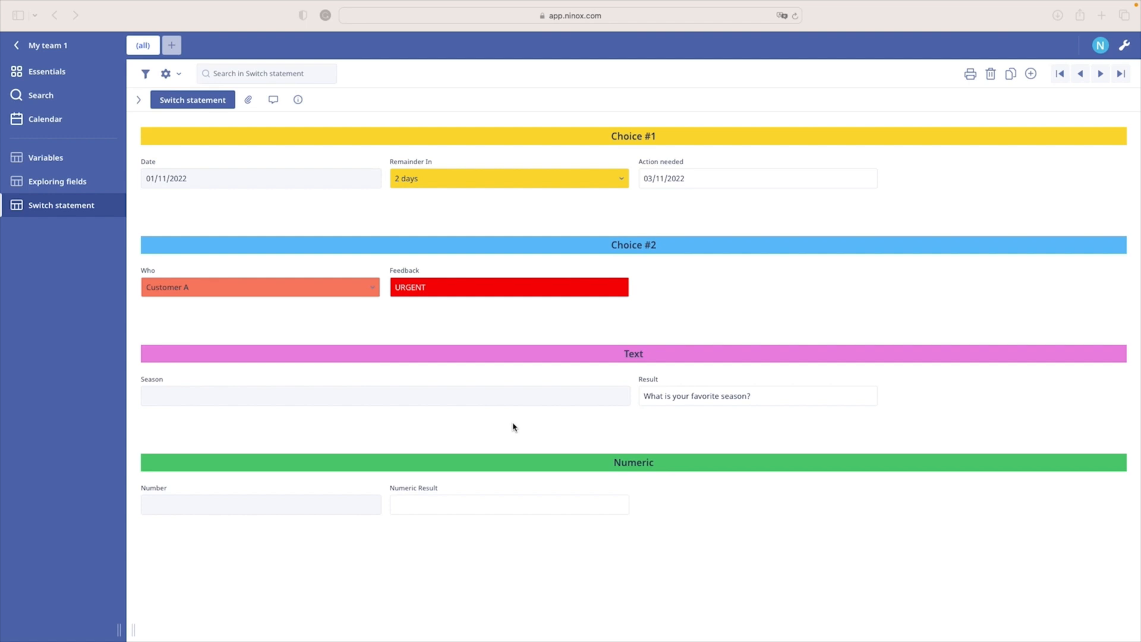
pyautogui.moveTo(593, 436)
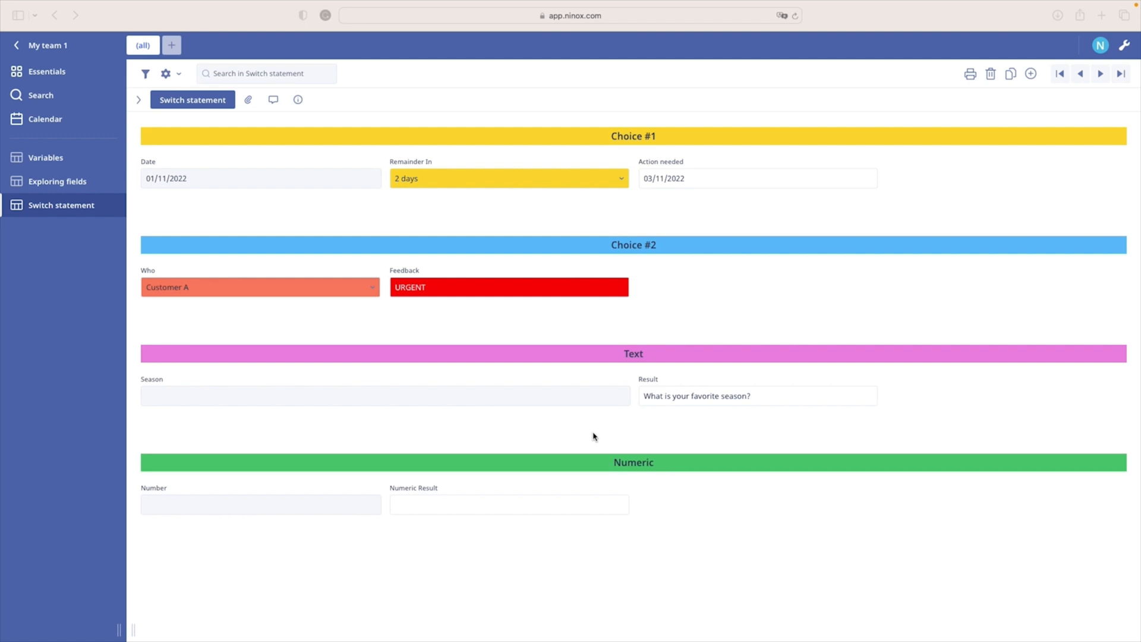
pyautogui.moveTo(617, 464)
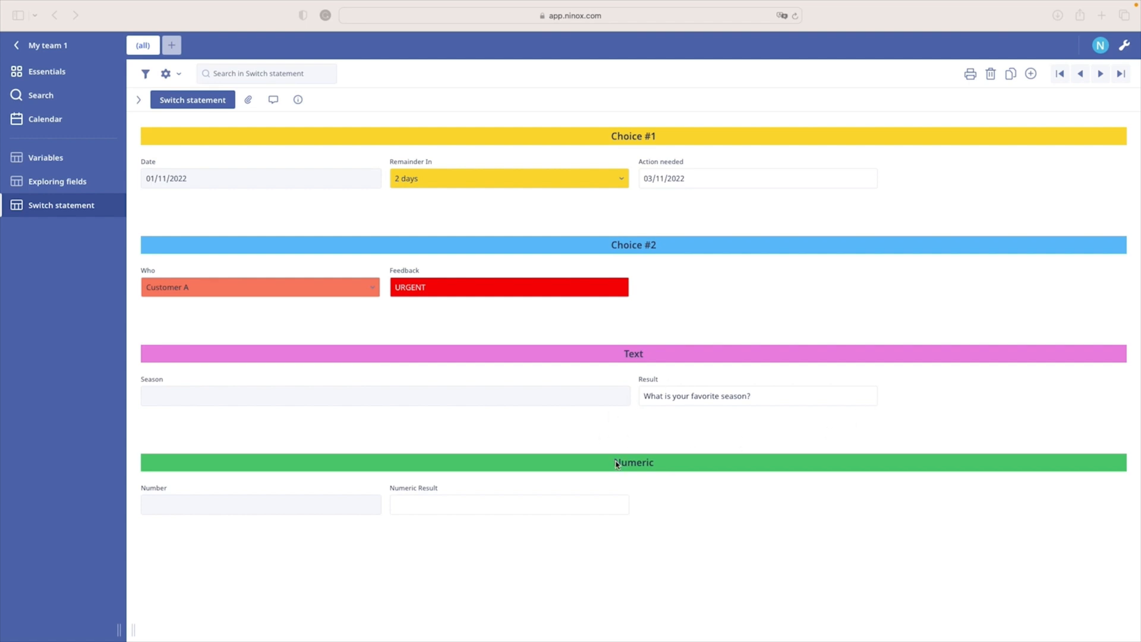
pyautogui.moveTo(194, 396)
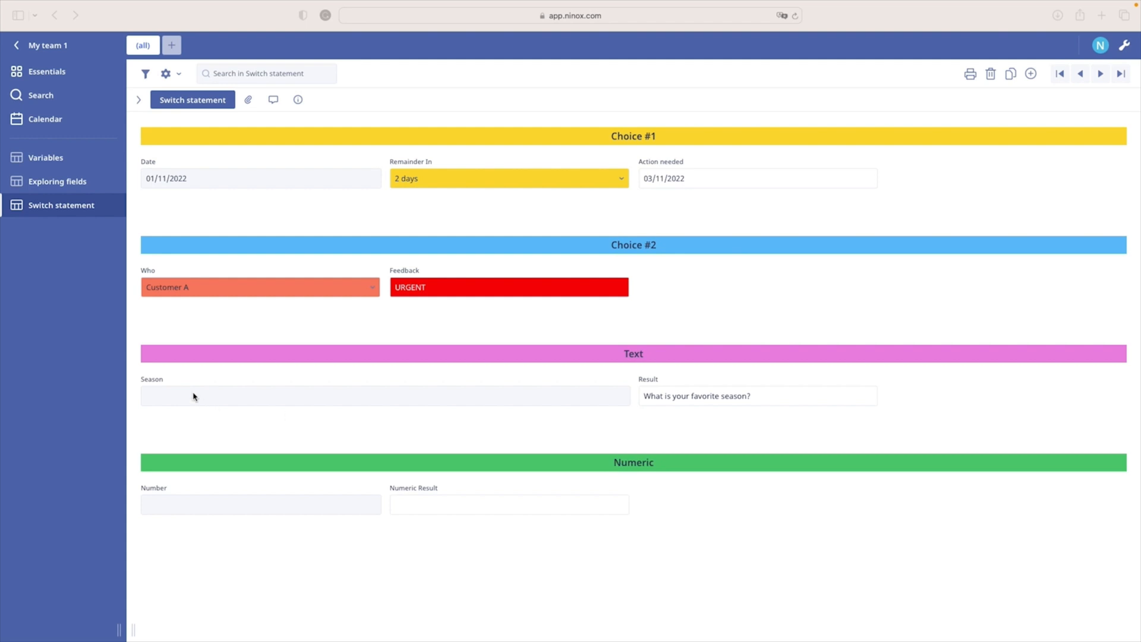
# - Enter Summer in the Season field so Result shows HOT
pyautogui.write('Su')
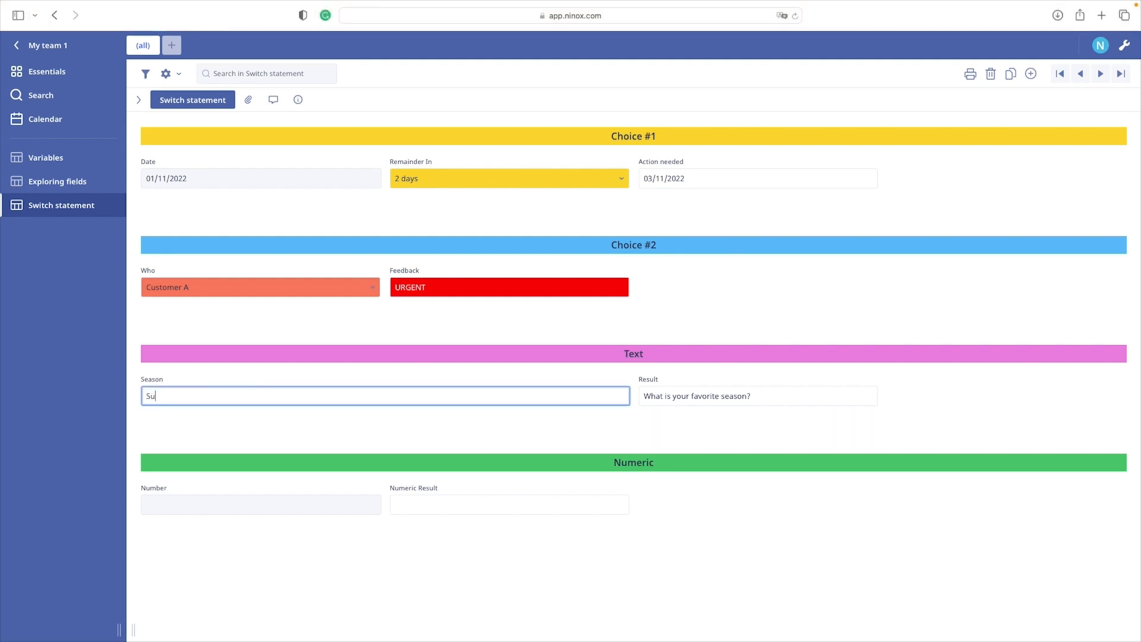
pyautogui.write('mmer')
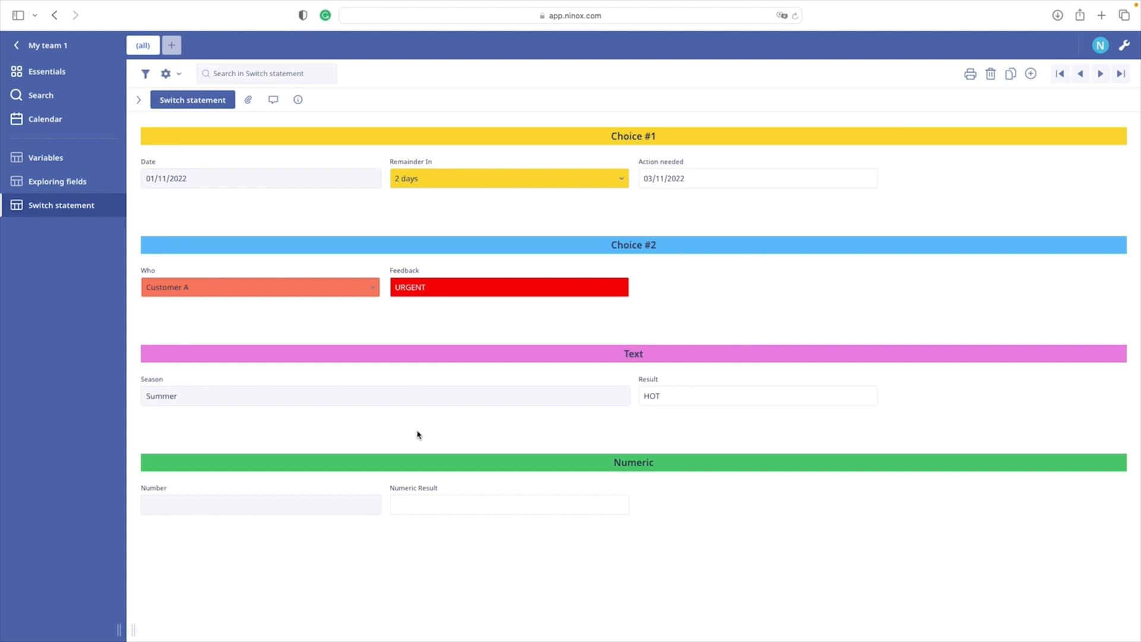
pyautogui.moveTo(547, 335)
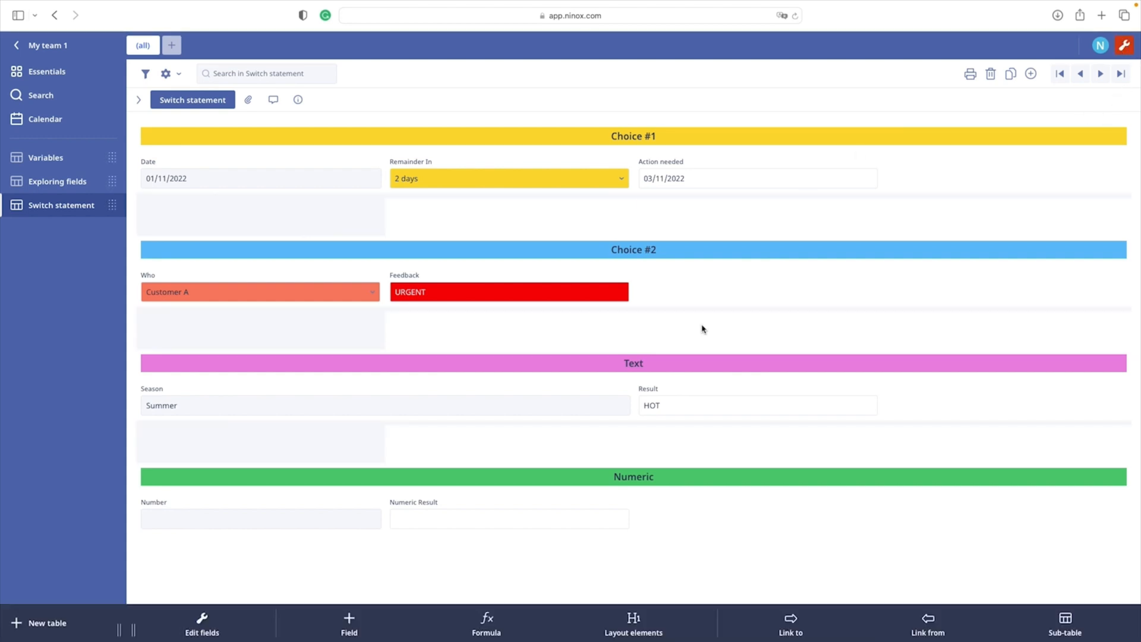
# - Review the Result switch formula with contains() cases returning HOT, COLD, FLOWERS BLOOMING or LEAVES FALLING
pyautogui.click(757, 406)
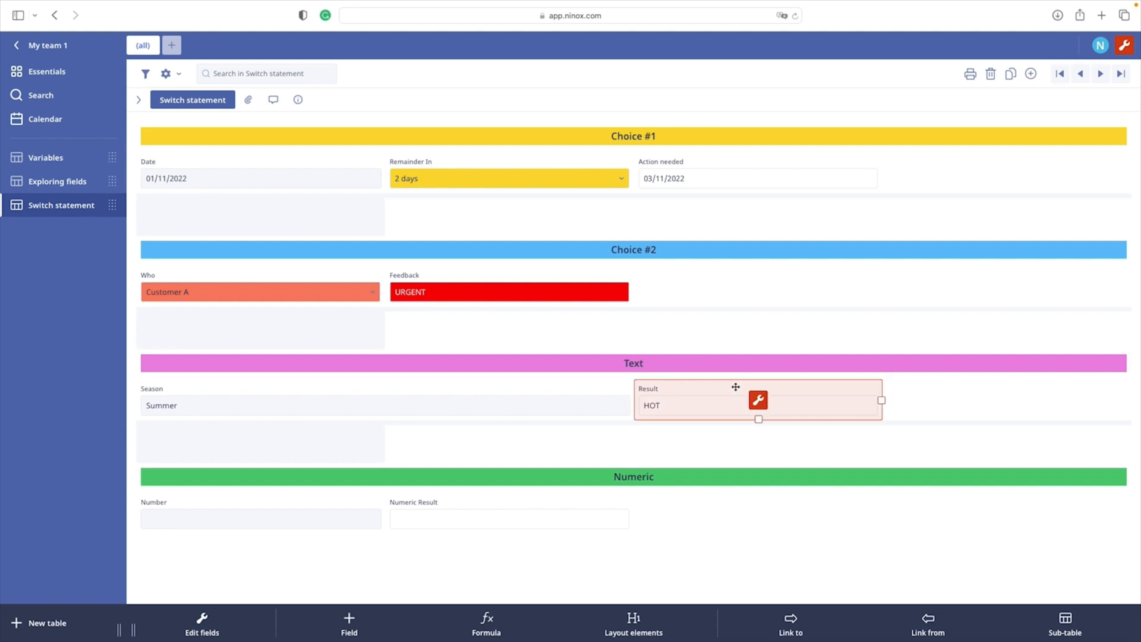
pyautogui.click(759, 401)
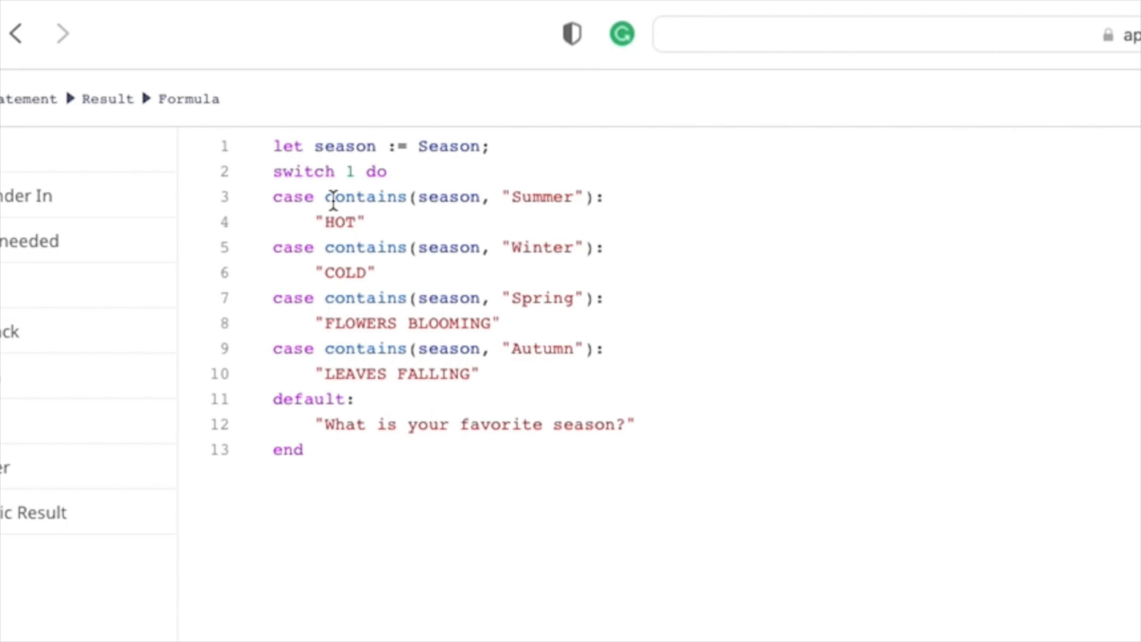
pyautogui.moveTo(401, 199)
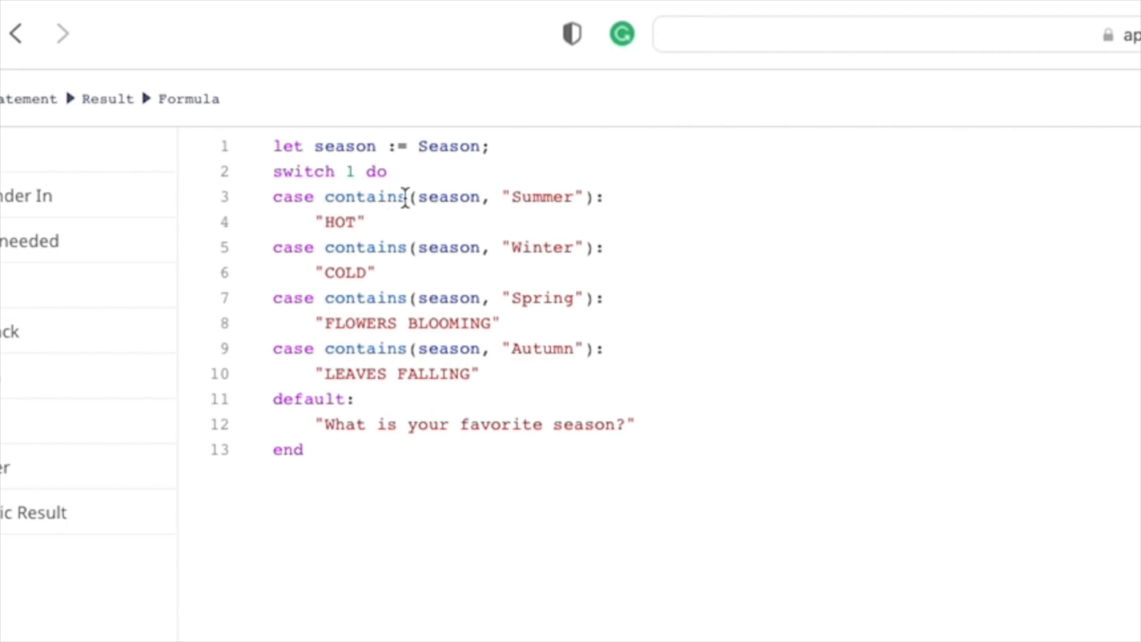
pyautogui.moveTo(457, 185)
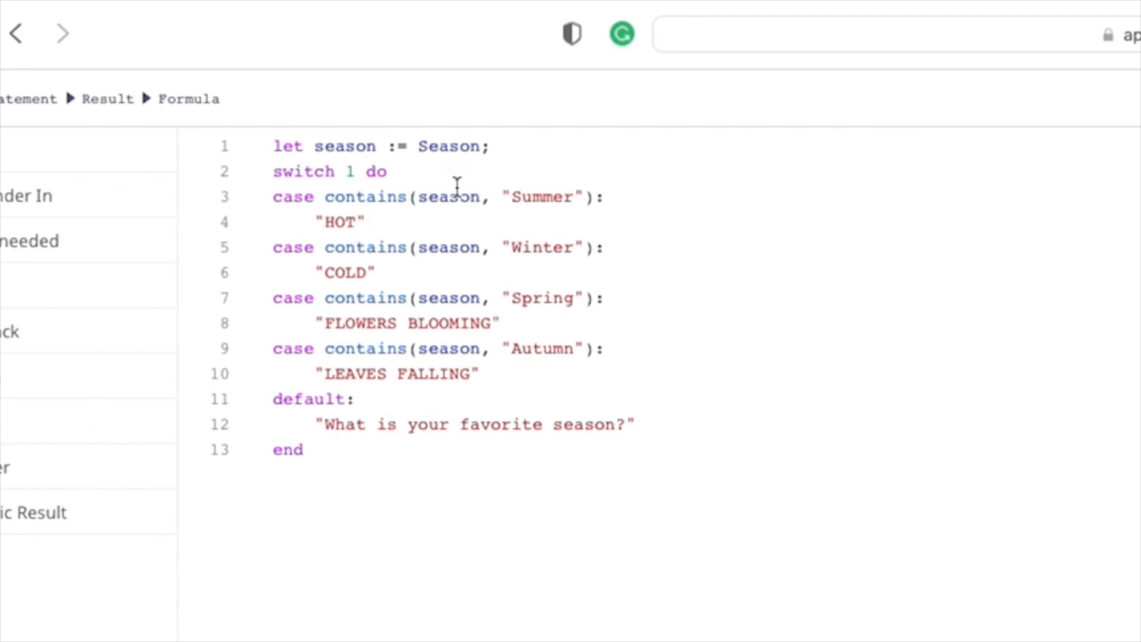
pyautogui.moveTo(388, 154)
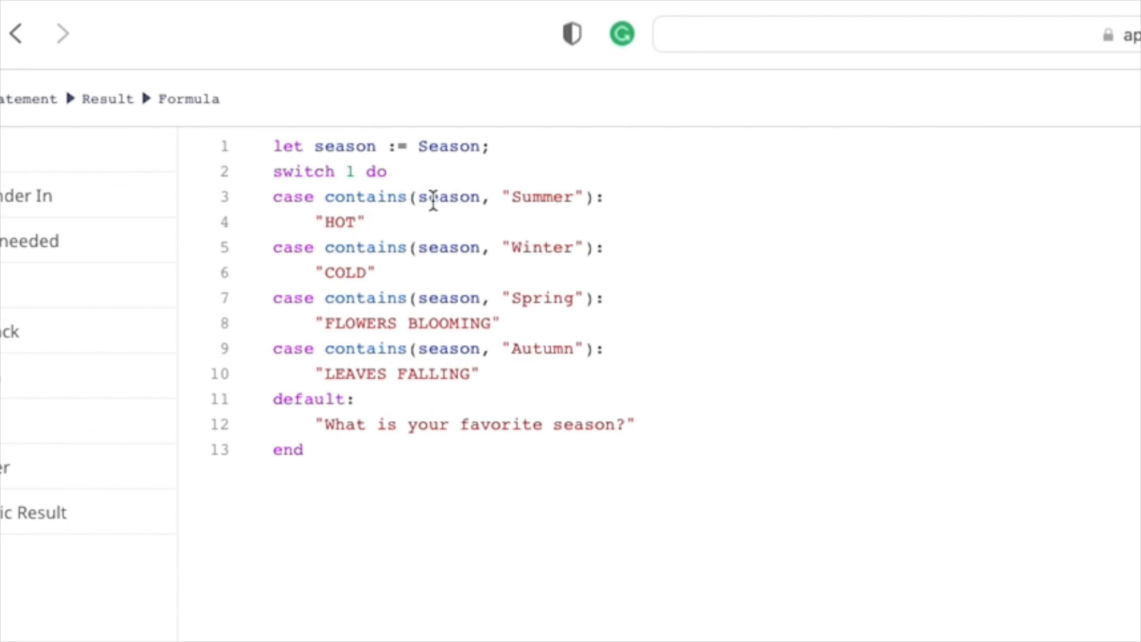
pyautogui.moveTo(366, 146)
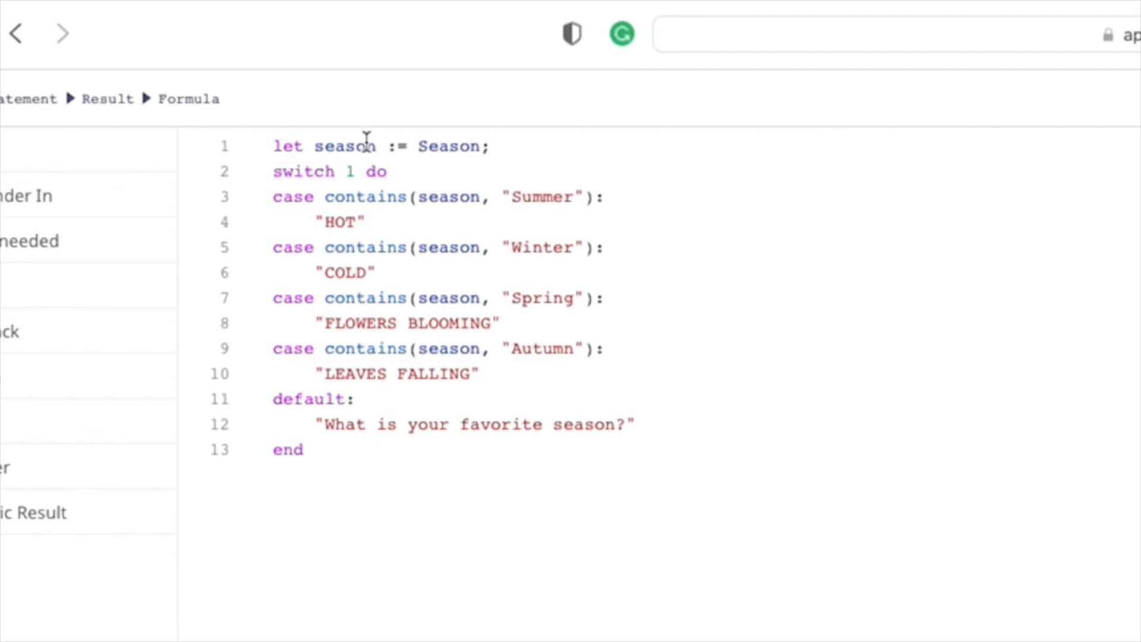
pyautogui.moveTo(450, 196)
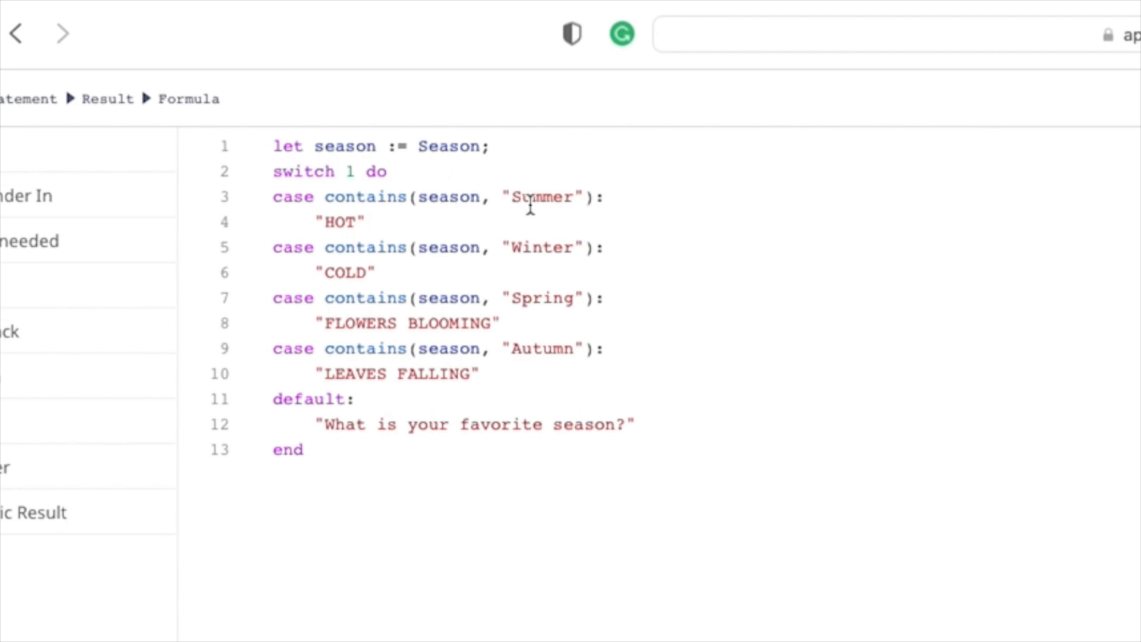
pyautogui.doubleClick(543, 196)
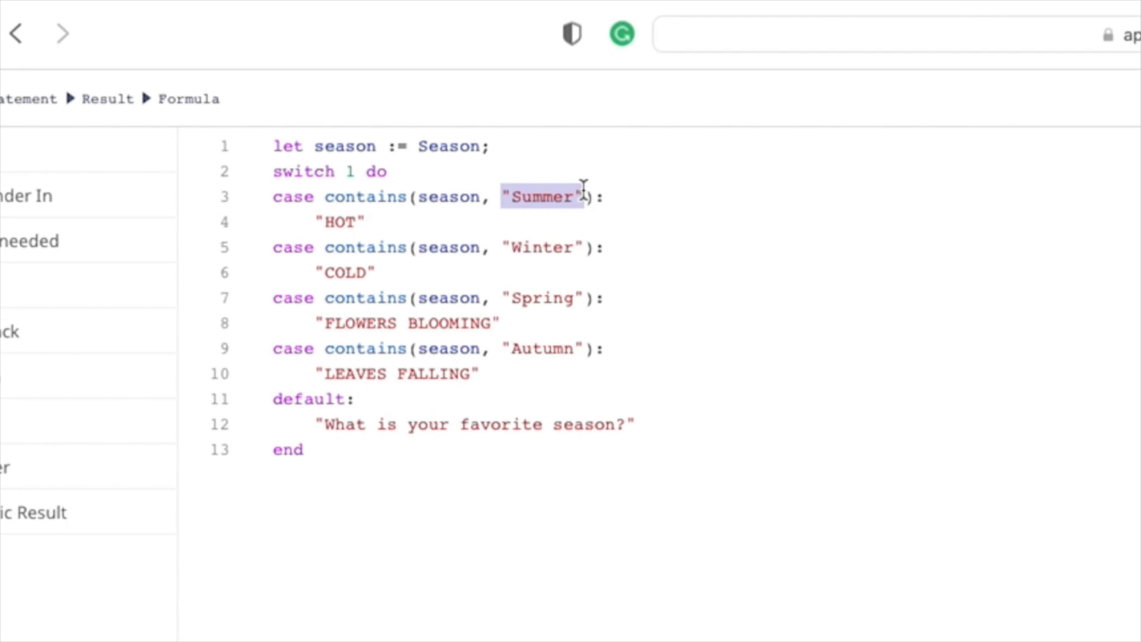
pyautogui.moveTo(455, 186)
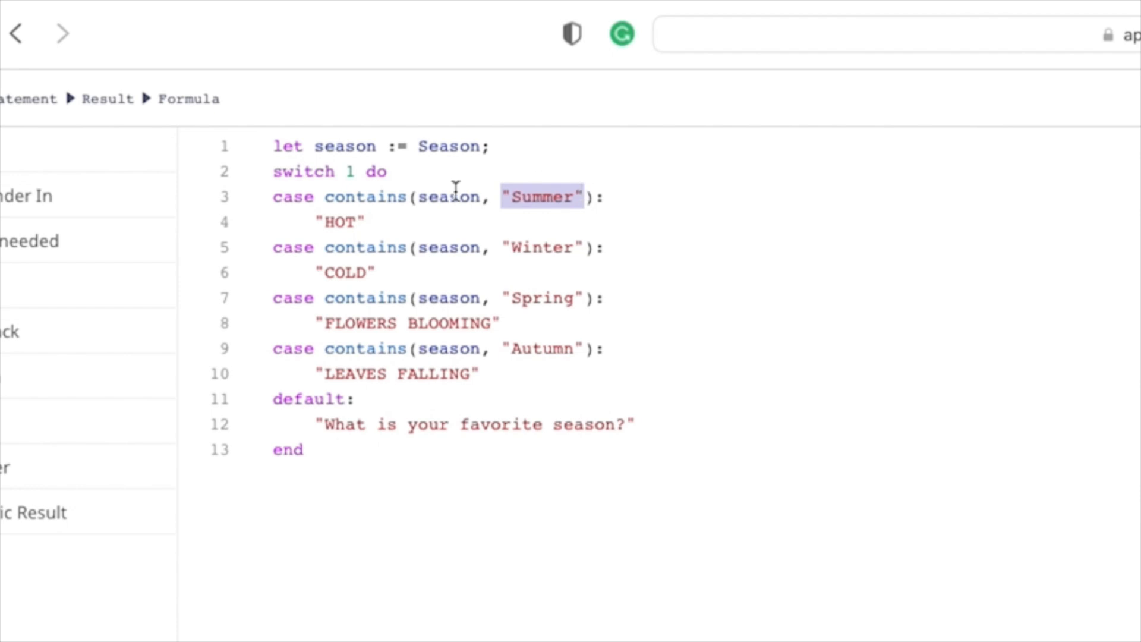
pyautogui.moveTo(519, 180)
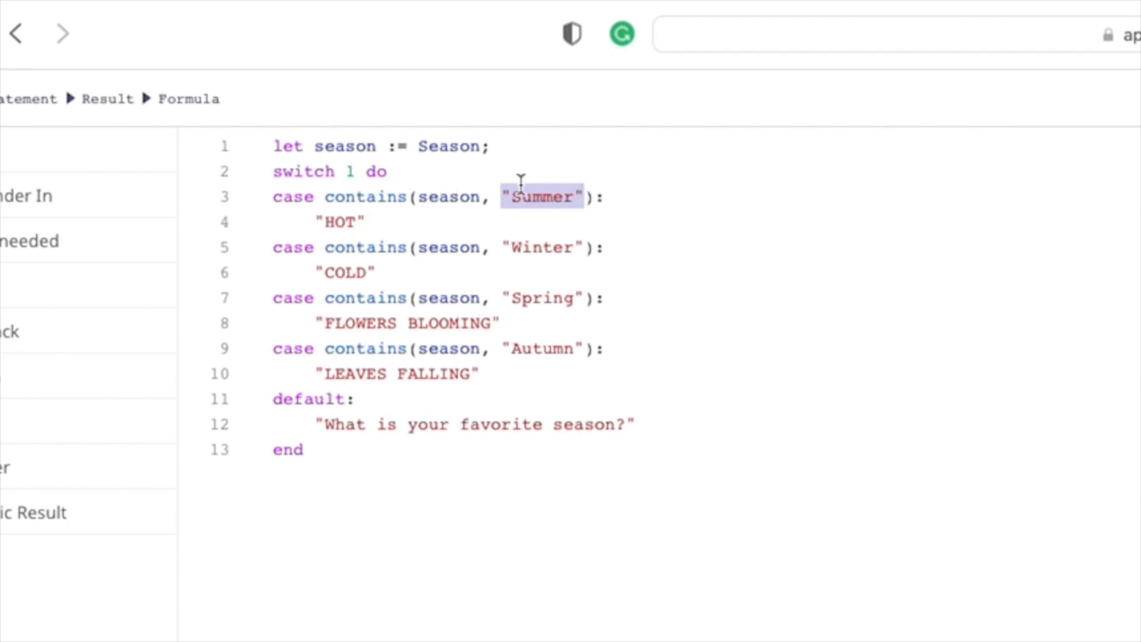
pyautogui.moveTo(304, 220)
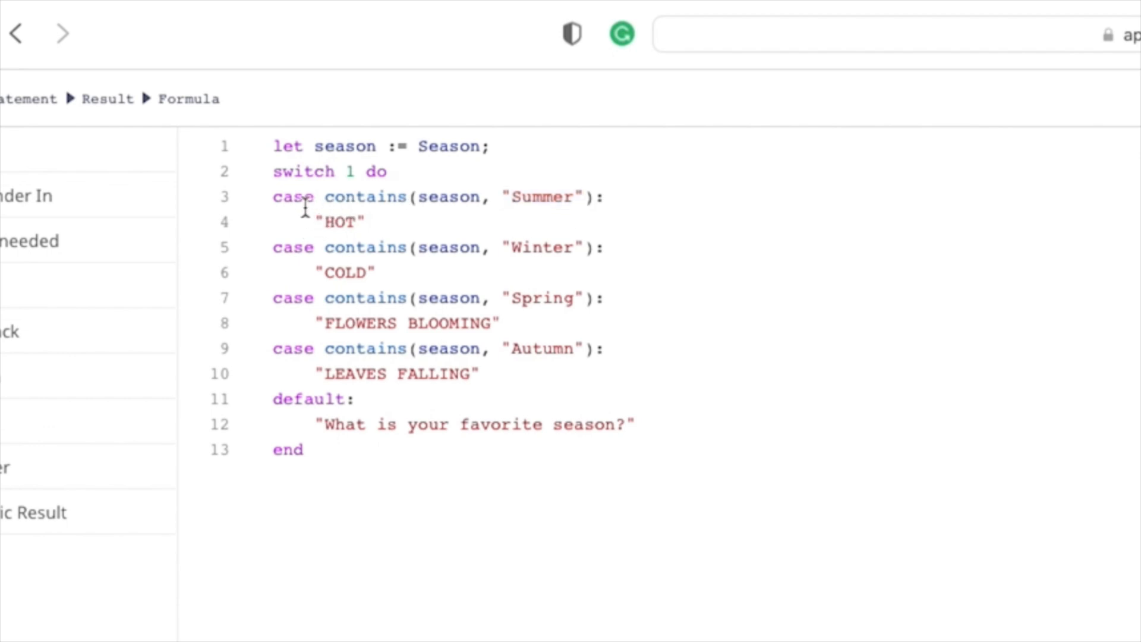
pyautogui.moveTo(350, 202)
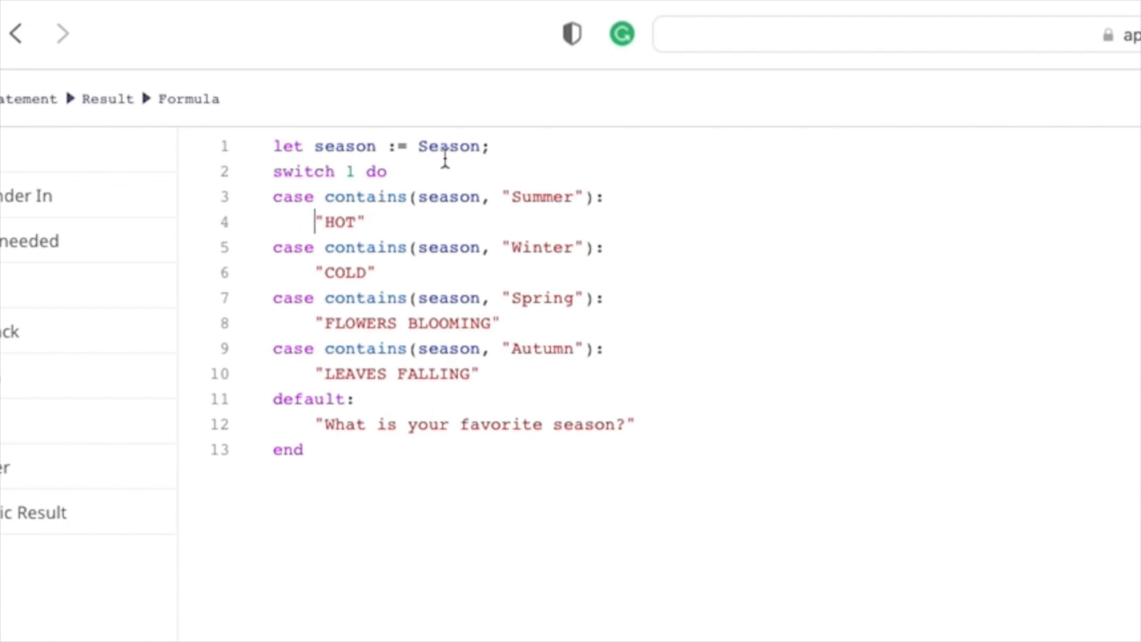
pyautogui.moveTo(443, 188)
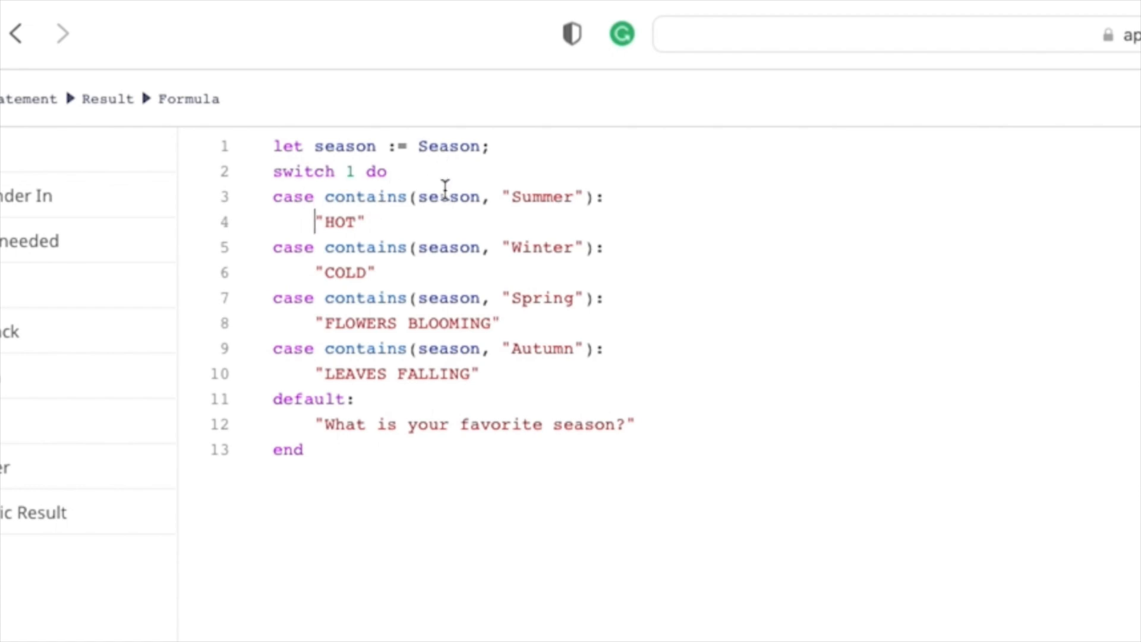
pyautogui.moveTo(508, 196)
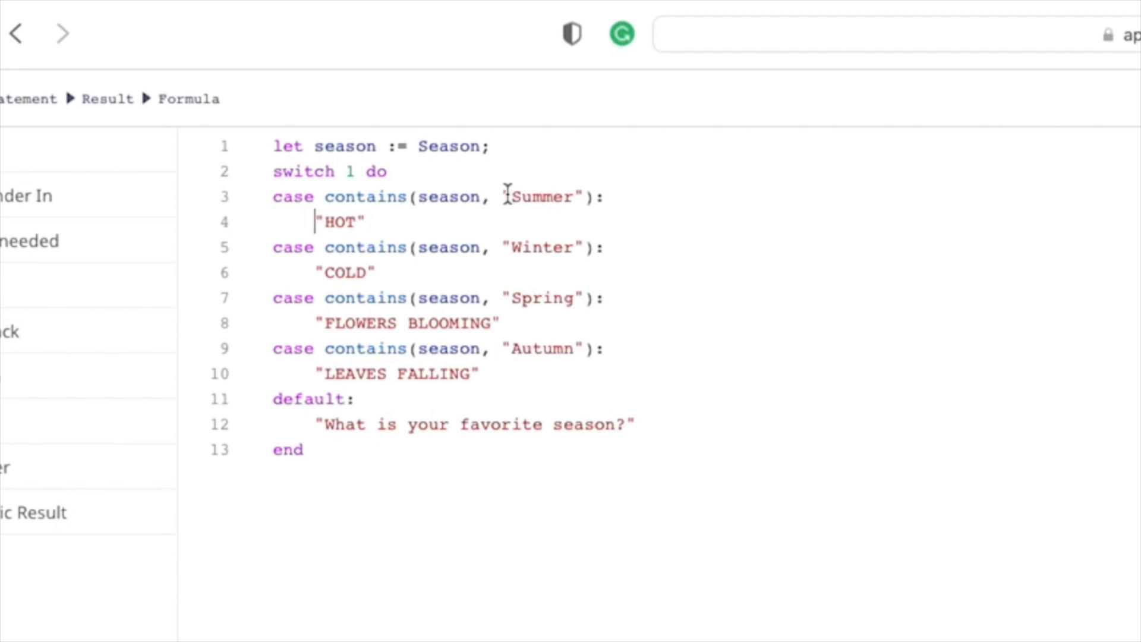
pyautogui.moveTo(309, 222)
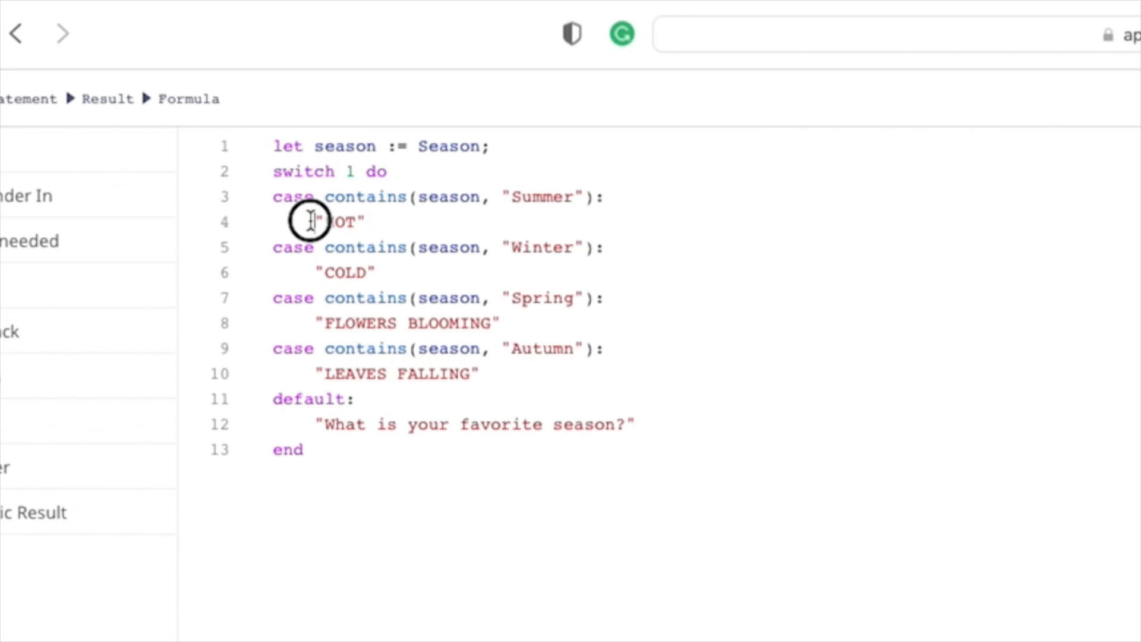
pyautogui.doubleClick(338, 222)
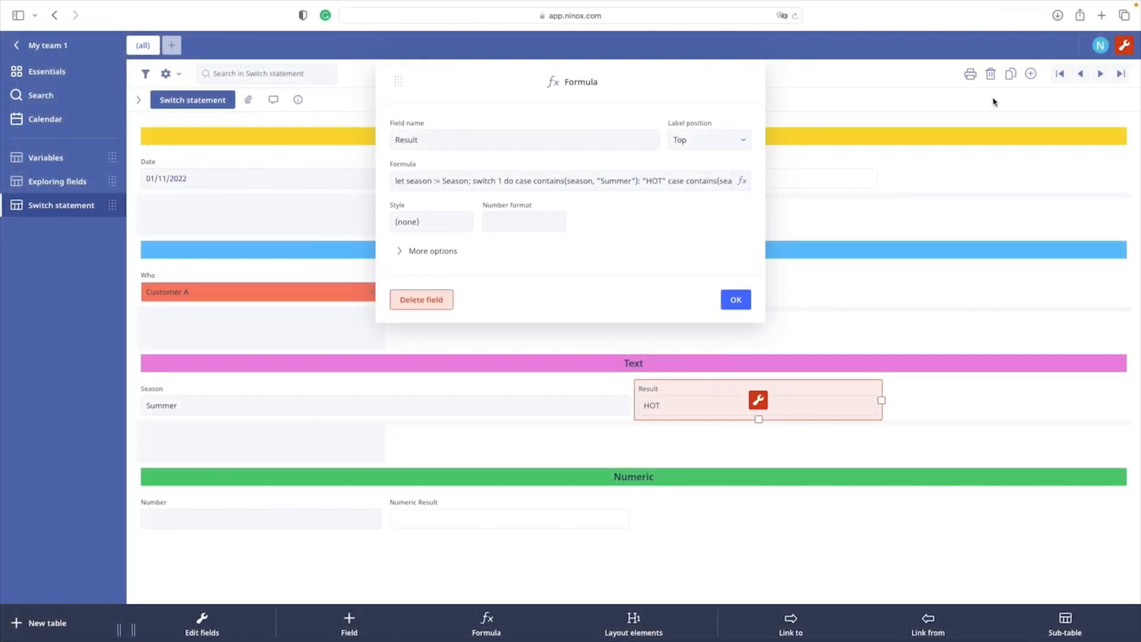
# - With lowercase summer in Season, Result falls back to What is your favorite season?
pyautogui.click(735, 299)
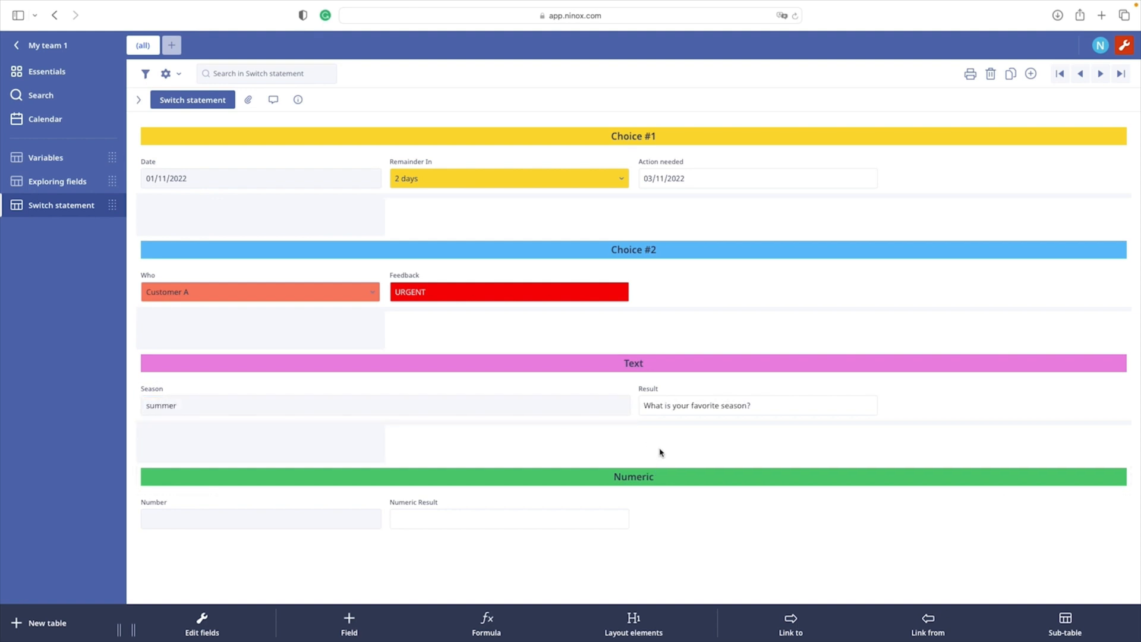
pyautogui.click(758, 405)
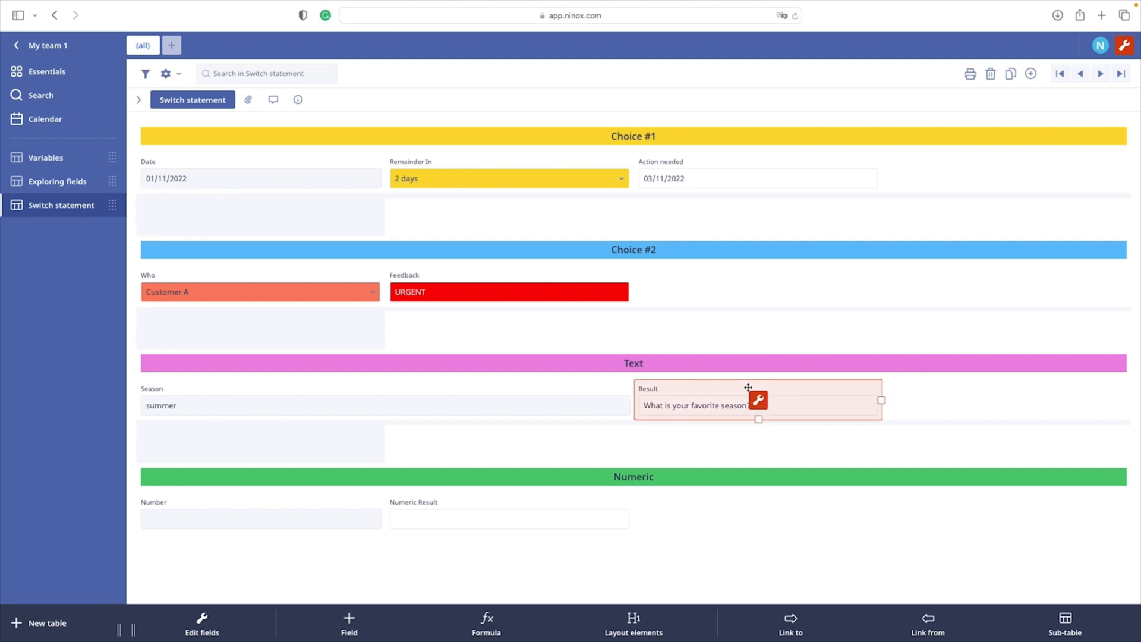
# - Extend the summer case with or contains(season, "SUMMER") or contains(season, "summer")
pyautogui.click(759, 400)
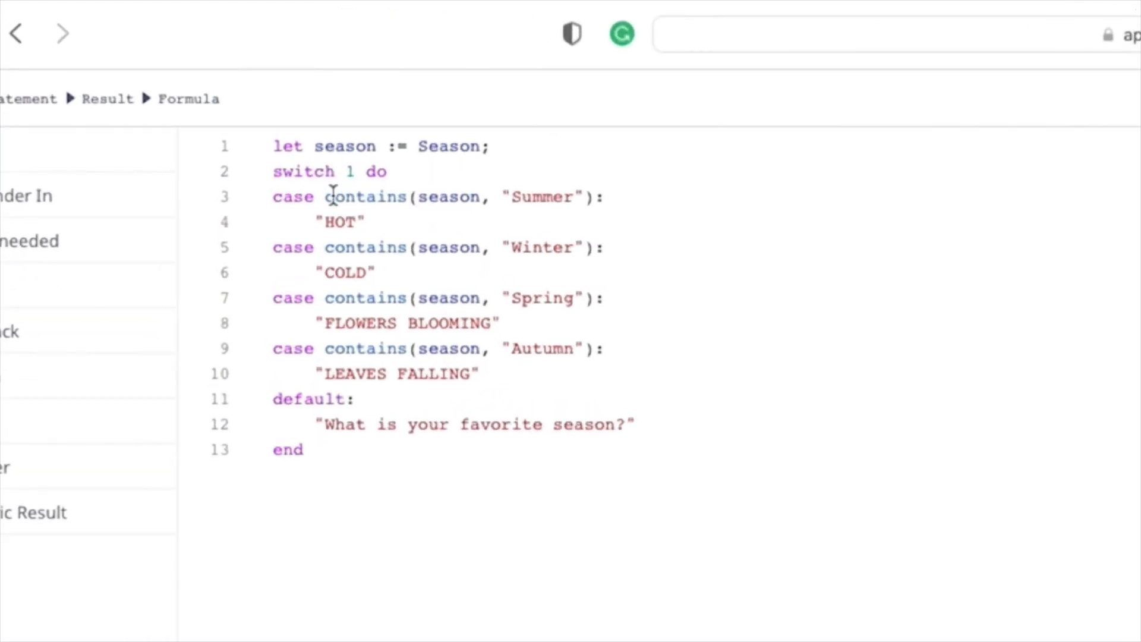
pyautogui.moveTo(459, 202)
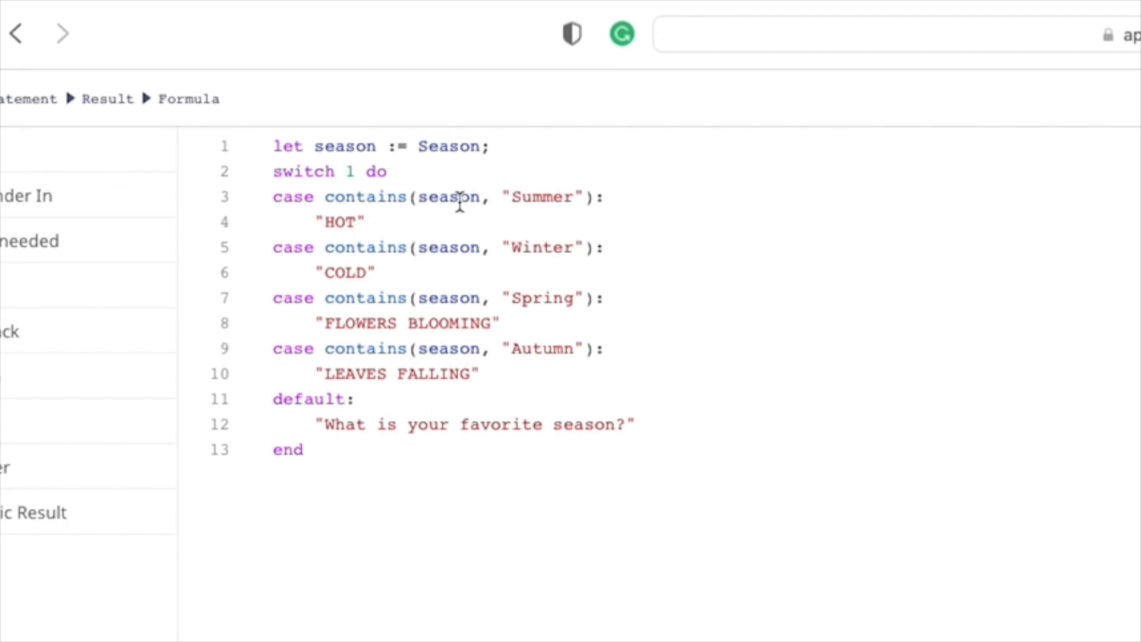
pyautogui.moveTo(342, 171)
pyautogui.write(' or contains(season, "SUMMER") or contains(season, "summer")')
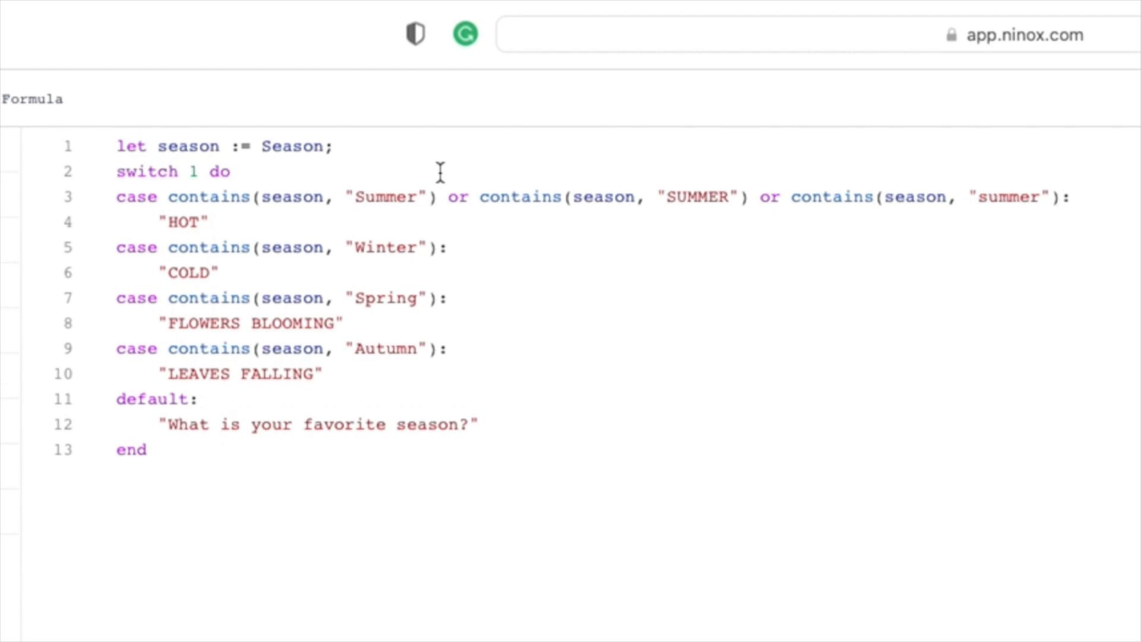
pyautogui.click(1060, 196)
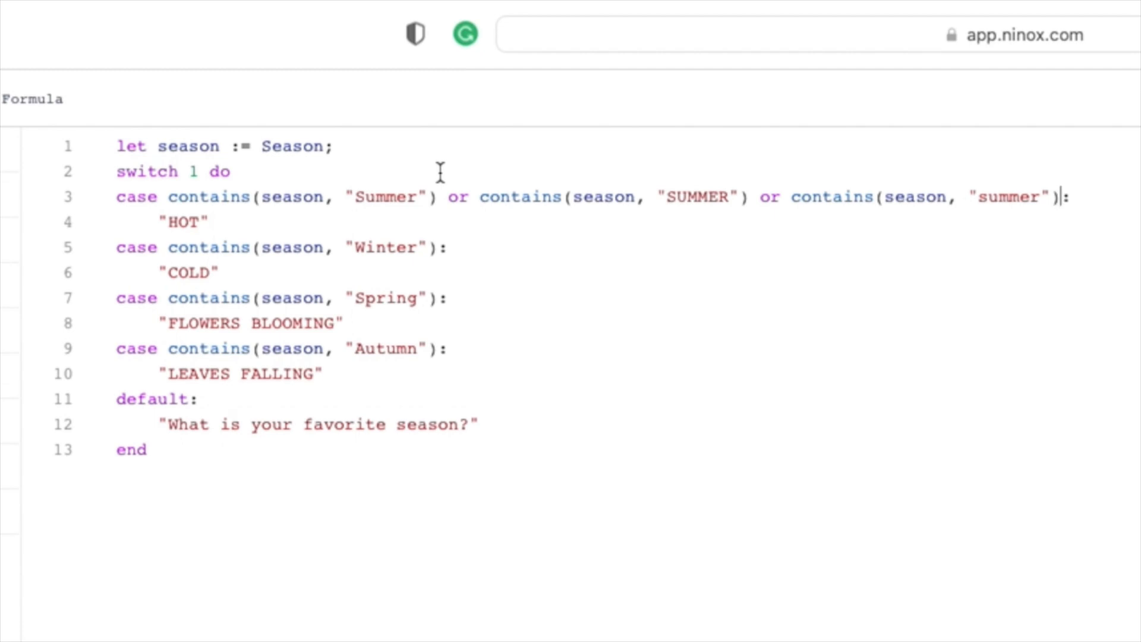
pyautogui.moveTo(731, 195)
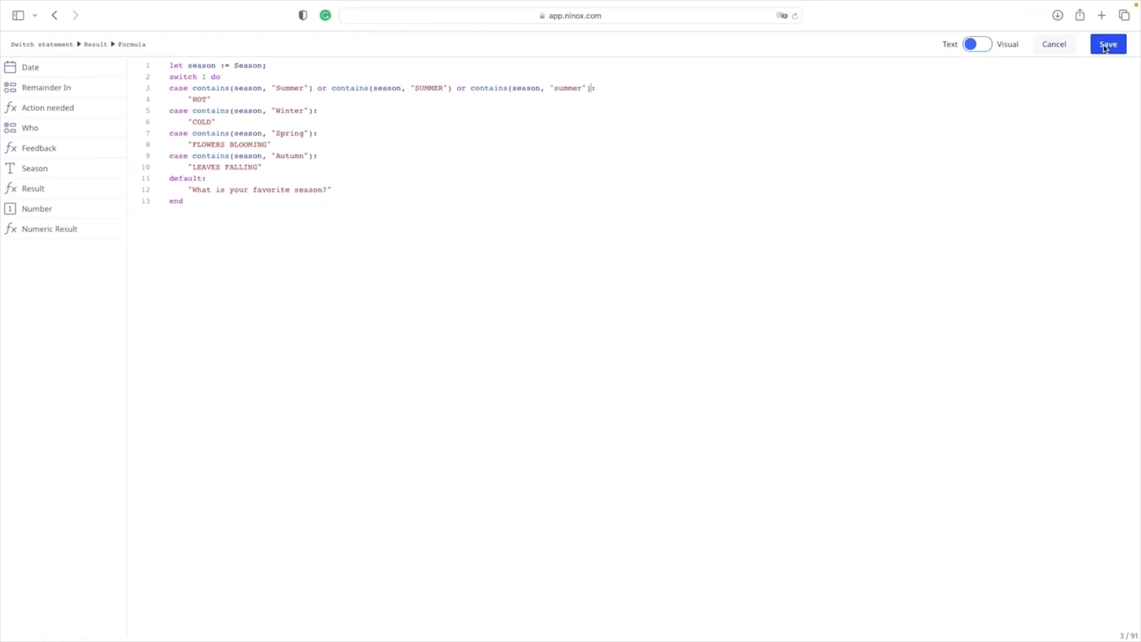
# - Save the Result formula and change Season to SUMMER, with Result still showing HOT
pyautogui.click(1108, 44)
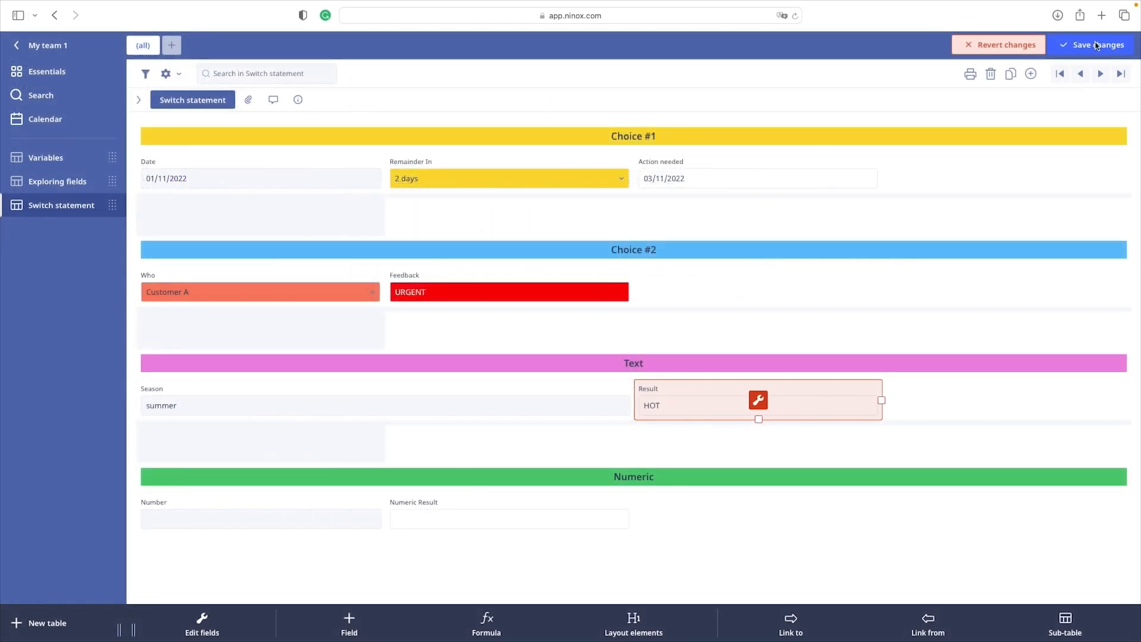
pyautogui.click(1095, 44)
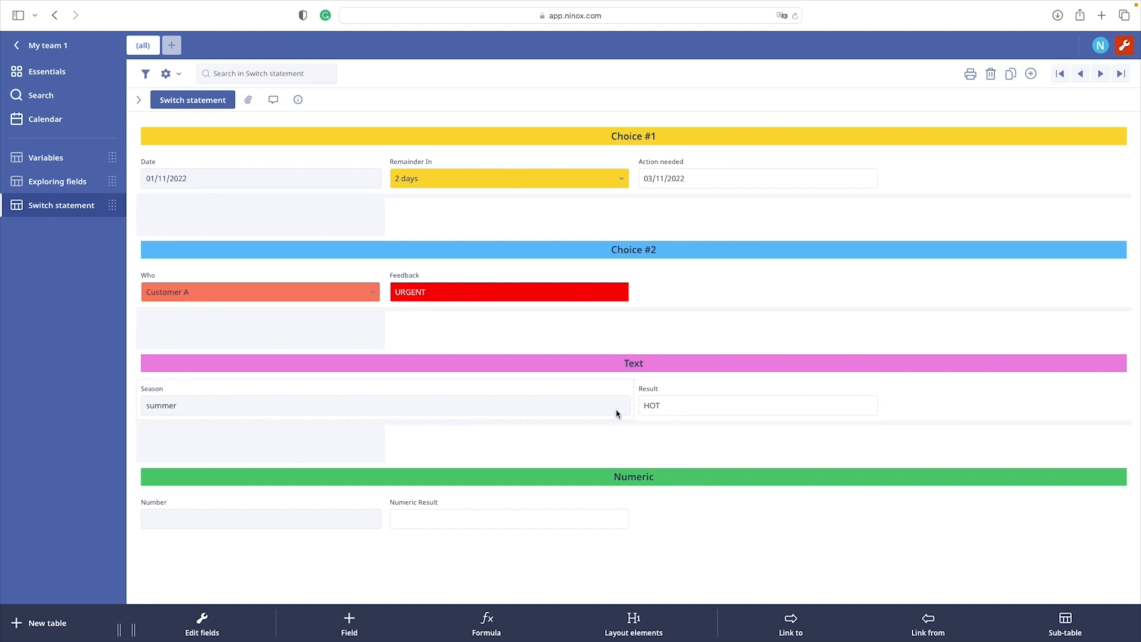
pyautogui.doubleClick(160, 406)
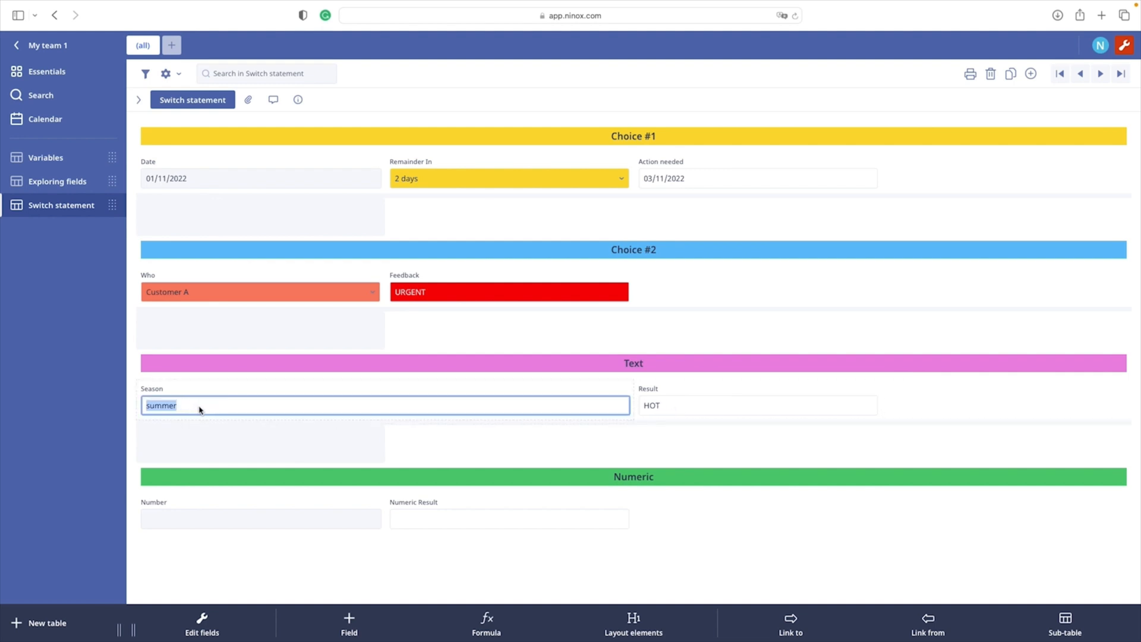
pyautogui.write('SUMME')
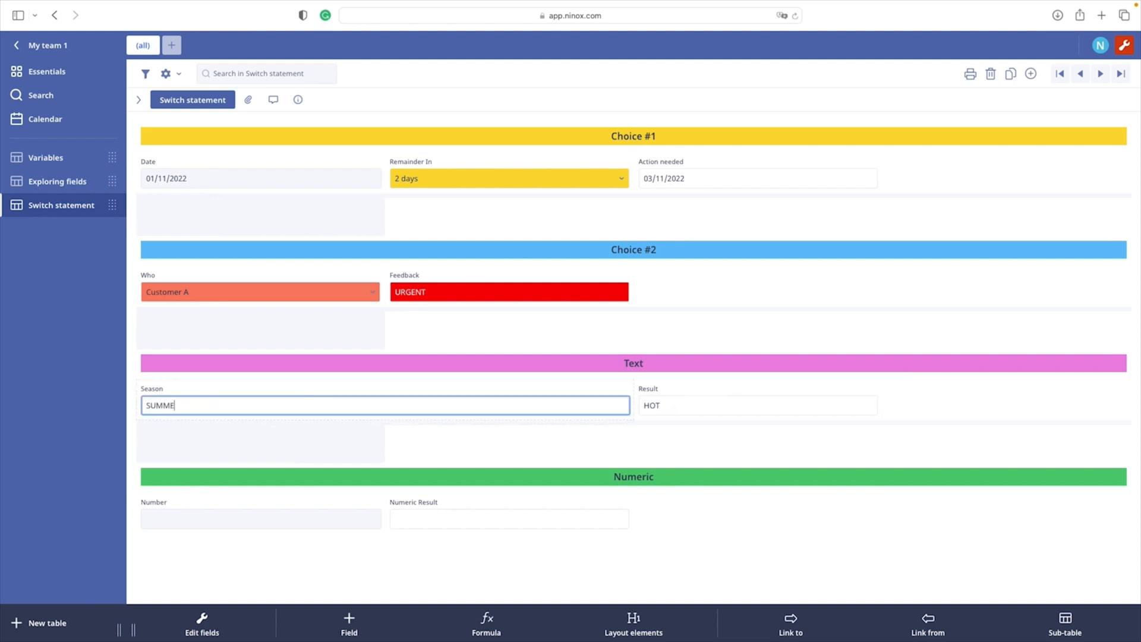
pyautogui.write('R')
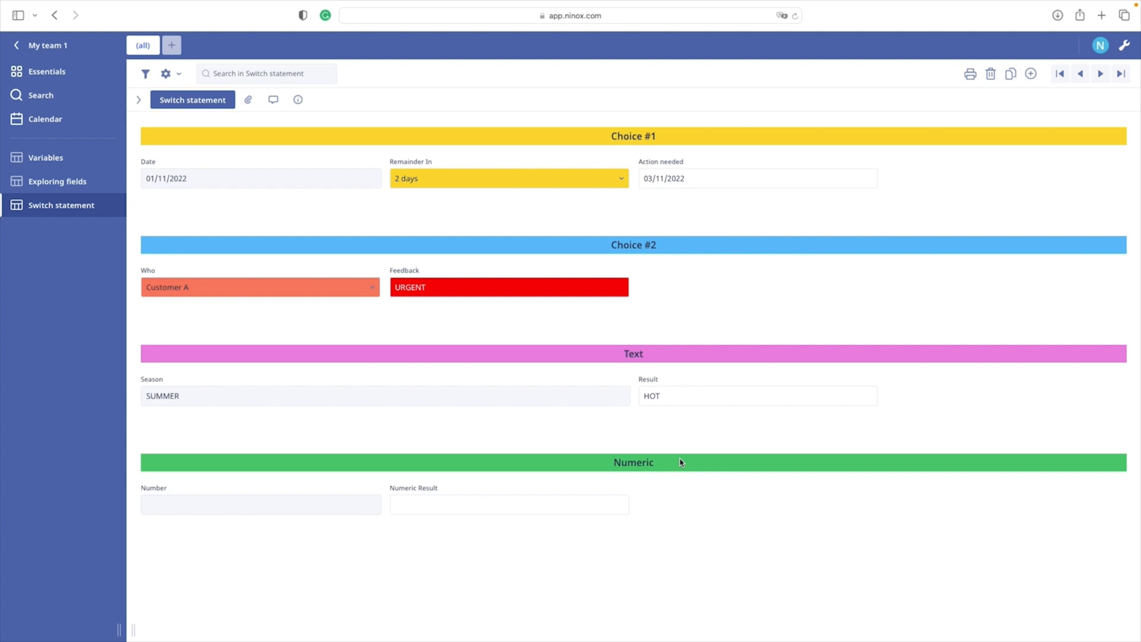
pyautogui.moveTo(223, 498)
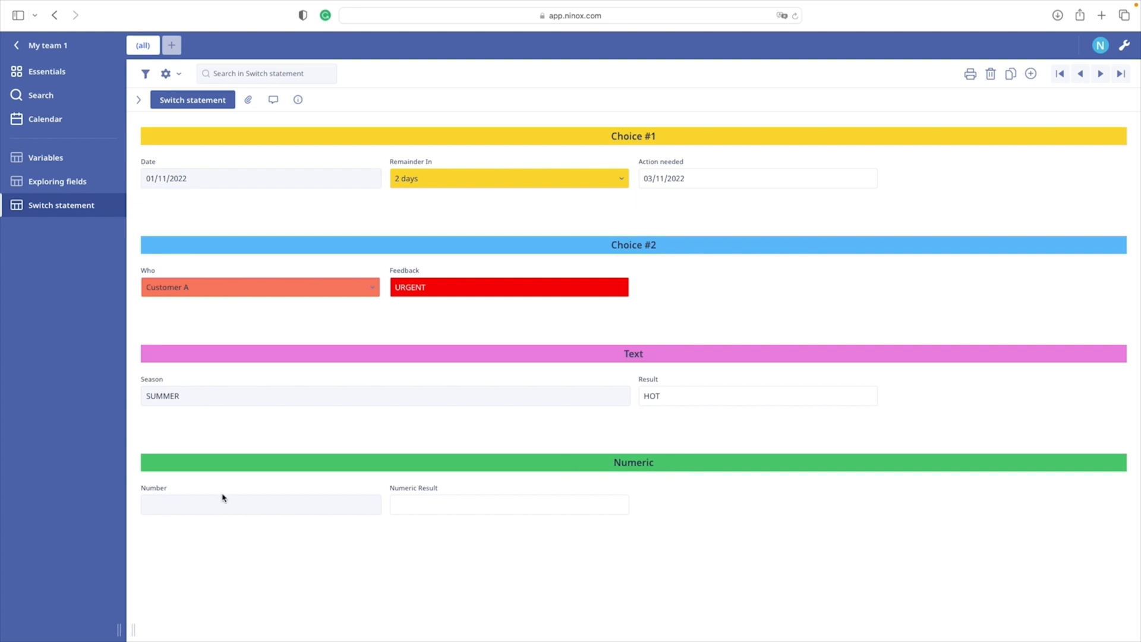
# - Enter 1 in the Number field so Numeric Result evaluates to 5
pyautogui.click(260, 504)
pyautogui.write('1')
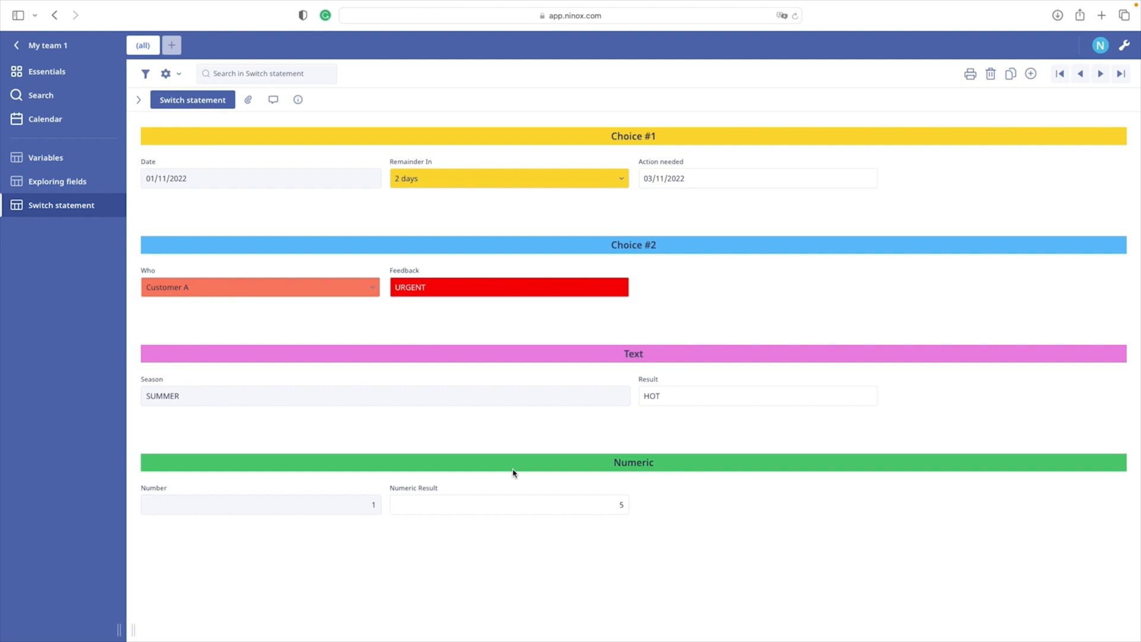
pyautogui.moveTo(1125, 34)
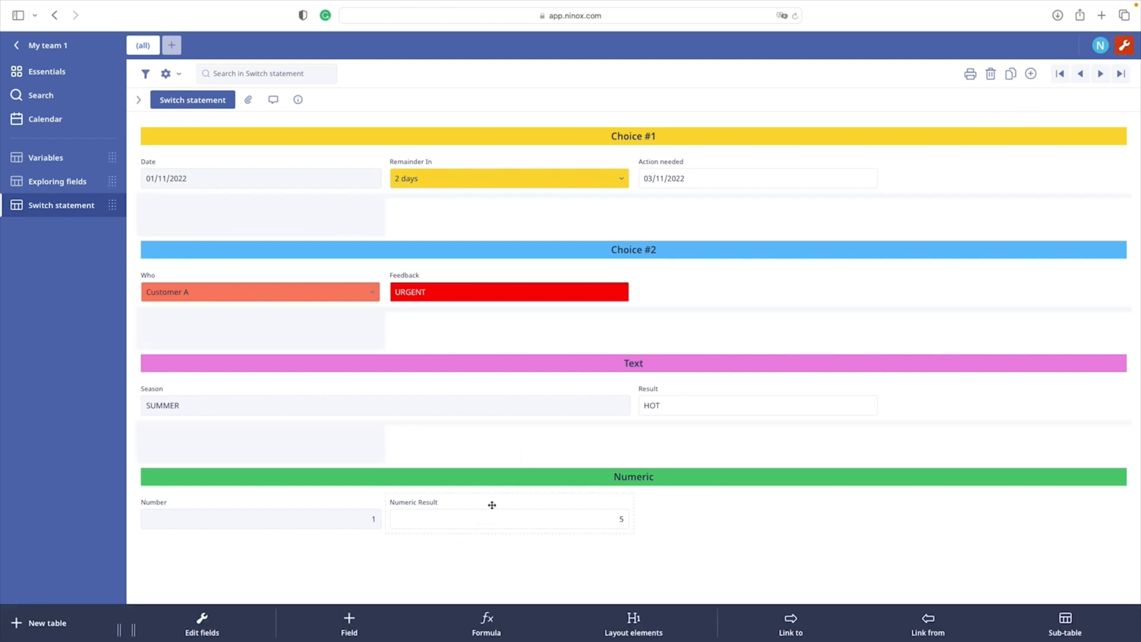
# - Review the Numeric Result switch formula: Number <= 5 returns 5, Number > 5 returns 10
pyautogui.click(508, 513)
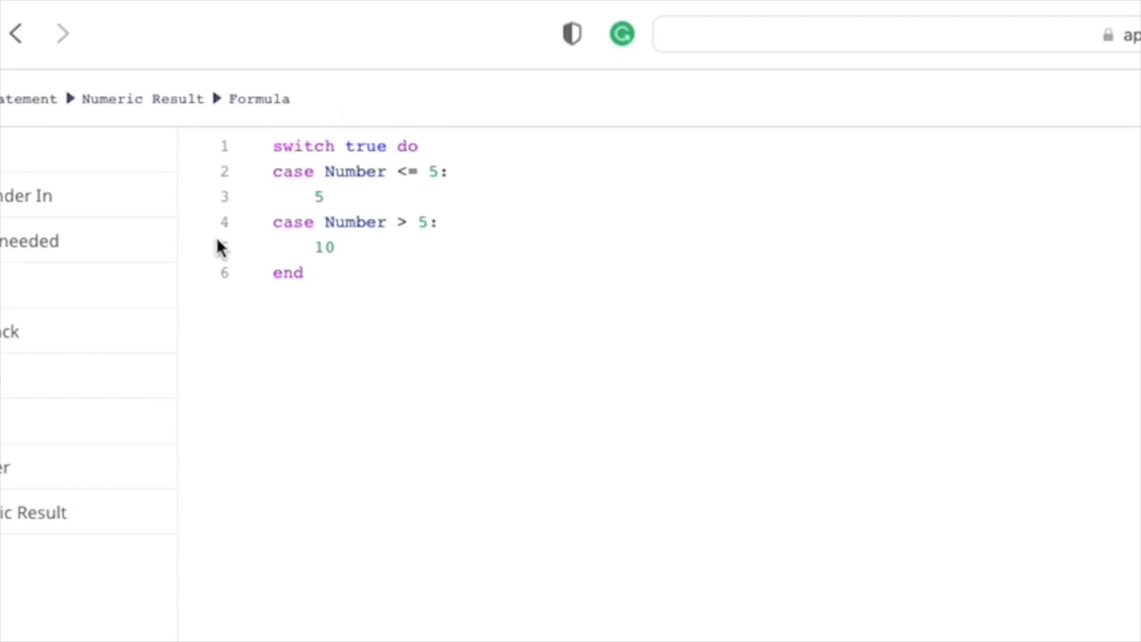
pyautogui.moveTo(249, 286)
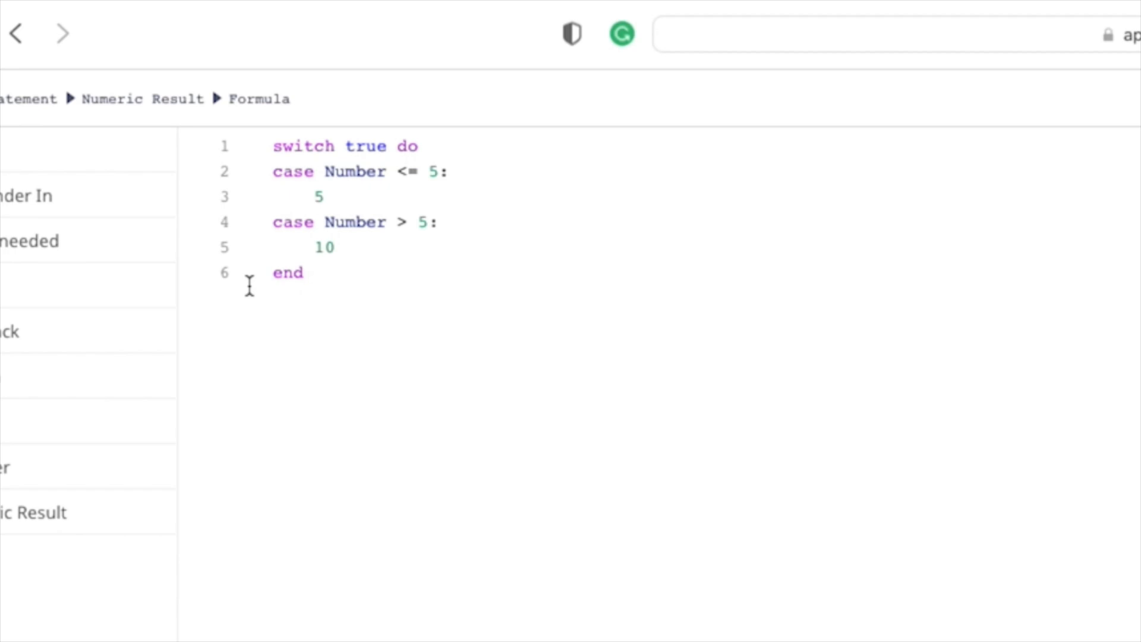
pyautogui.moveTo(287, 174)
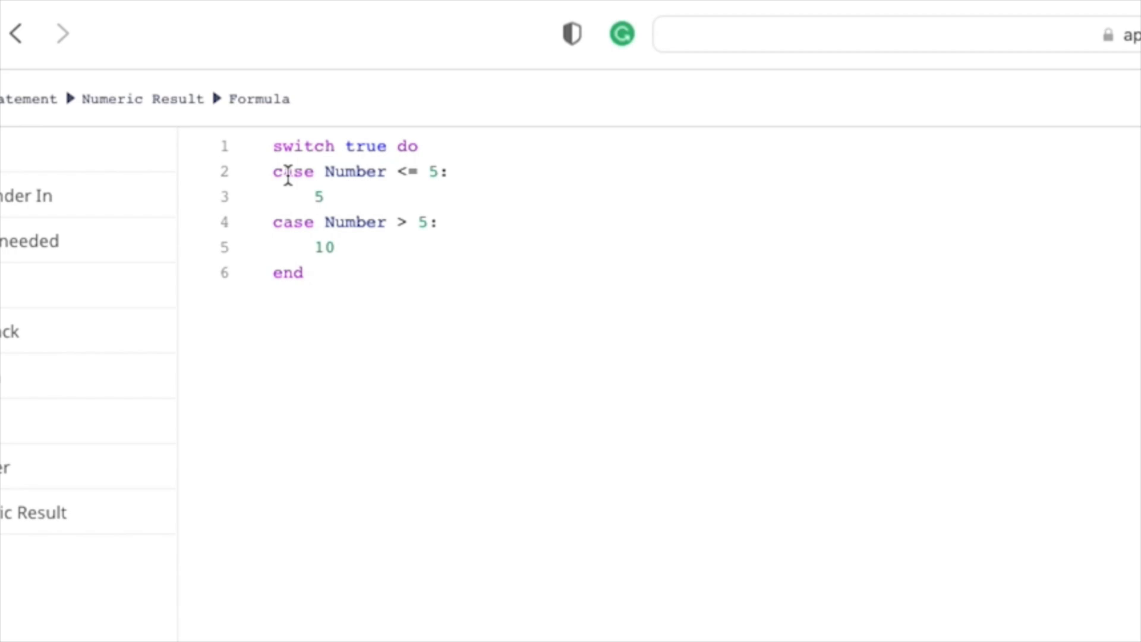
pyautogui.moveTo(366, 182)
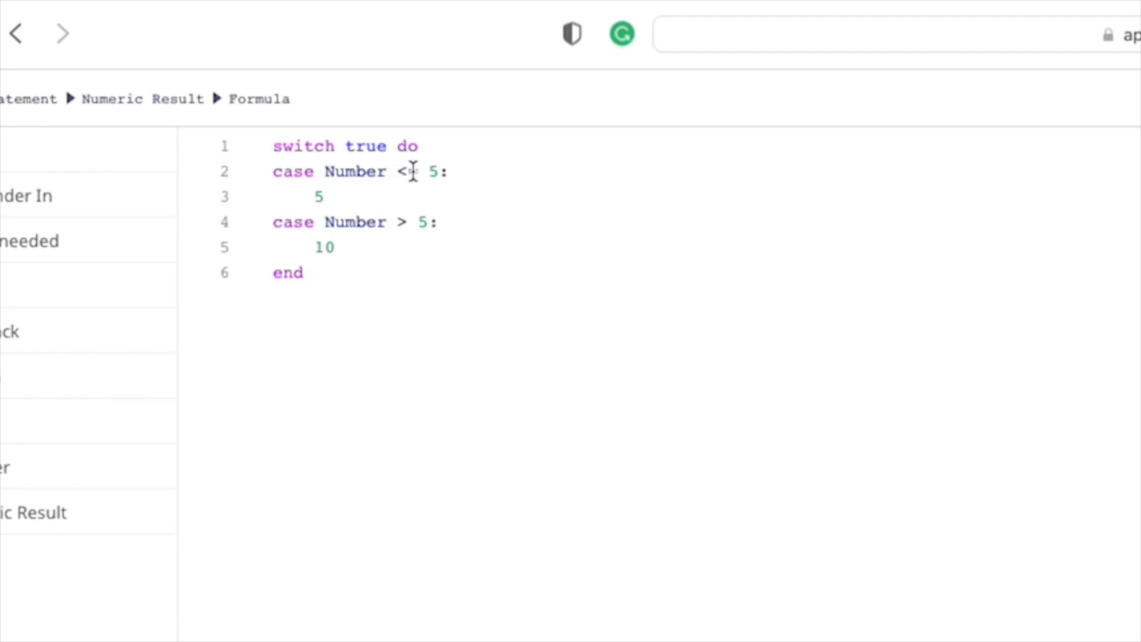
pyautogui.write('=')
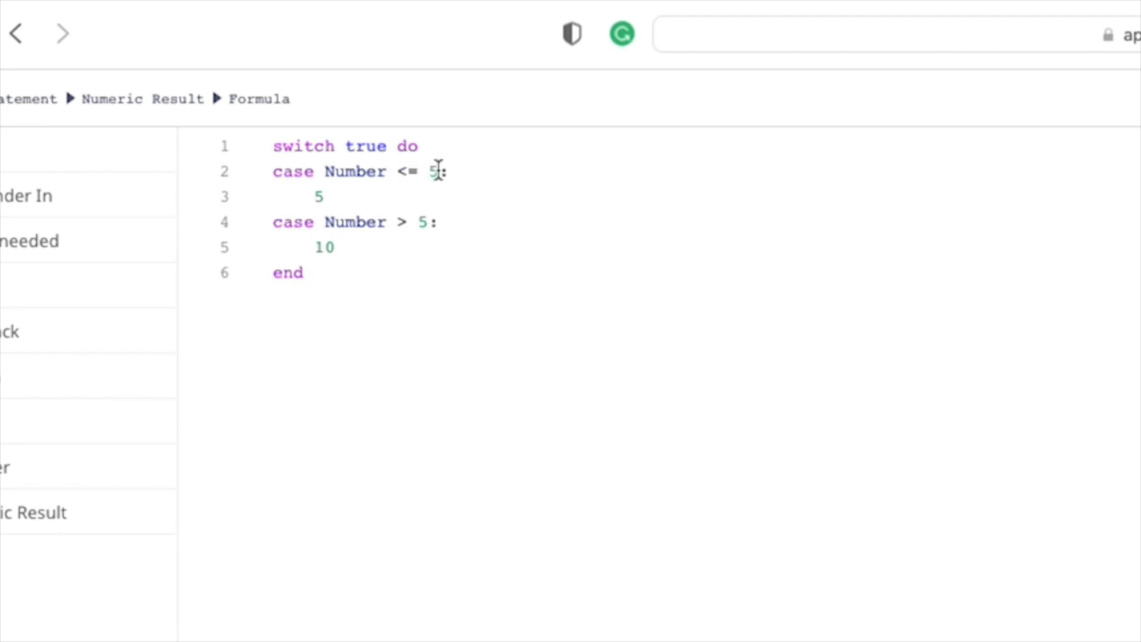
pyautogui.click(301, 196)
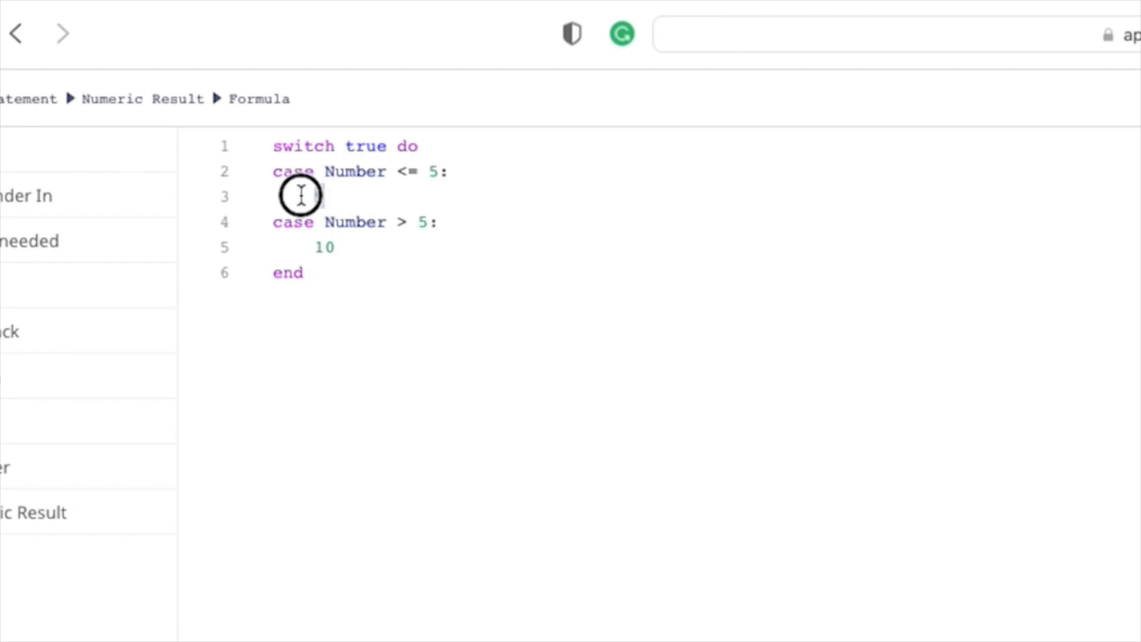
pyautogui.write('5')
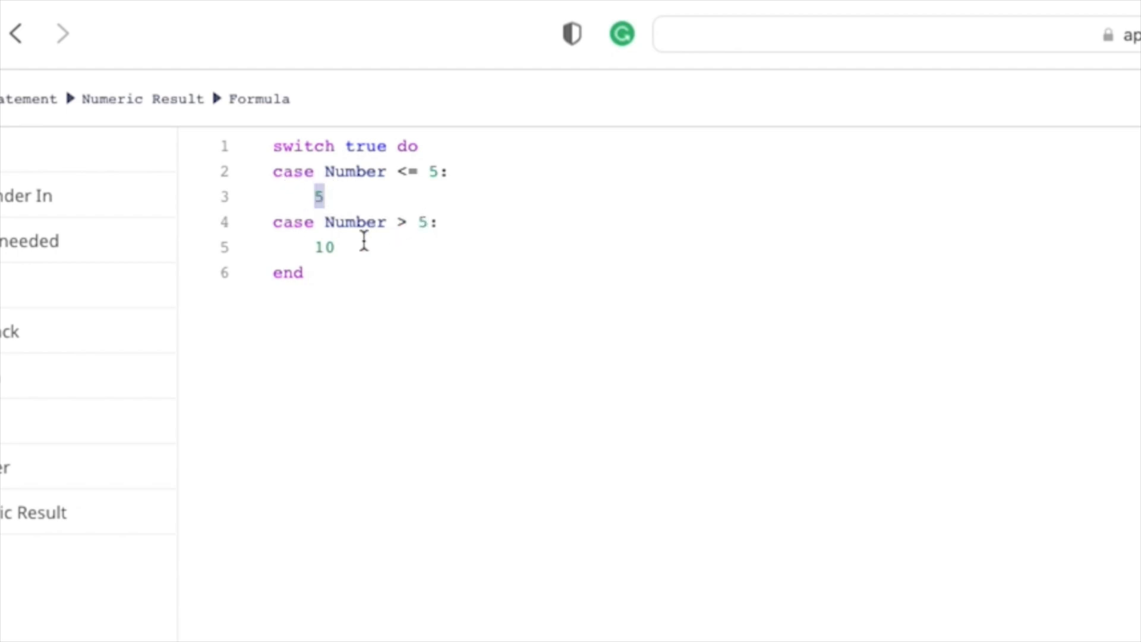
pyautogui.doubleClick(324, 248)
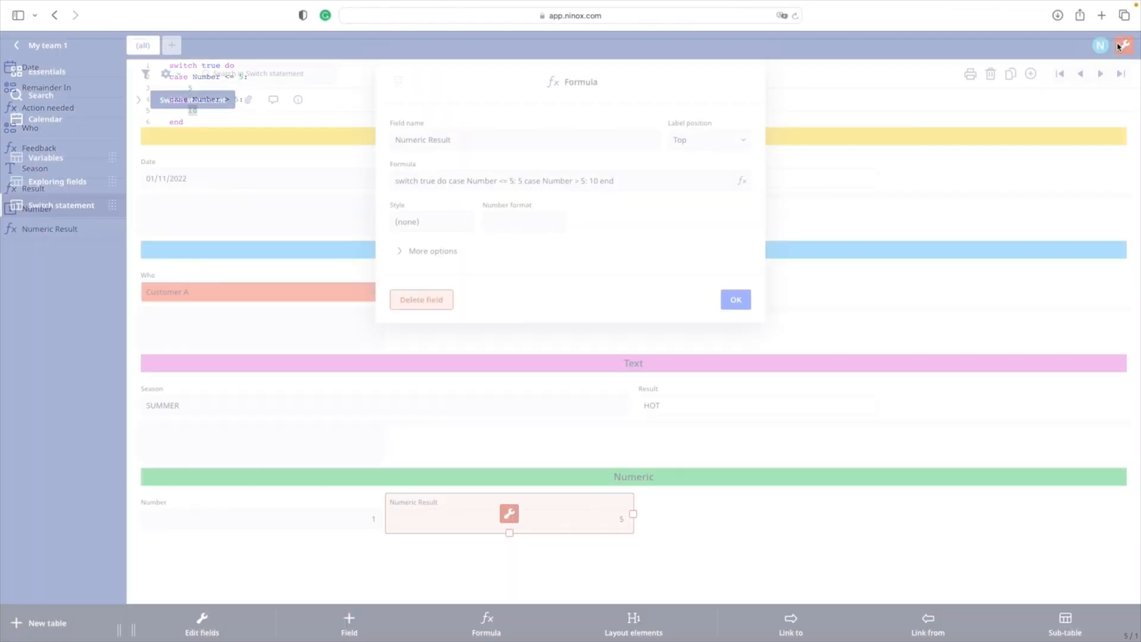
# - Confirm the formula and set Number to 100 so Numeric Result becomes 10
pyautogui.click(735, 299)
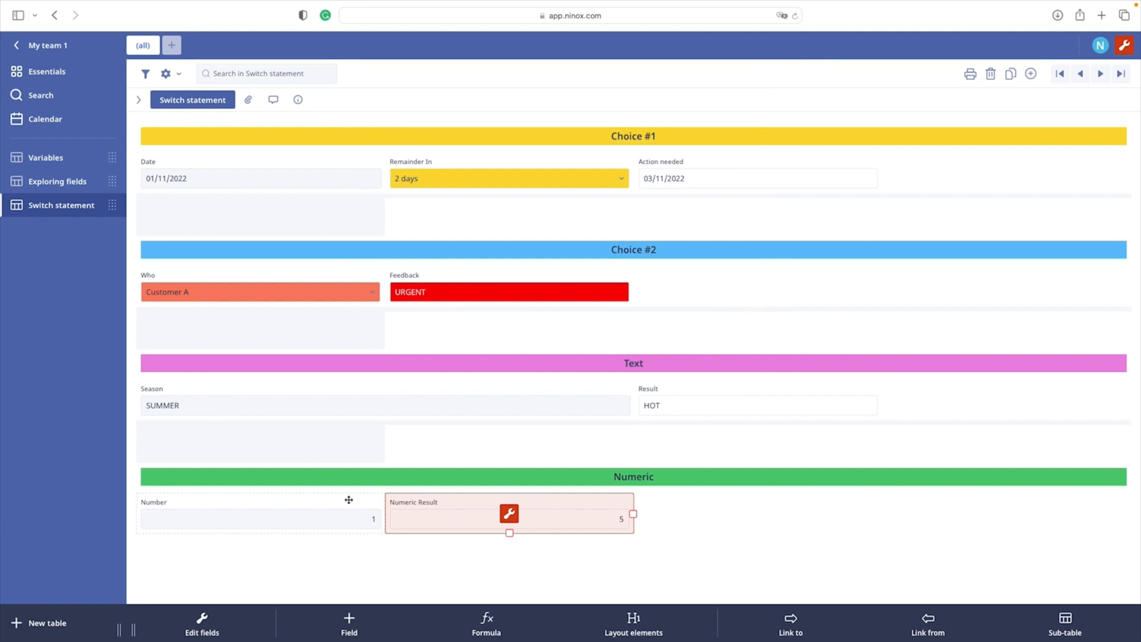
pyautogui.click(261, 518)
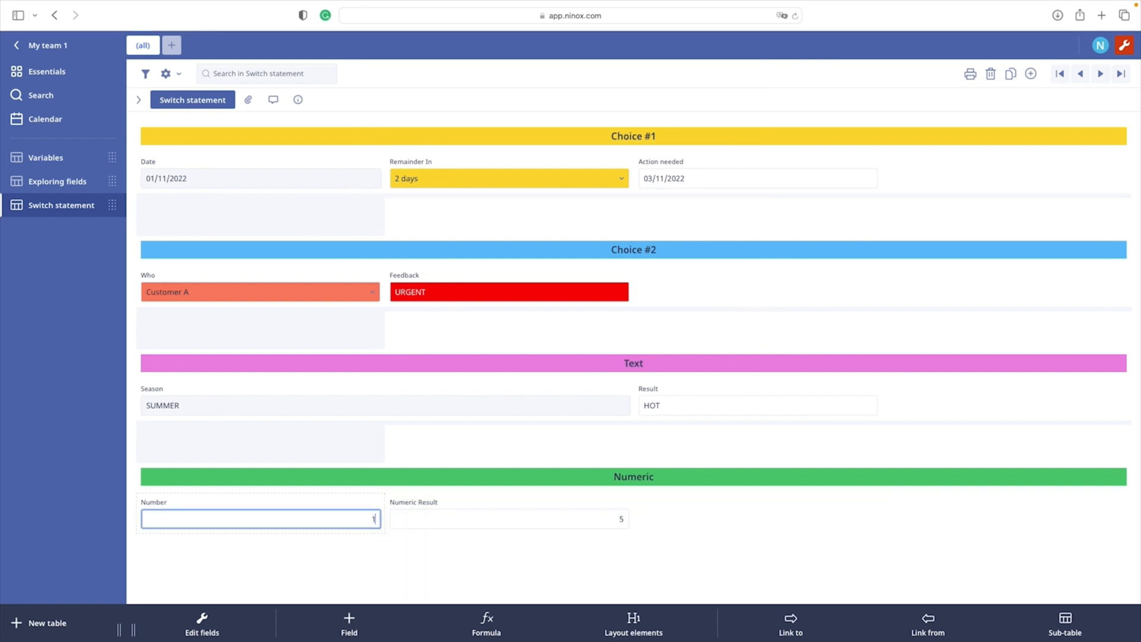
pyautogui.write('100')
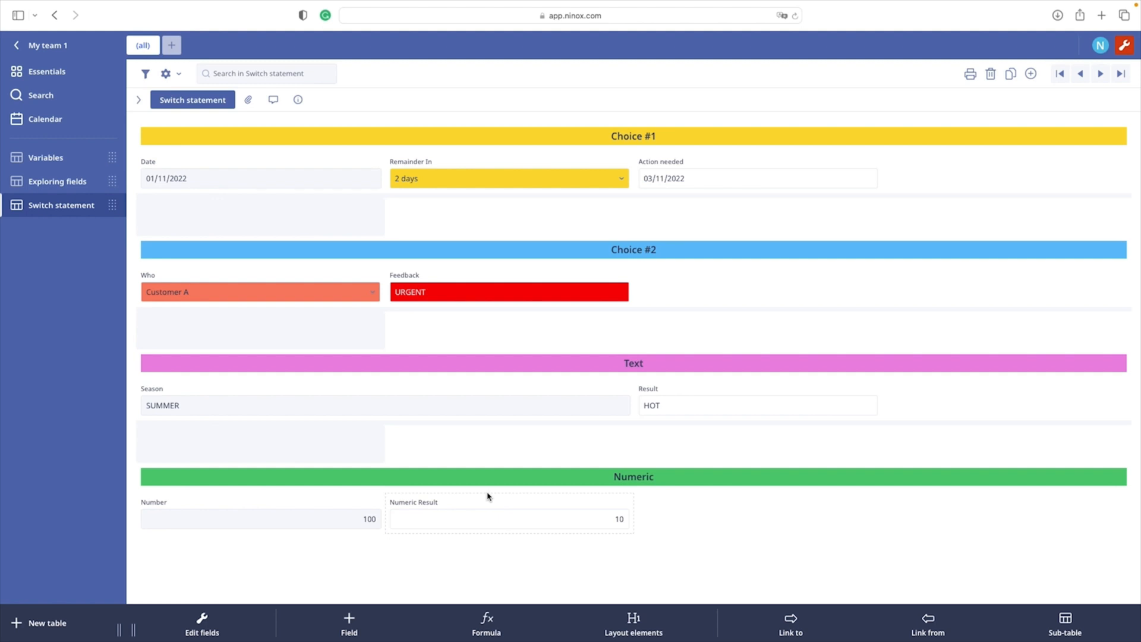
pyautogui.moveTo(485, 585)
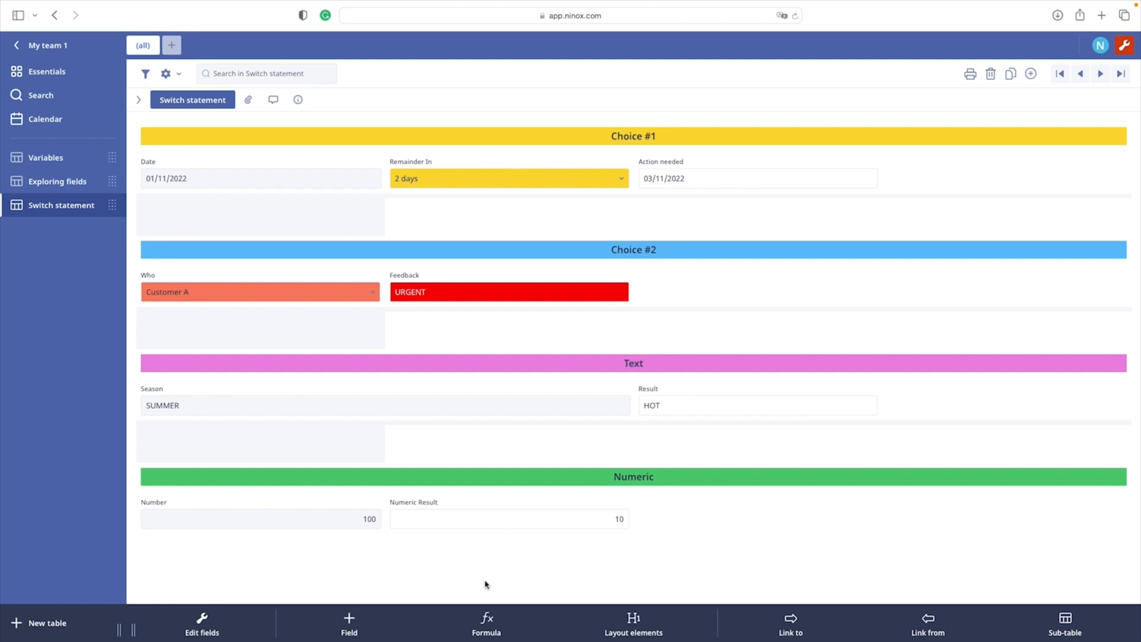